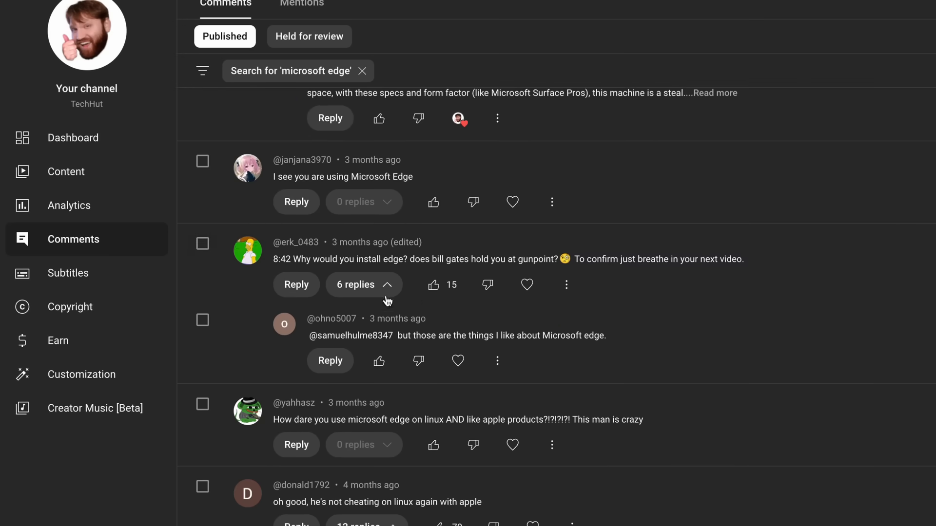
Step: Launch Zen Browser from the Ubuntu dock and reach its welcome setup screen
scroll("down", 3)
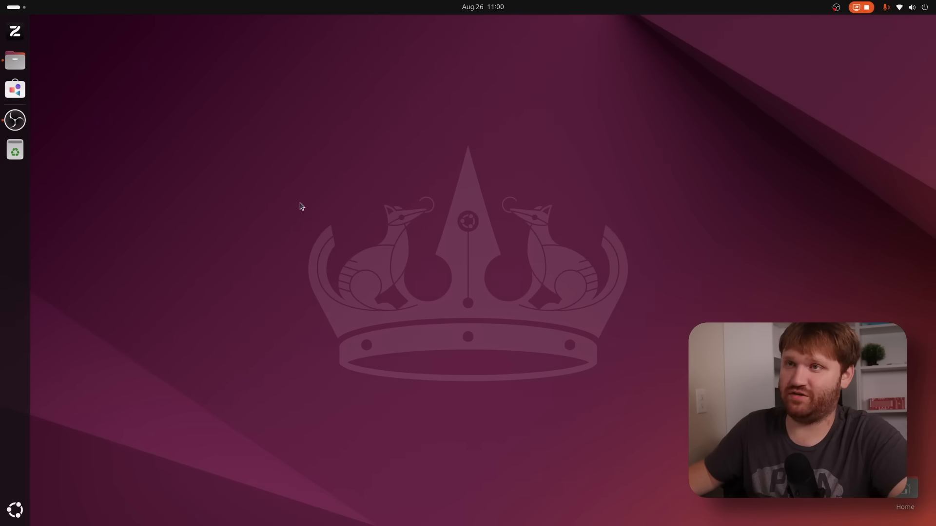
left_click(14, 31)
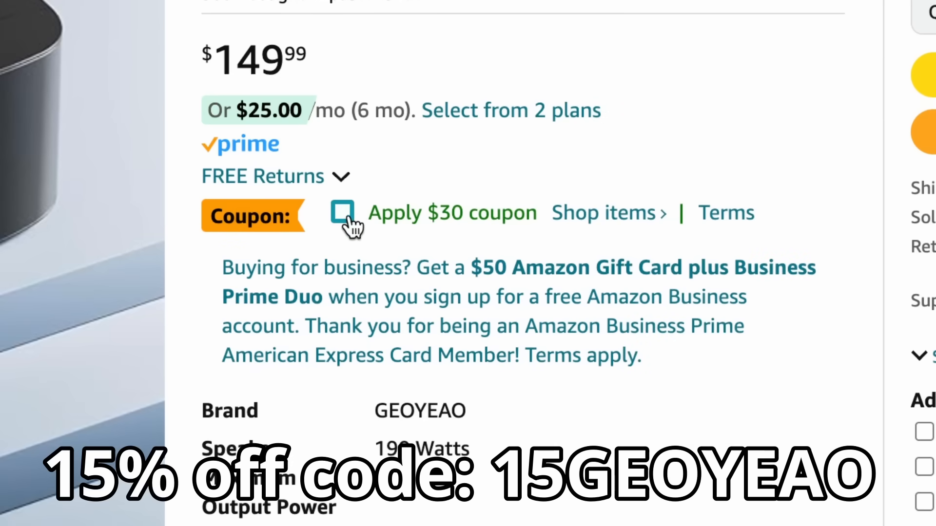
left_click(342, 213)
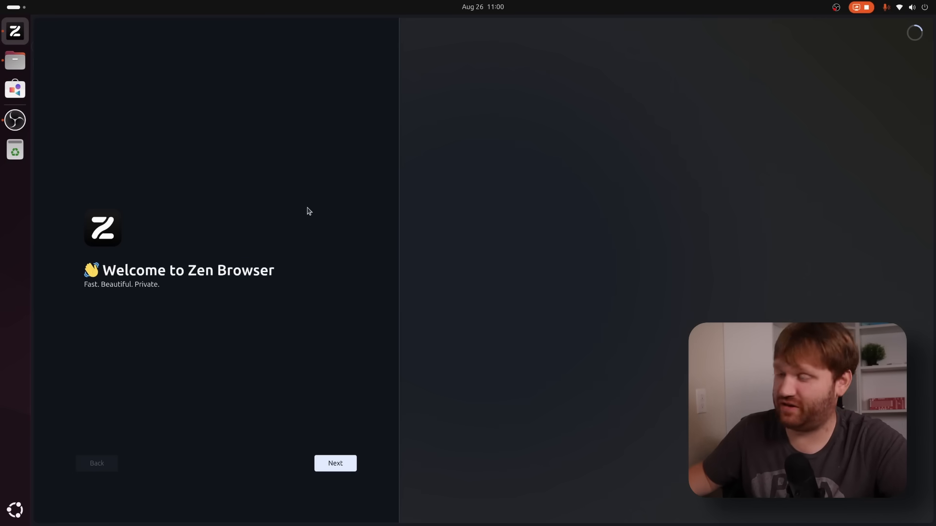
mouse_move(297, 377)
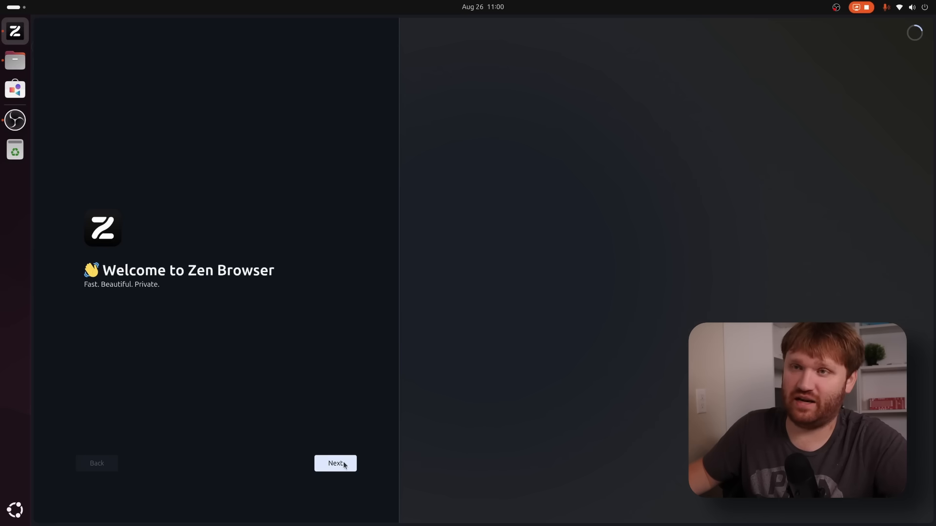
Step: Complete first-run setup: accent colour, skip data import, default search engine
left_click(335, 463)
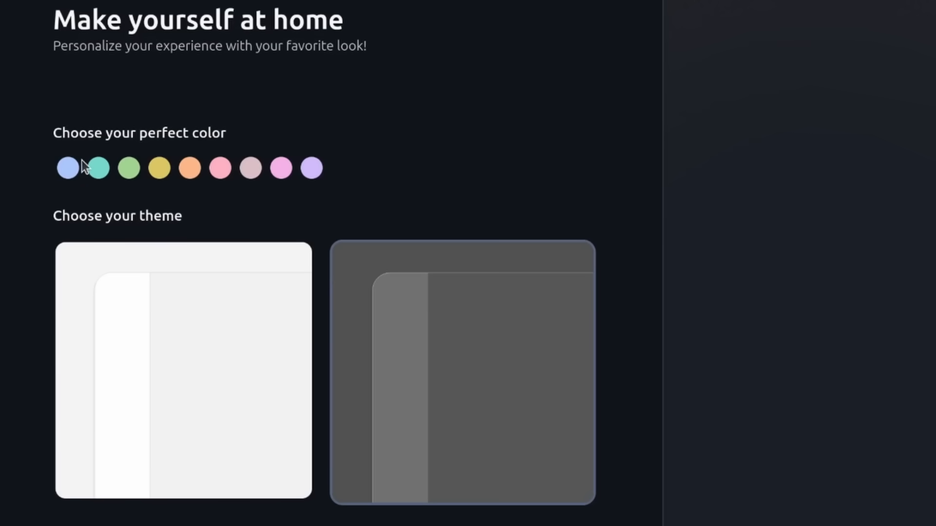
left_click(189, 168)
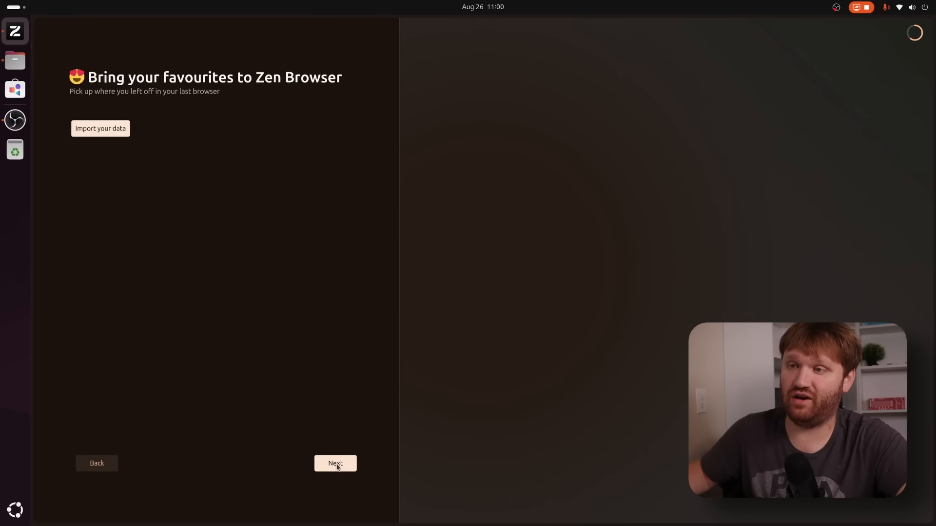
left_click(335, 463)
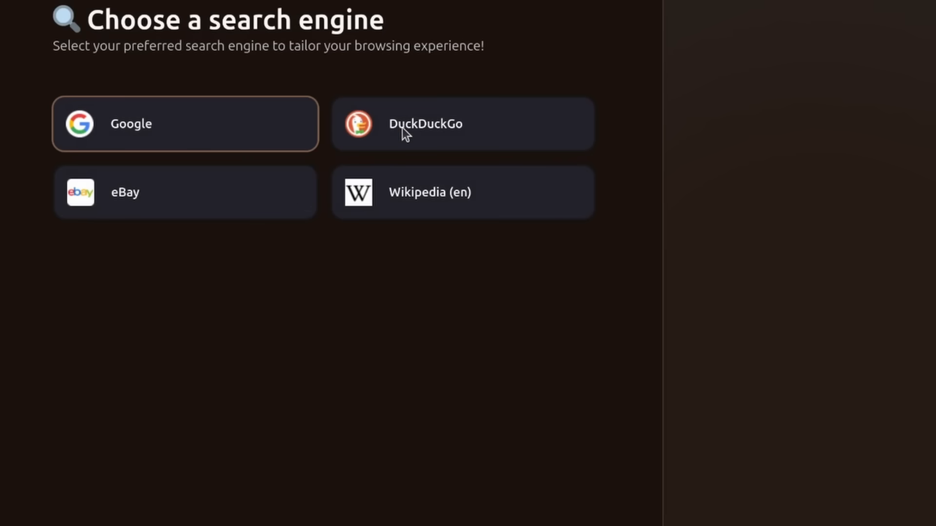
left_click(462, 191)
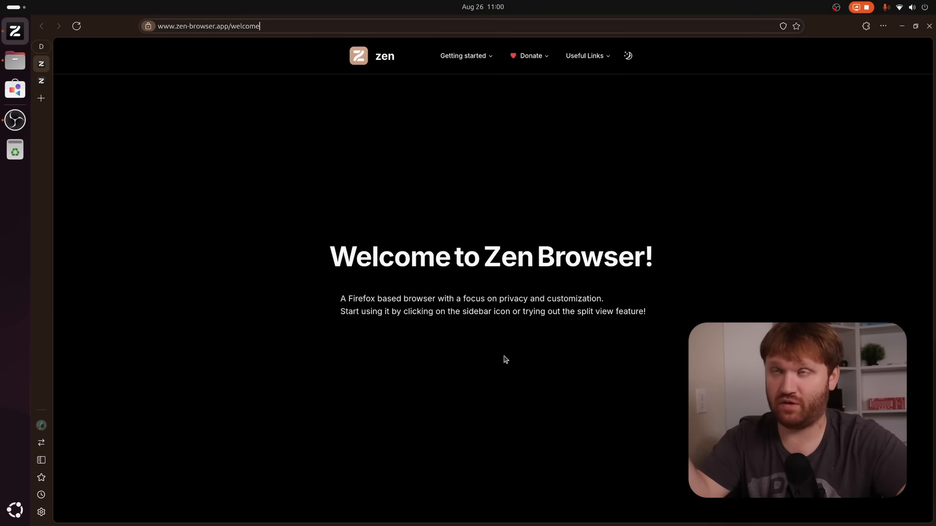
Step: Turn on Auto-hide the Dock in Ubuntu Desktop settings so the browser fills the screen
key("F11")
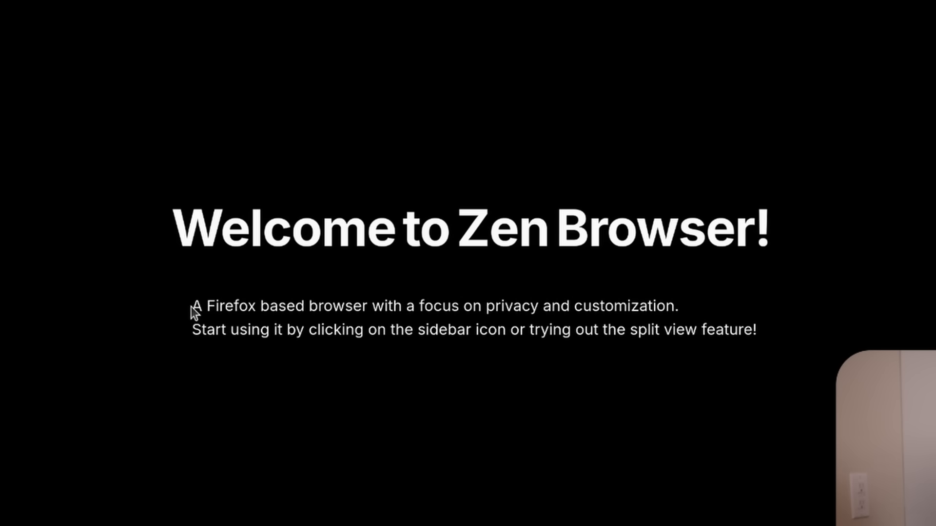
left_click_drag(192, 306, 456, 306)
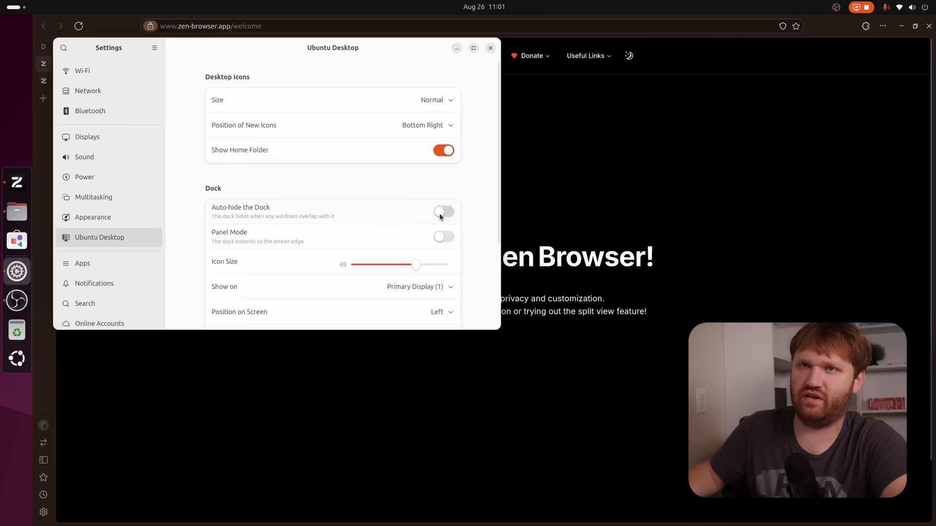
left_click(443, 212)
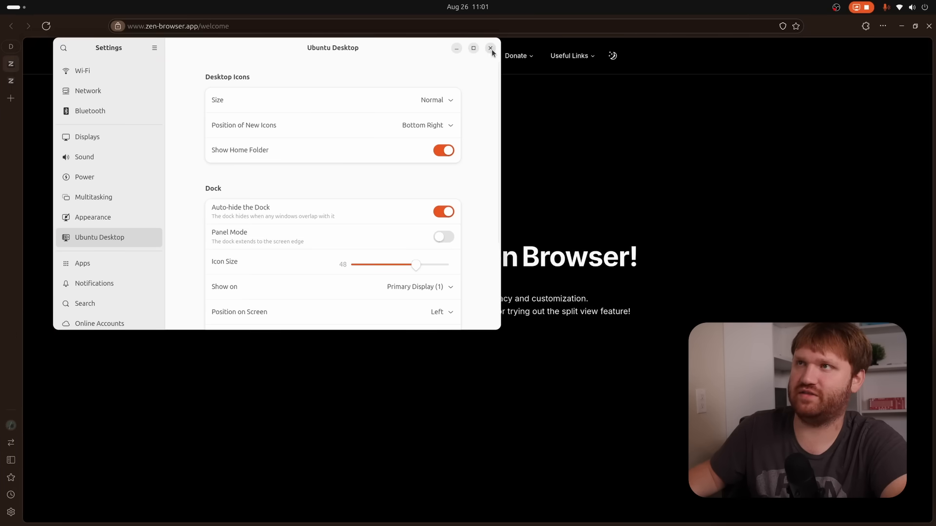
left_click(490, 47)
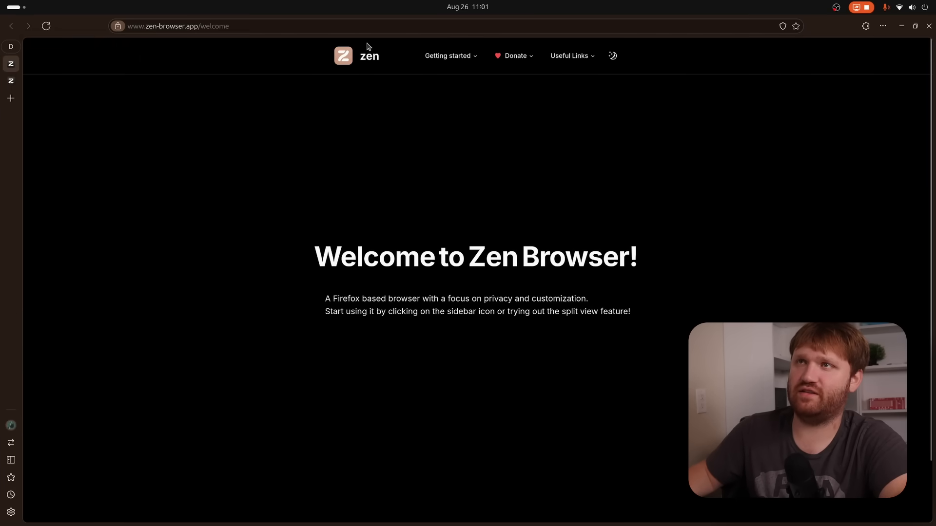
Step: Go to techhut.tv and scroll to the Browser Benchmarks chart comparing Zen, Firefox, Edge and Chrome
left_click(343, 56)
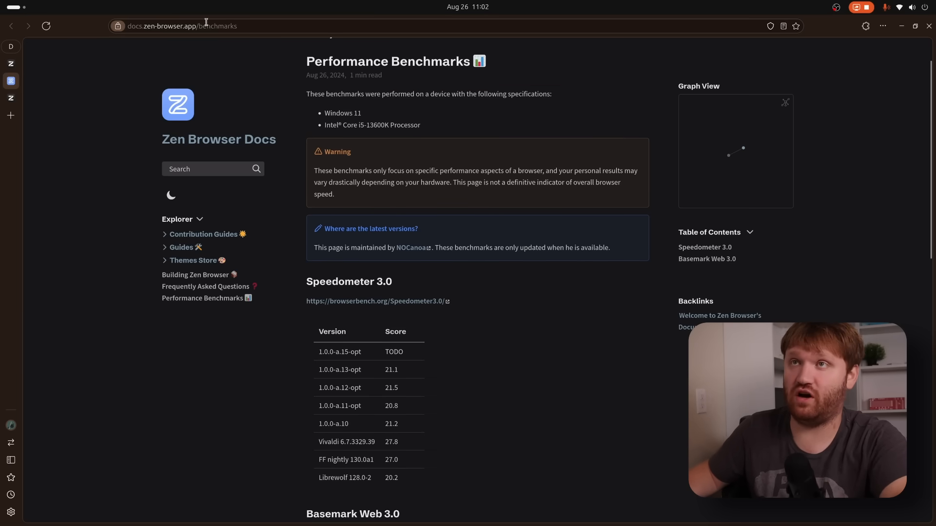
type("techhut.tv/?p=11954&preview=true")
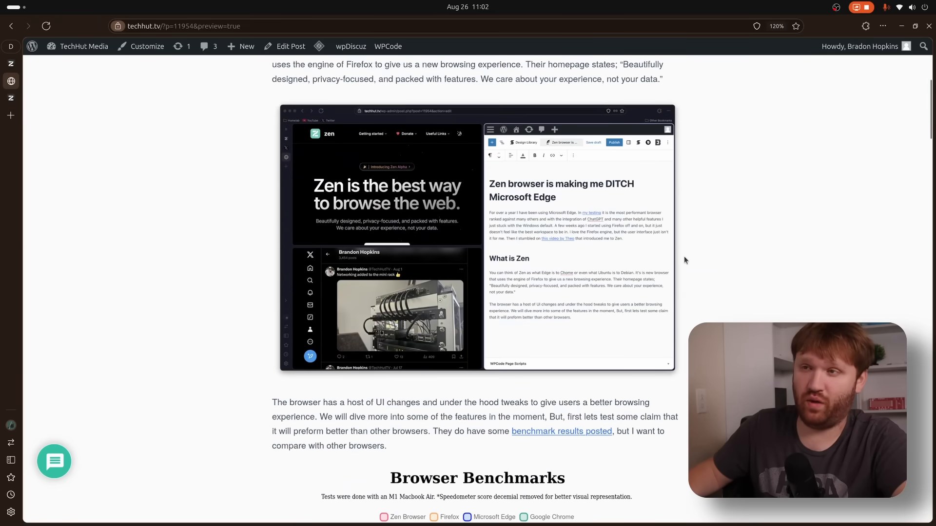
scroll("down", 3)
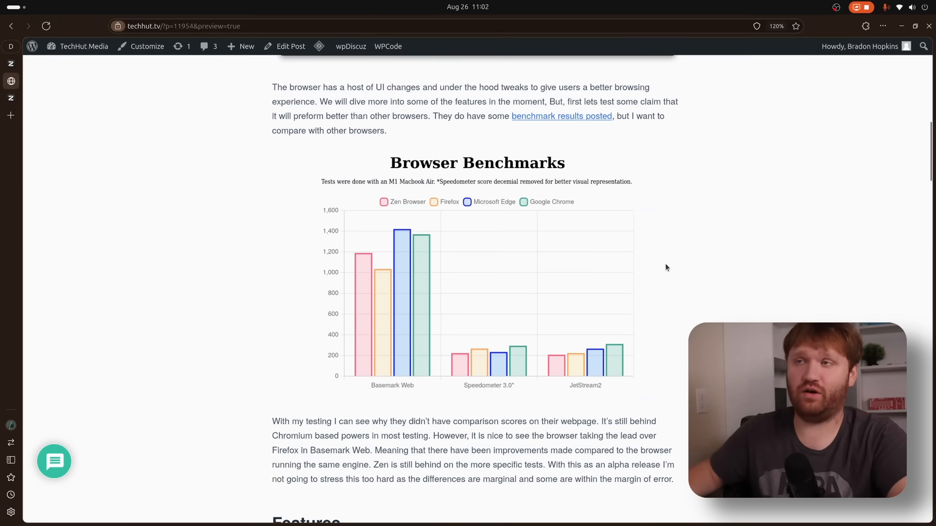
mouse_move(569, 240)
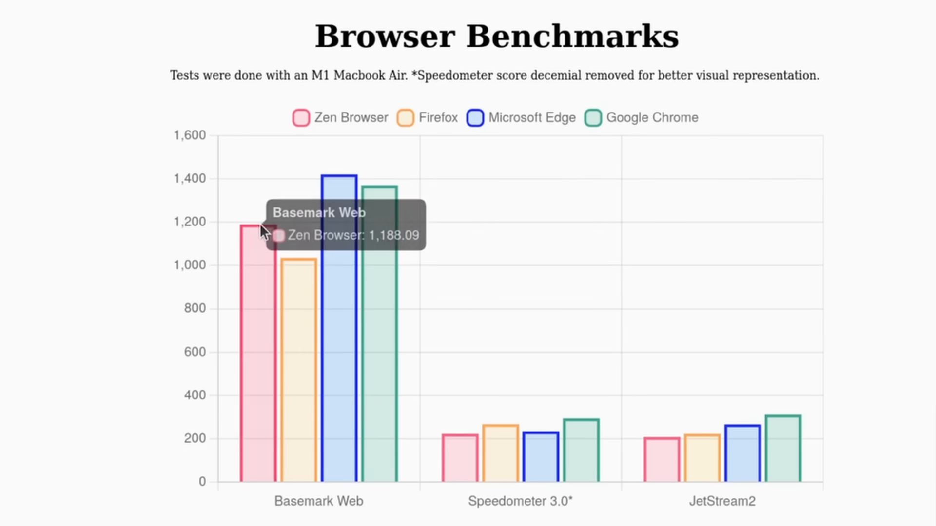
mouse_move(284, 228)
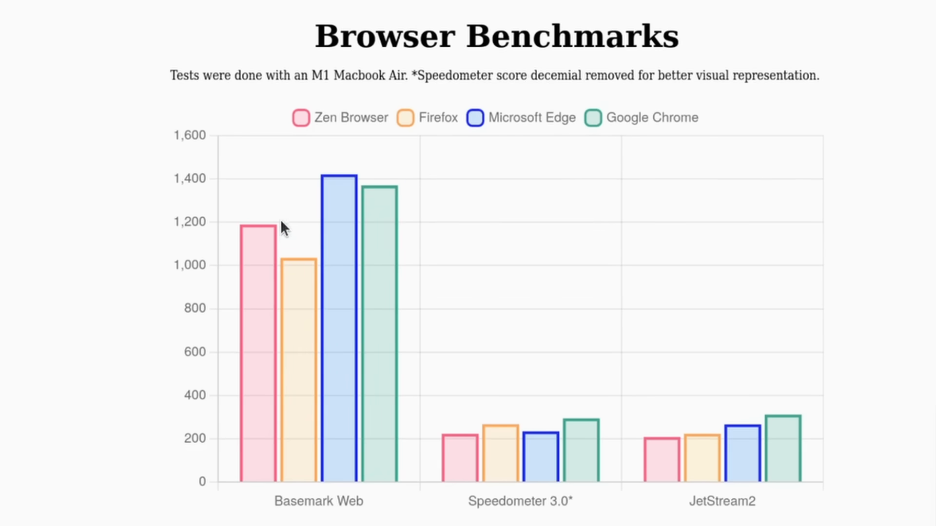
mouse_move(293, 280)
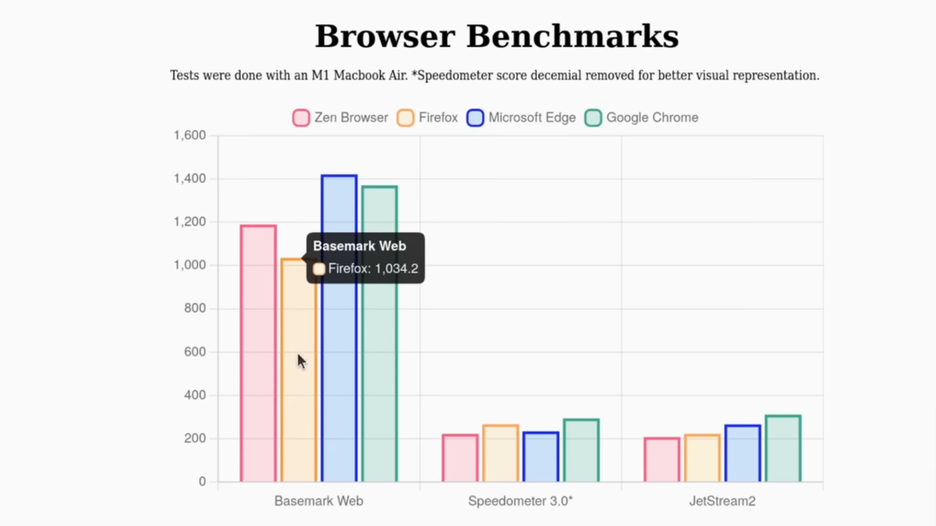
mouse_move(266, 482)
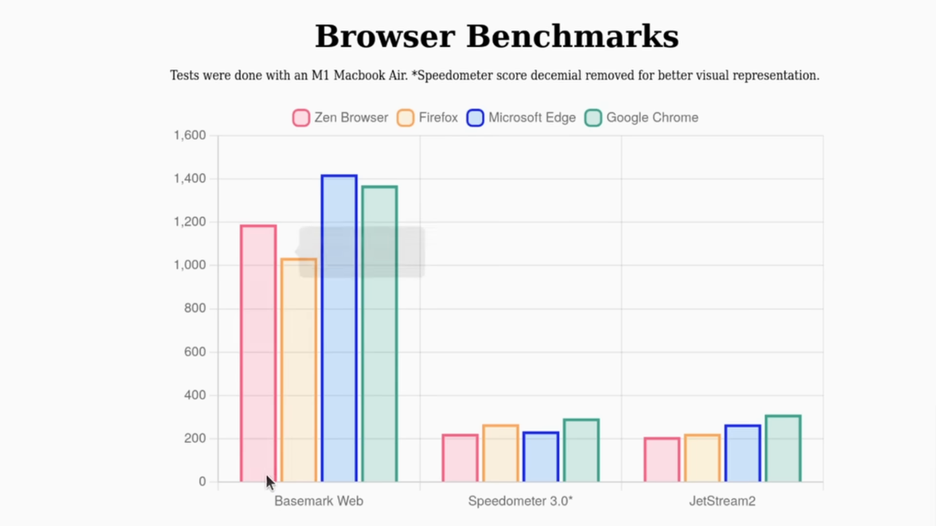
mouse_move(304, 465)
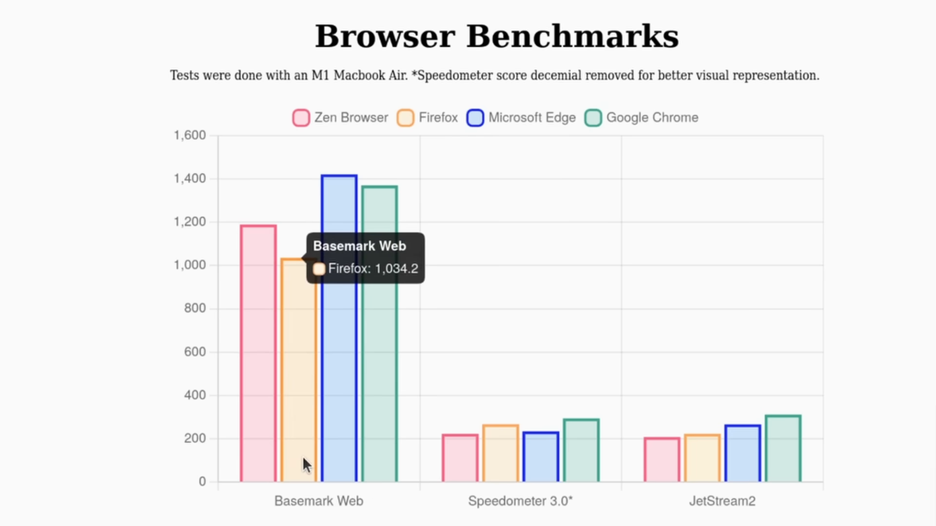
mouse_move(303, 413)
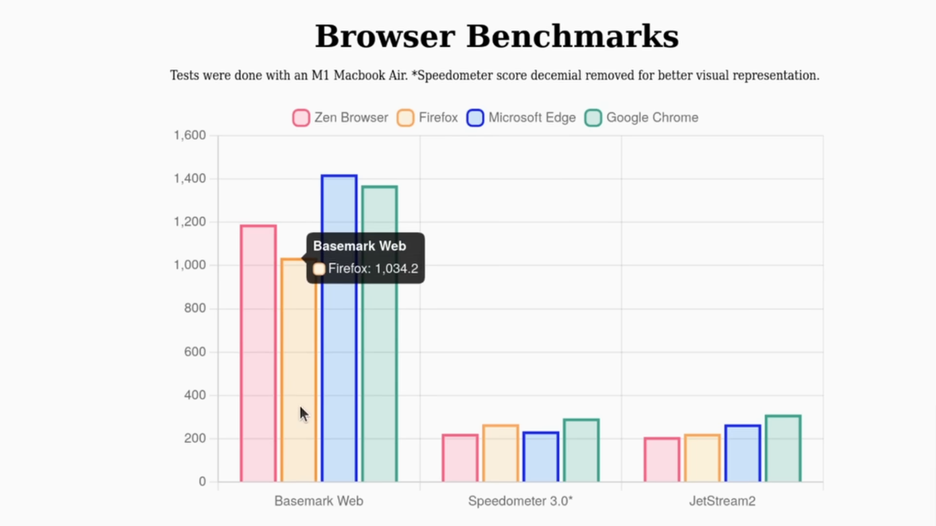
mouse_move(258, 403)
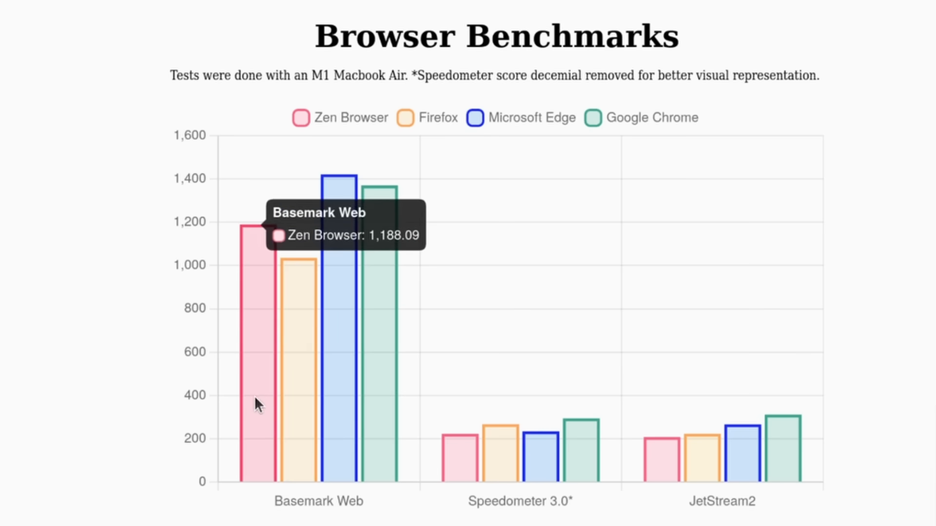
mouse_move(383, 371)
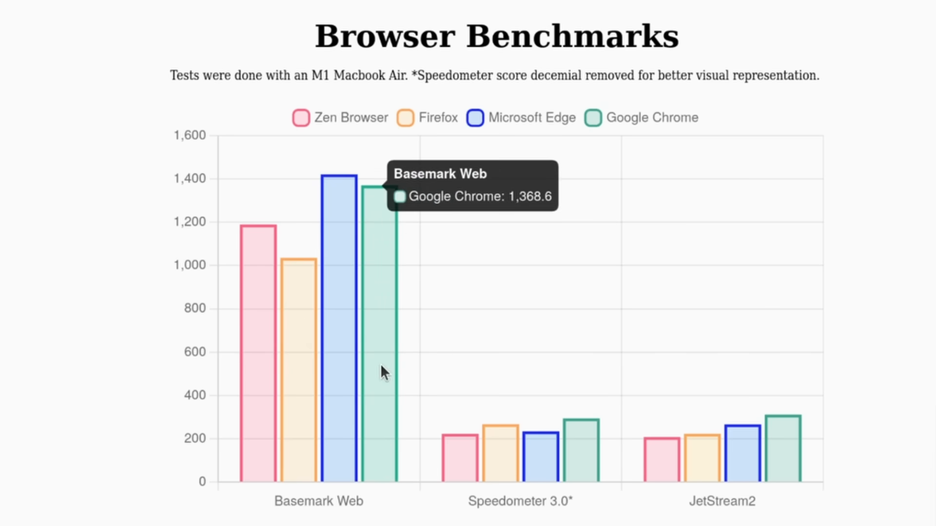
mouse_move(346, 176)
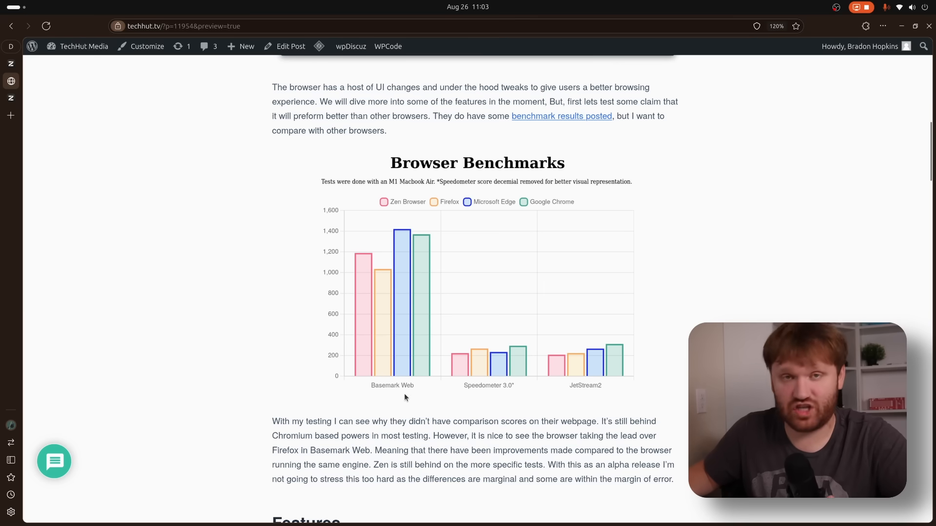
mouse_move(378, 279)
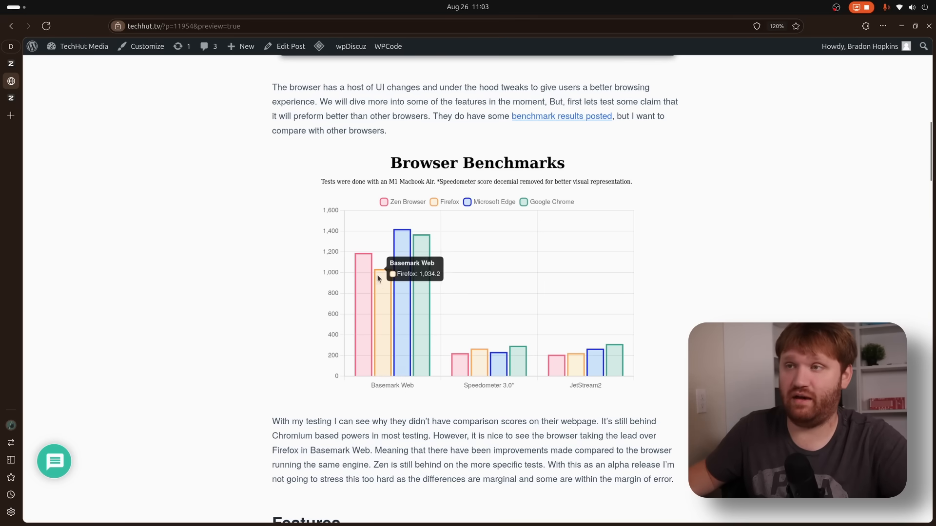
mouse_move(481, 369)
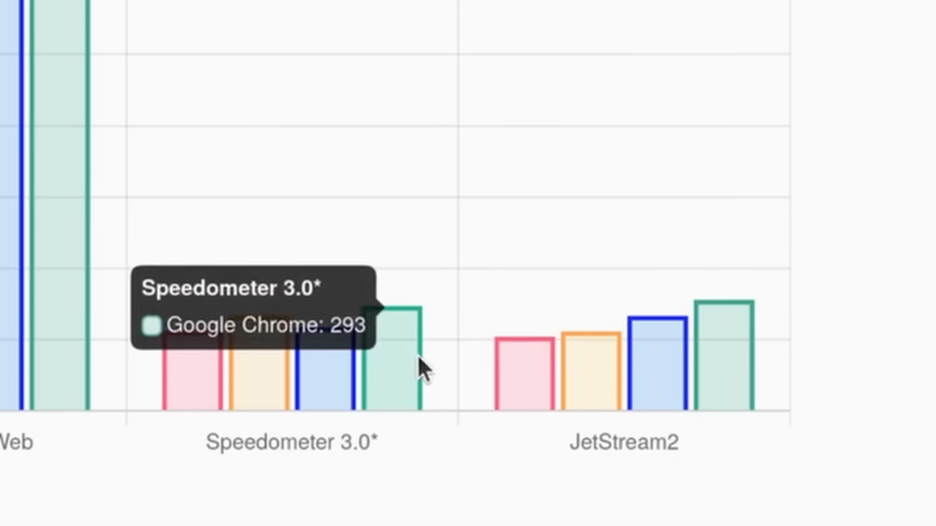
mouse_move(816, 324)
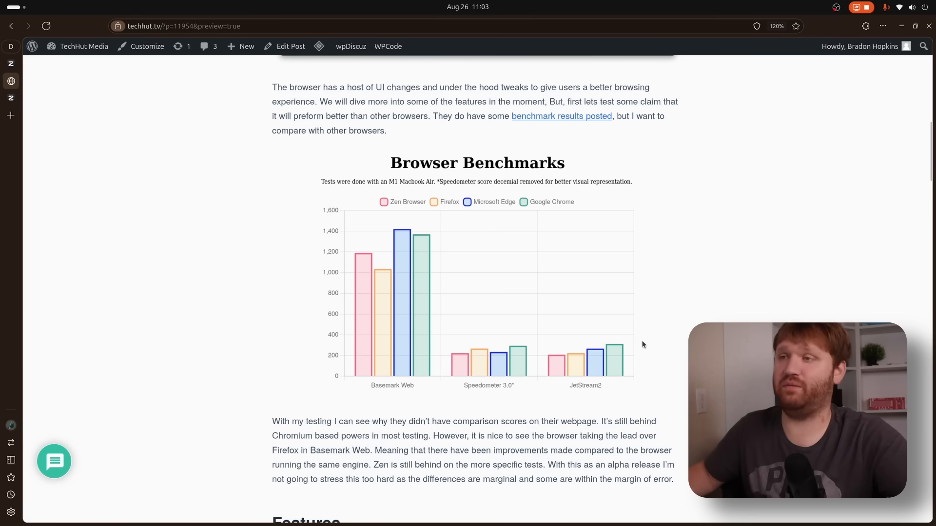
mouse_move(367, 254)
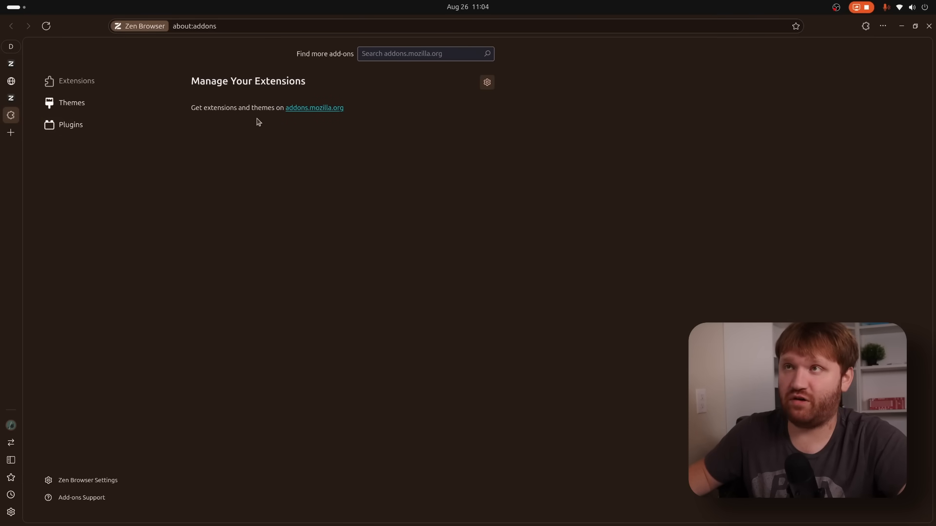
Step: Show the add-ons manager's Extensions list, confirming none are installed
left_click(419, 53)
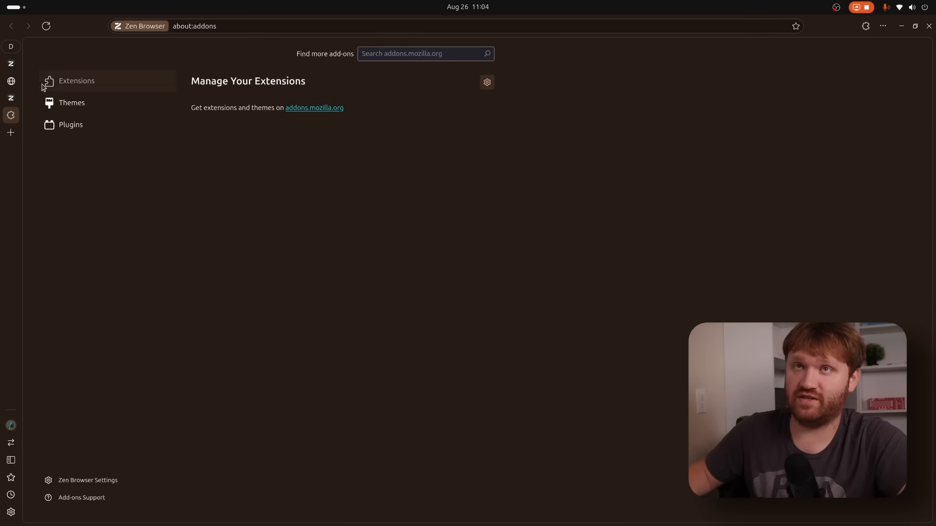
left_click(883, 26)
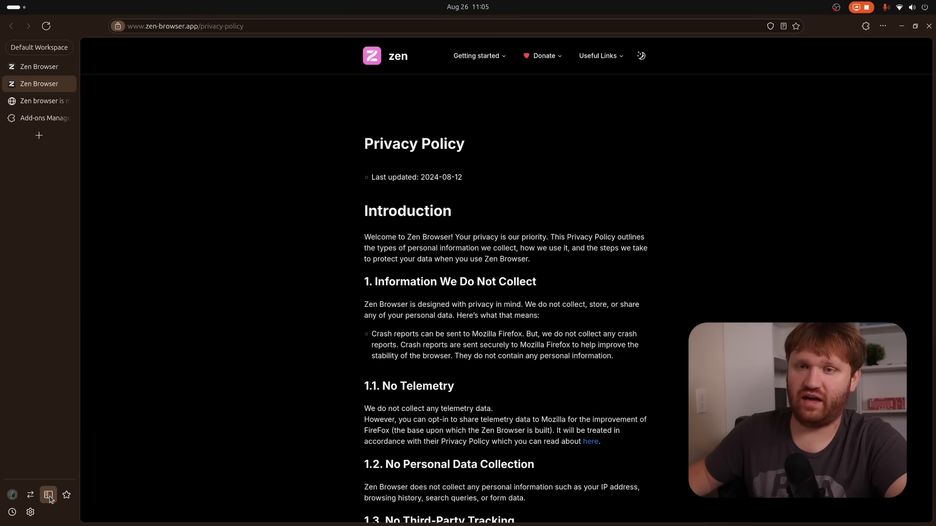
Step: Show the web panel and Bookmarks sidebars, then land on Settings at the General section
left_click(49, 495)
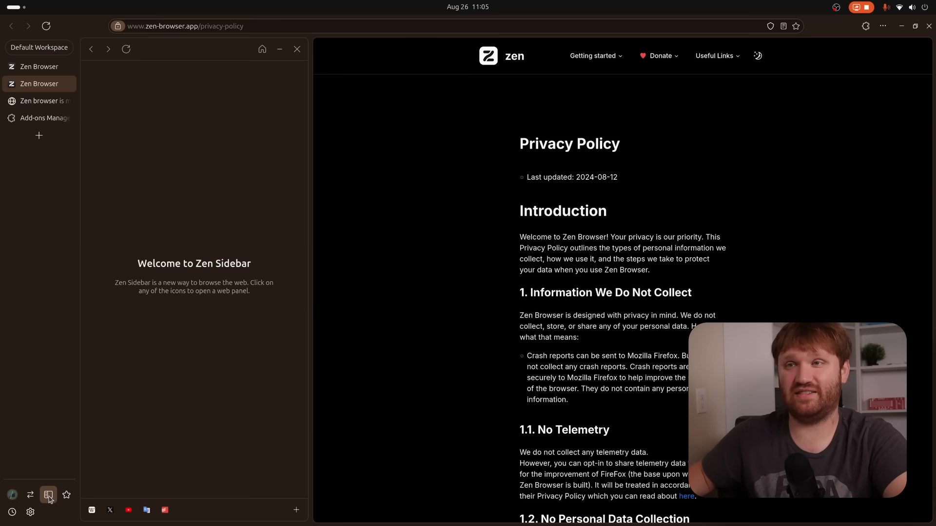
left_click(48, 494)
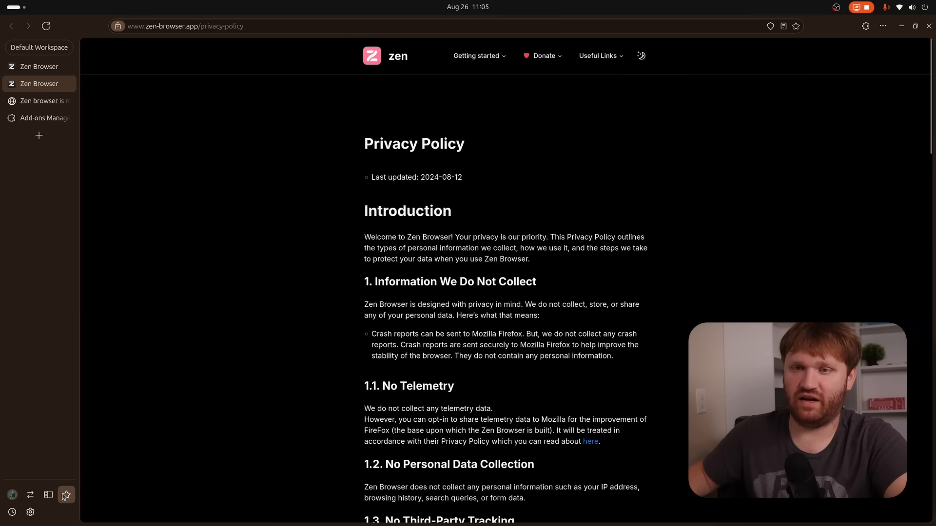
left_click(66, 495)
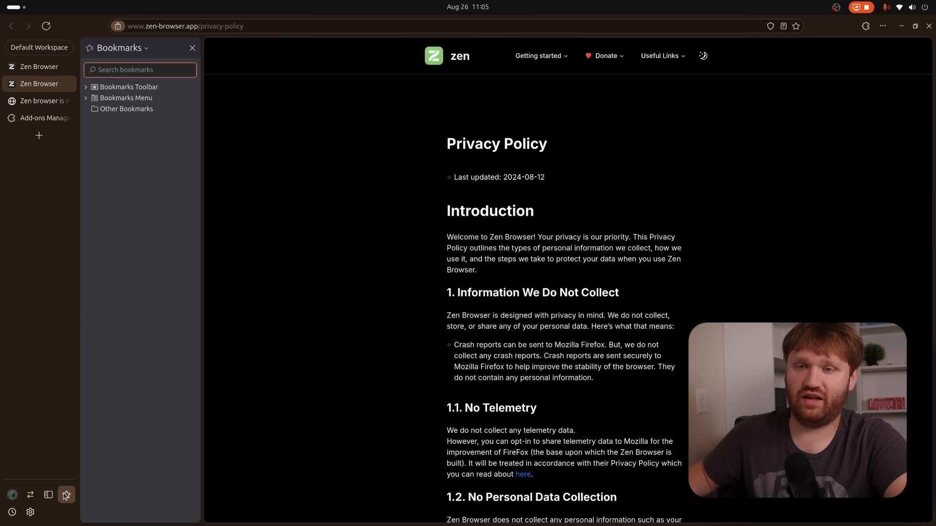
left_click(66, 495)
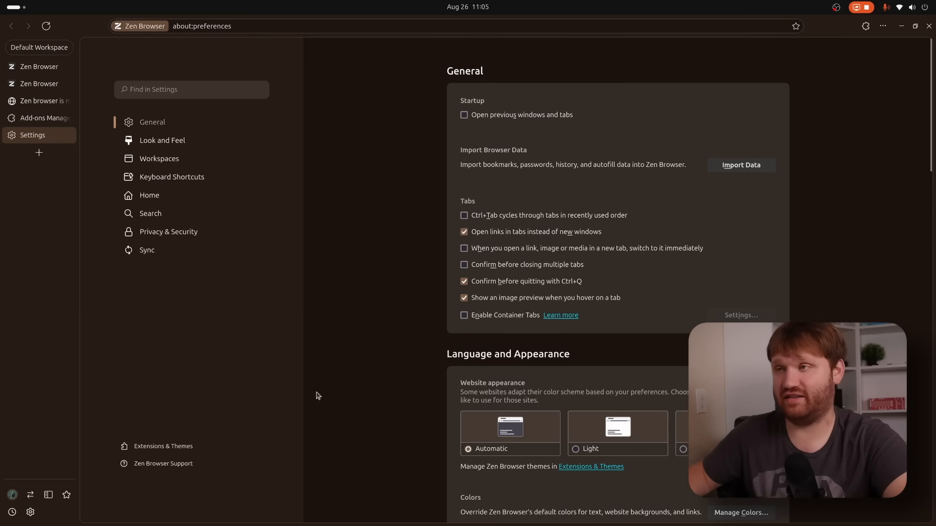
scroll("down", 3)
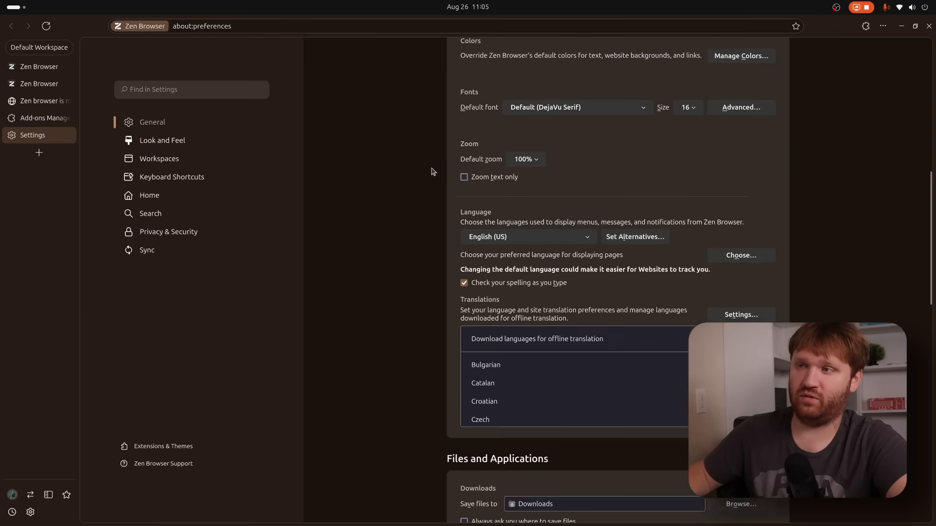
scroll("down", 3)
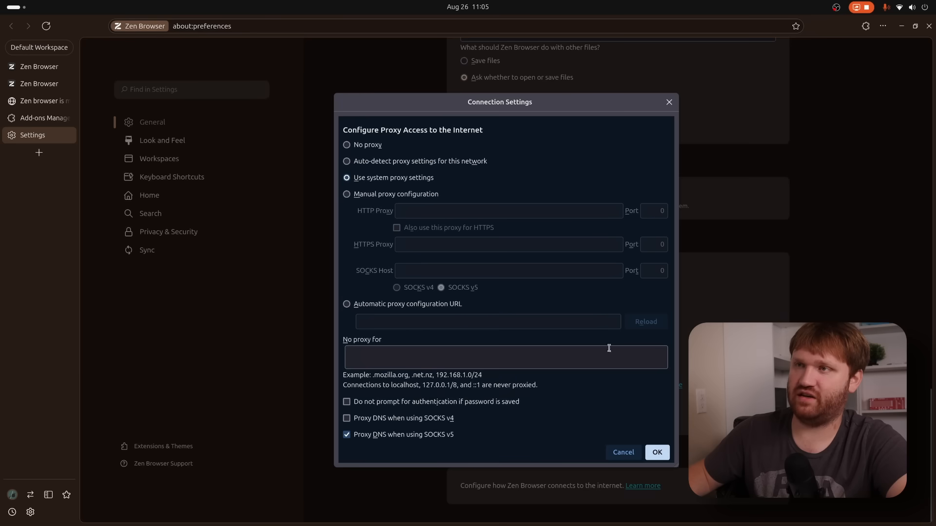
mouse_move(586, 218)
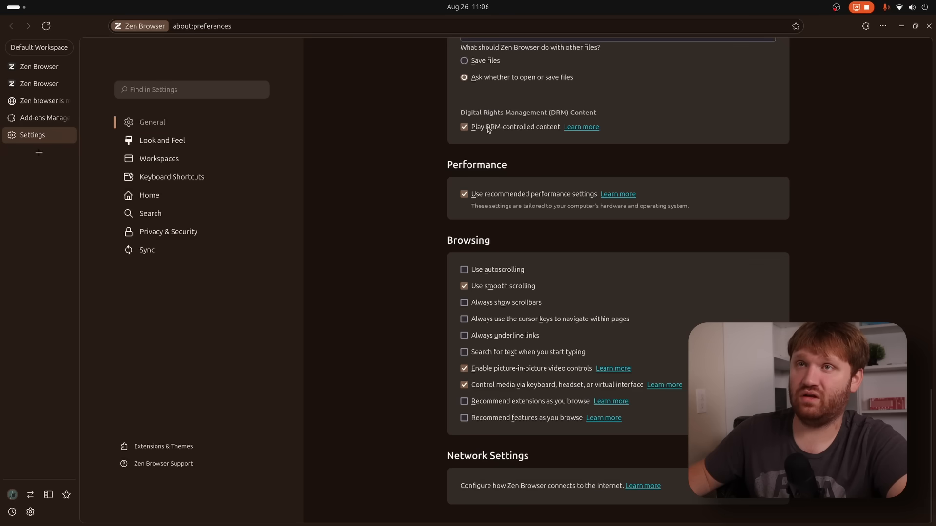
Step: Browse the Look and Feel settings down through its options
left_click(162, 140)
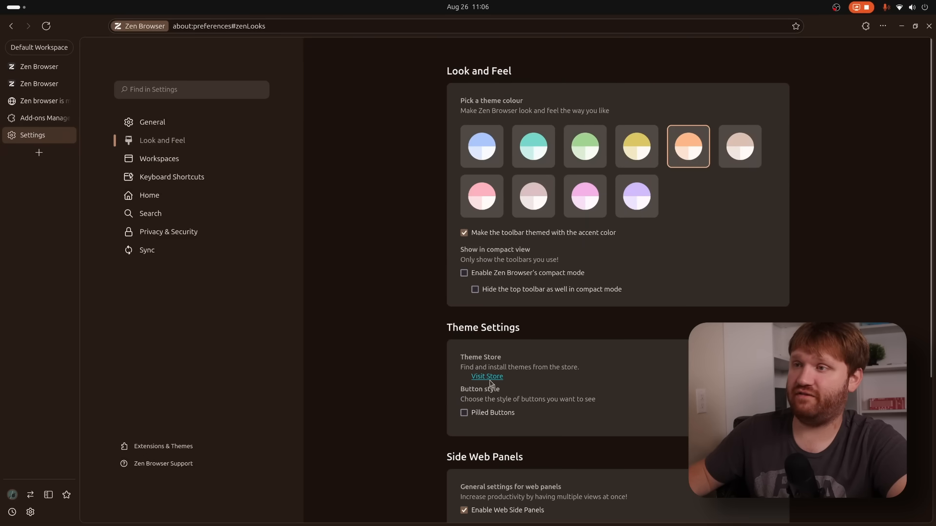
mouse_move(523, 333)
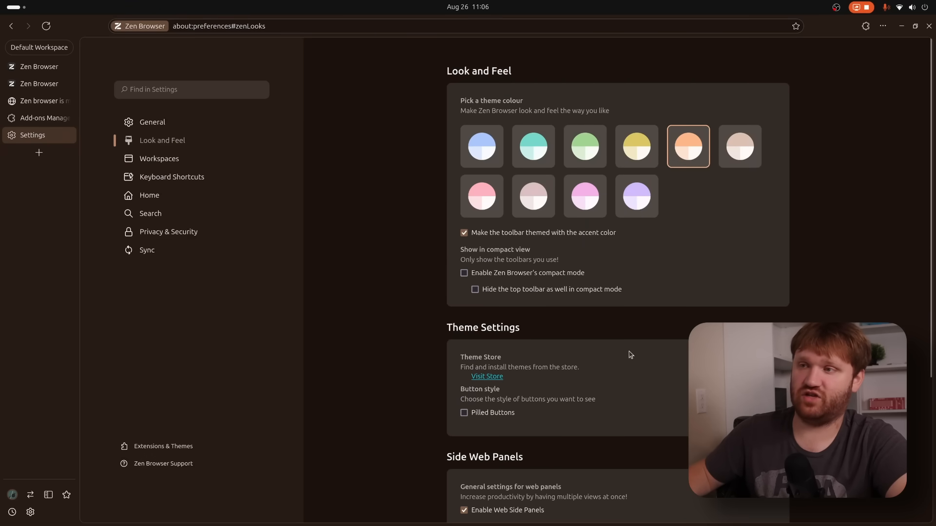
scroll("down", 3)
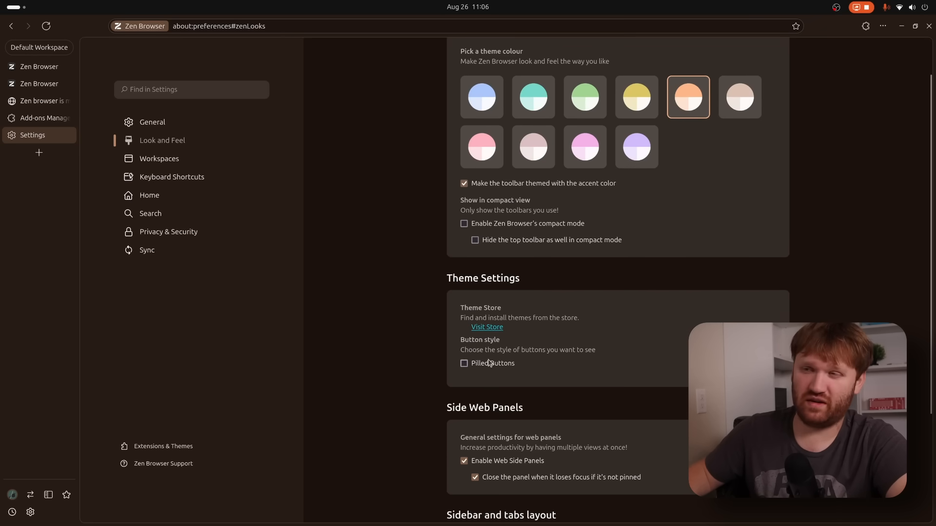
mouse_move(532, 300)
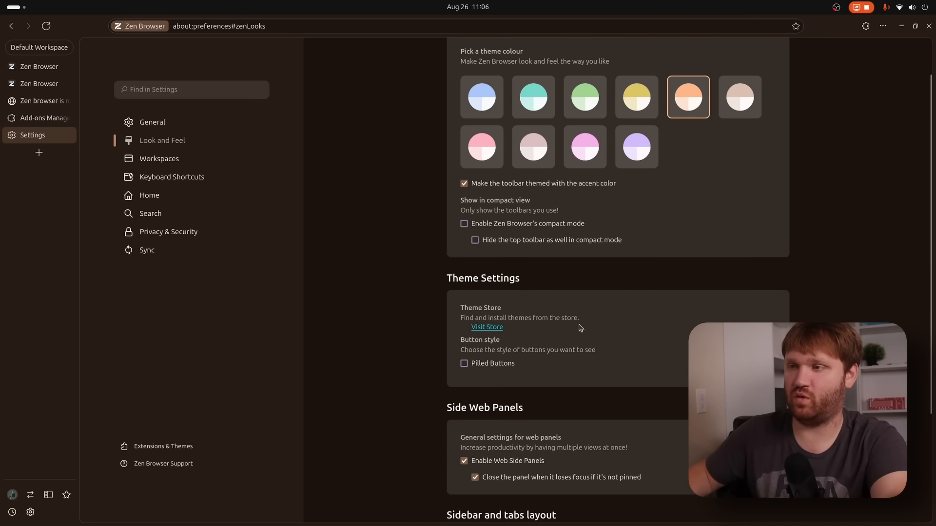
scroll("down", 3)
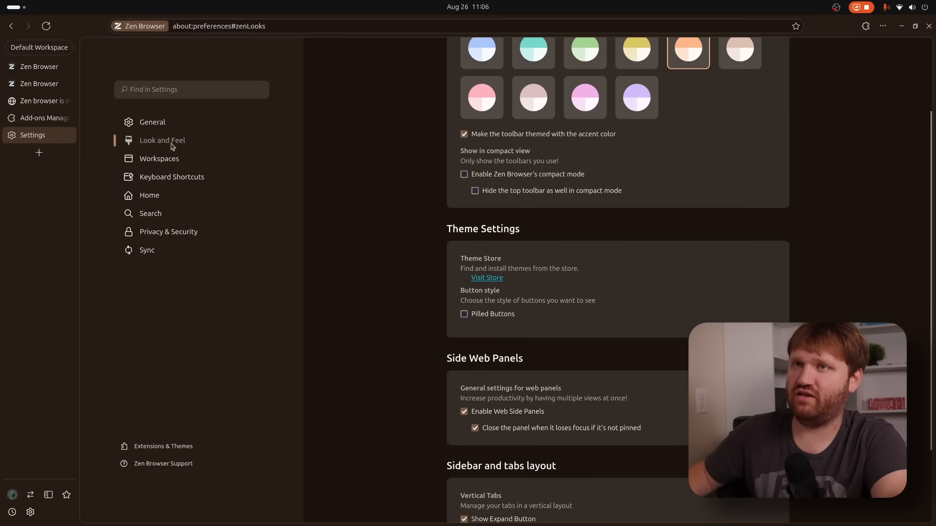
Step: Tour Workspaces, Keyboard Shortcuts, Search, and Privacy & Security with Standard tracking protection
left_click(159, 158)
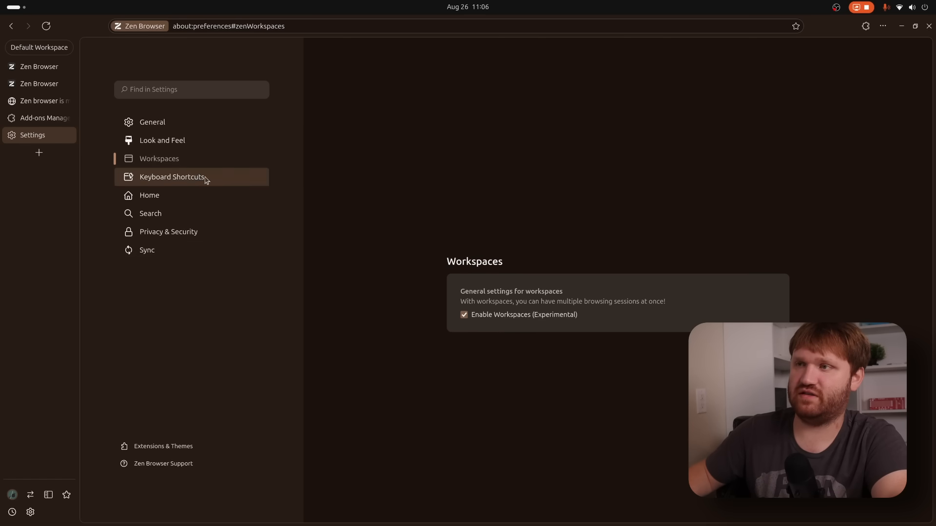
left_click(172, 176)
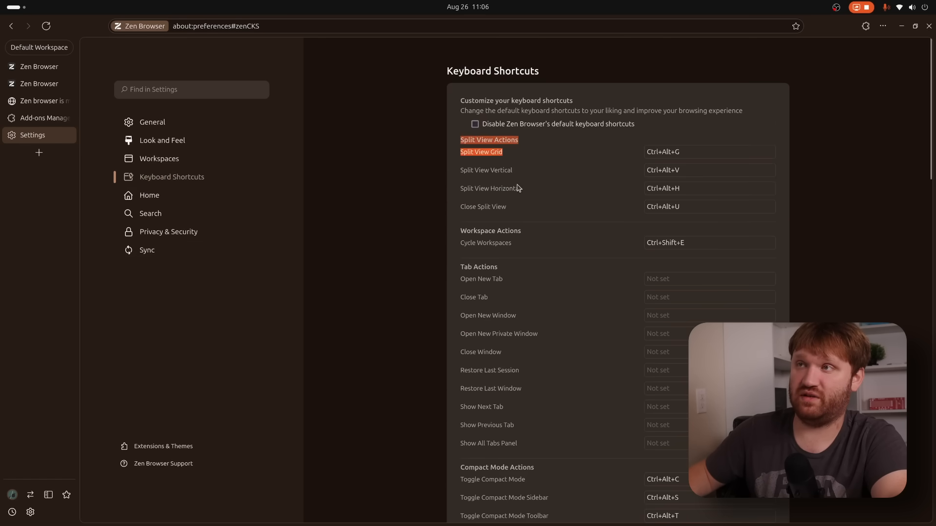
left_click(149, 213)
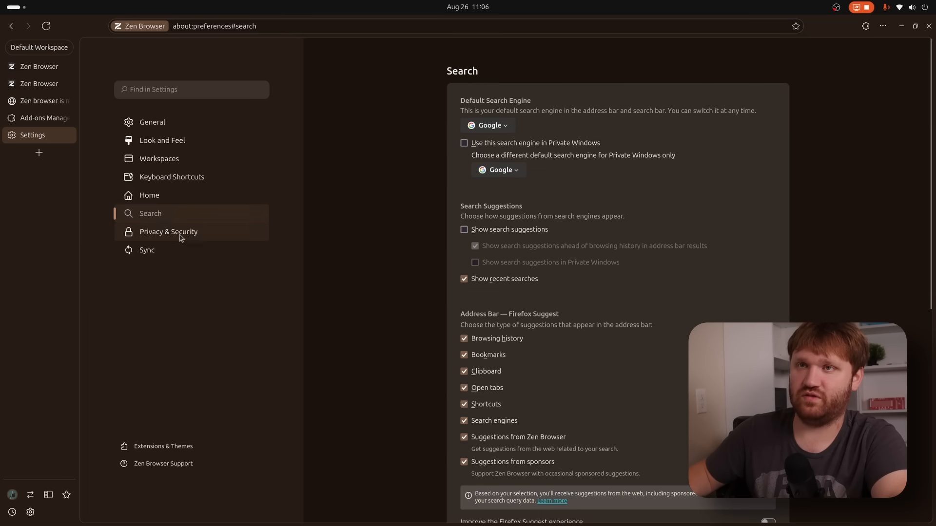
left_click(168, 232)
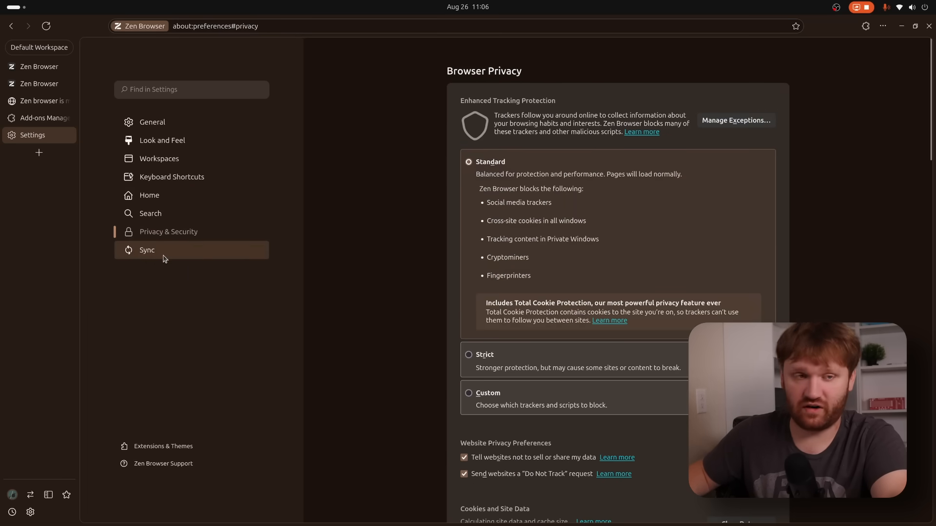
mouse_move(39, 66)
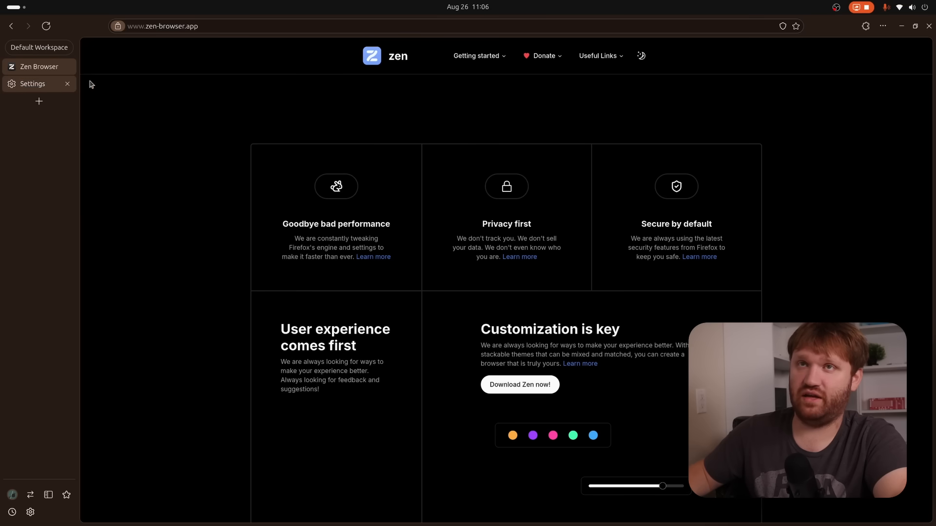
Step: Reach the Themes Store from Getting started and browse its theme grid
left_click(541, 56)
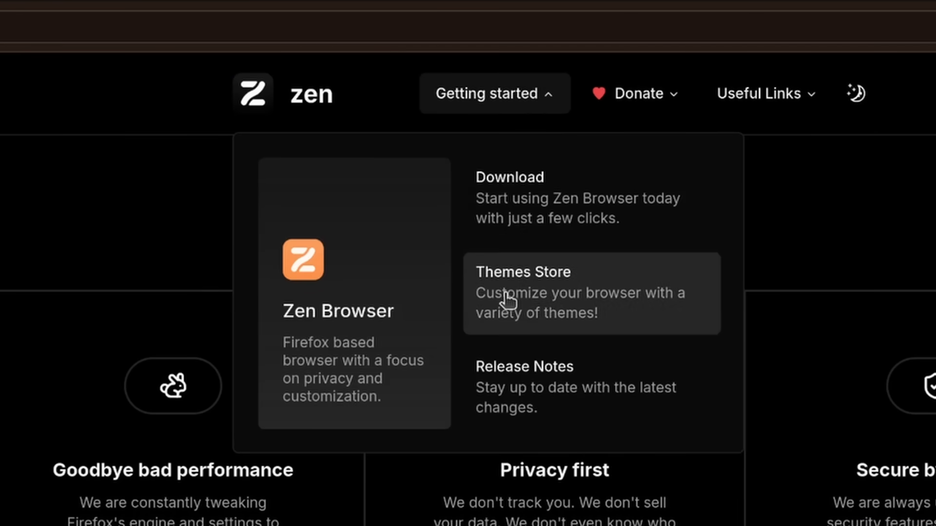
left_click(521, 272)
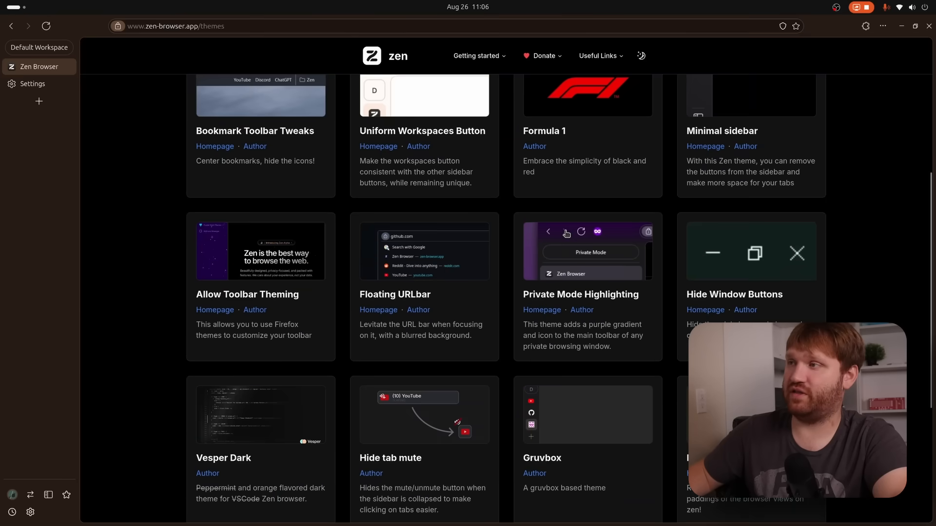
scroll("down", 3)
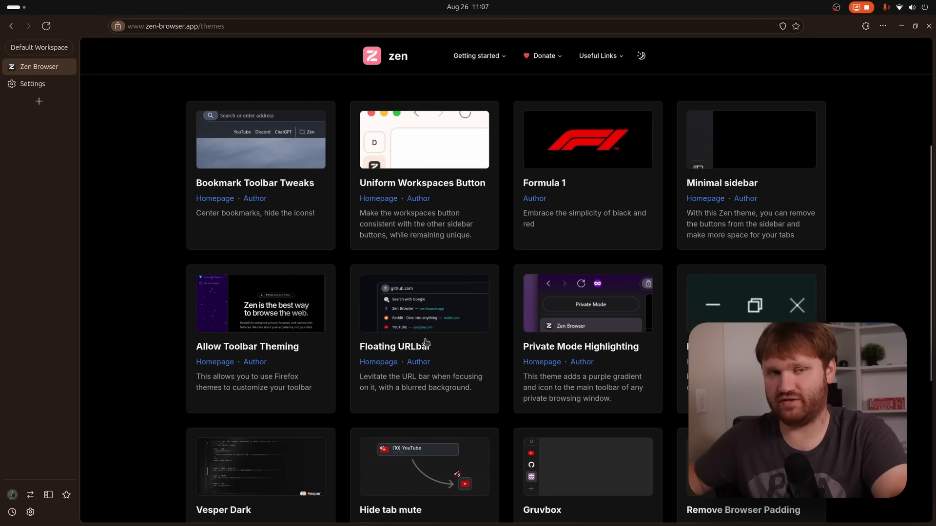
mouse_move(439, 374)
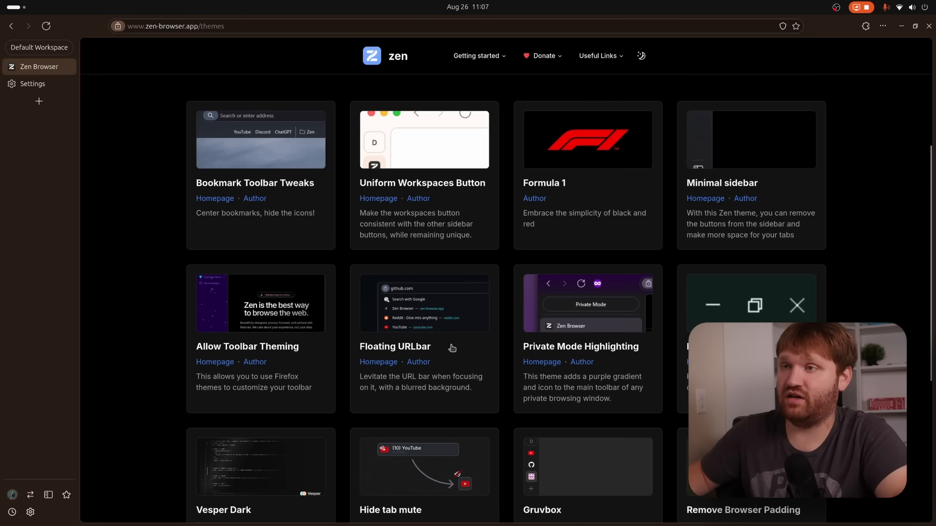
Step: Install the Floating URLbar theme from its store page
left_click(395, 346)
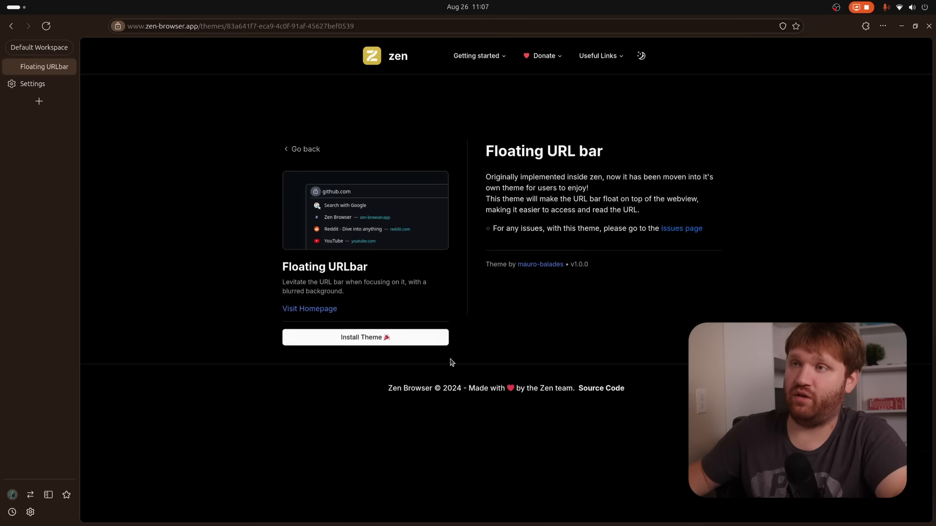
left_click(239, 26)
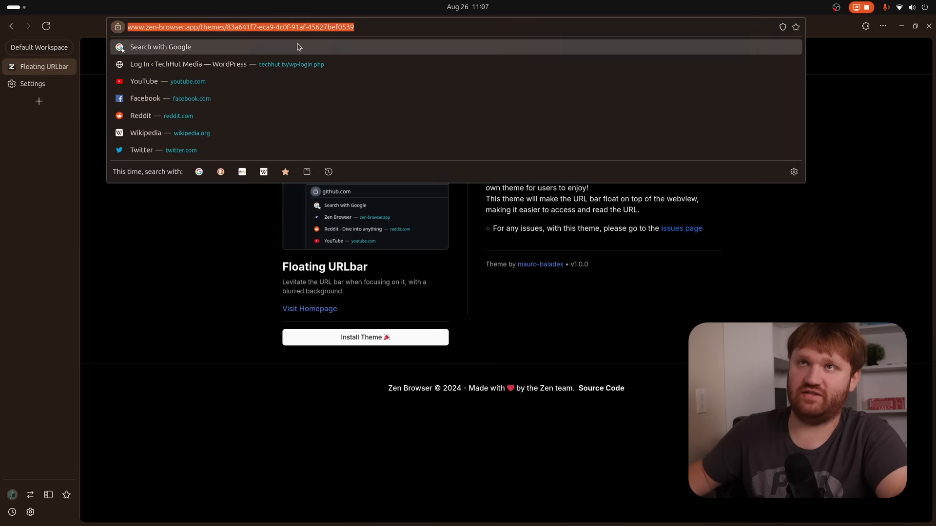
left_click(400, 382)
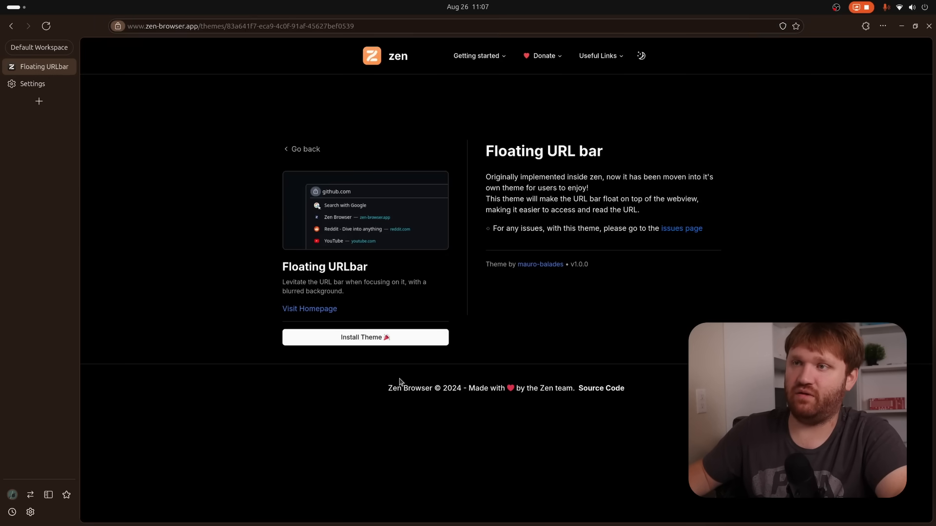
left_click(365, 337)
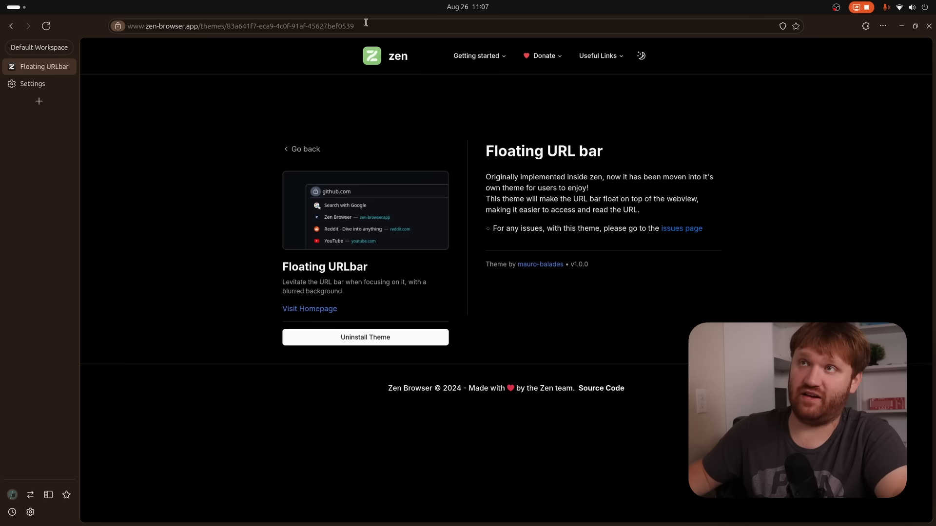
Step: Try the floating address bar over the page, then uninstall the Floating URLbar theme
left_click(239, 25)
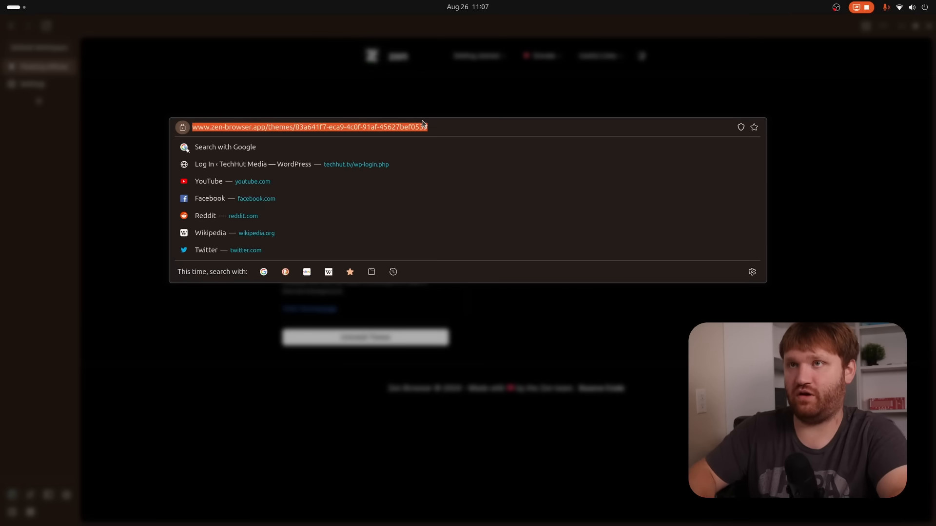
key("Delete")
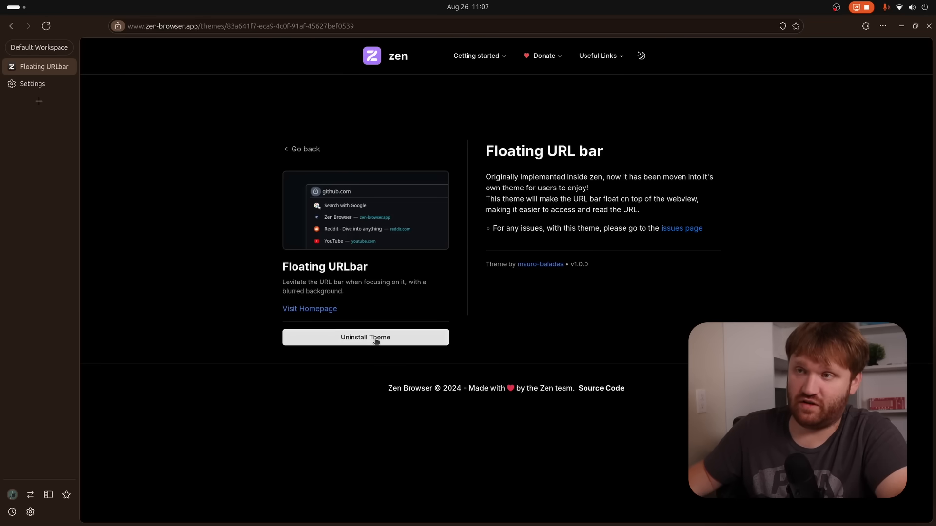
left_click(238, 26)
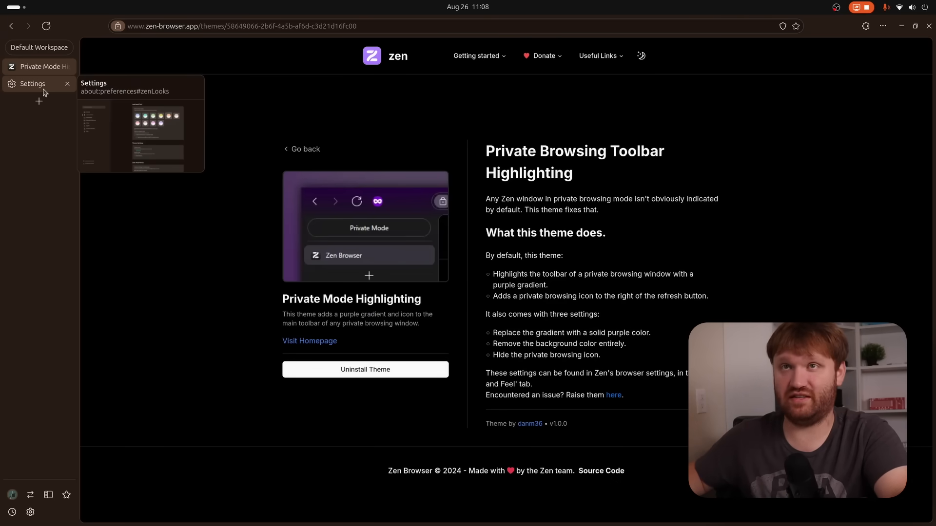
left_click(32, 84)
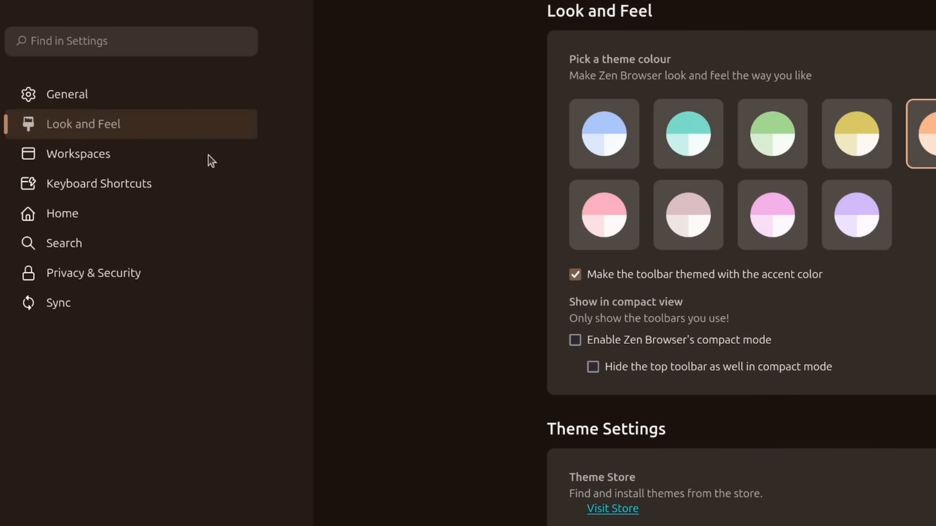
scroll("down", 3)
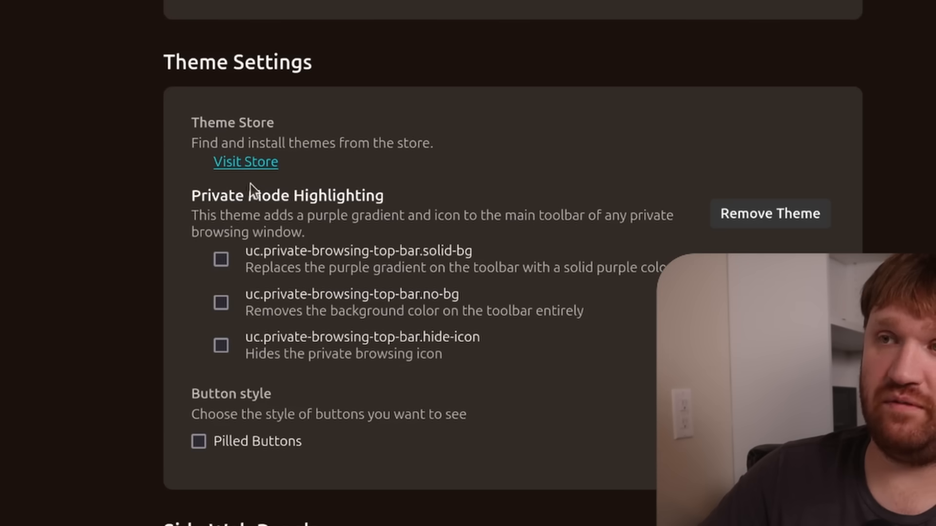
mouse_move(267, 363)
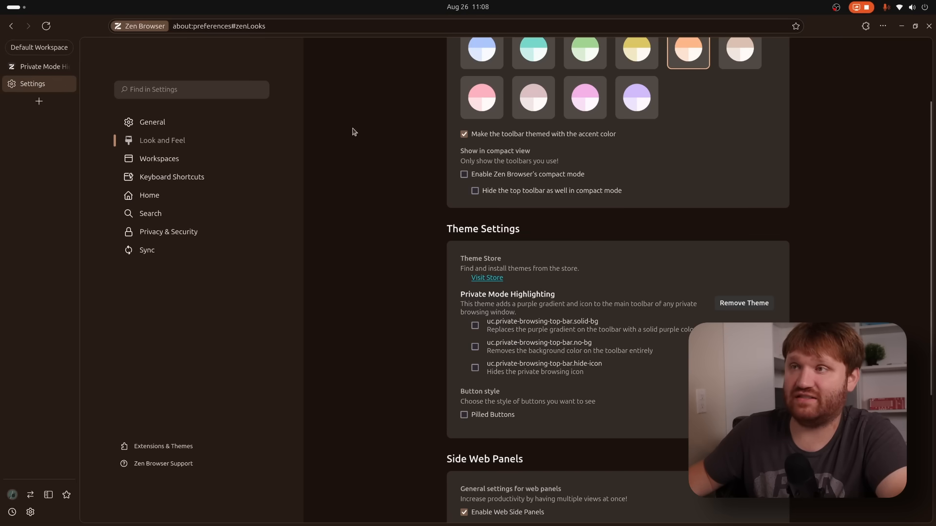
left_click(487, 277)
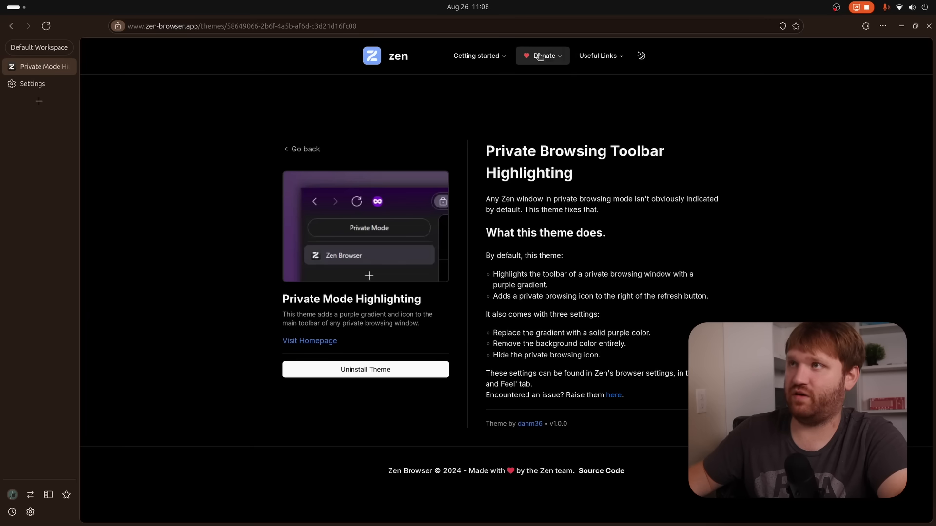
left_click(542, 55)
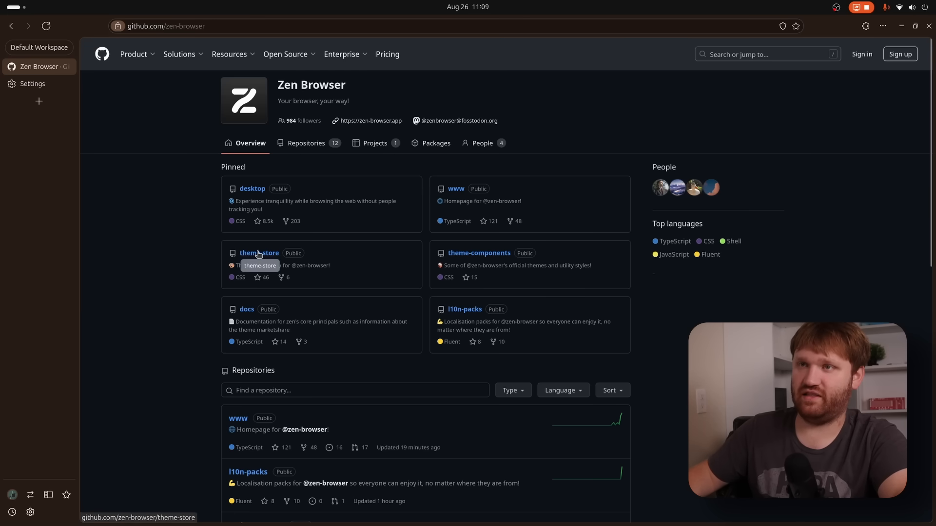
Step: Navigate the theme-store repo into the Private Mode Highlighting theme folder
left_click(259, 253)
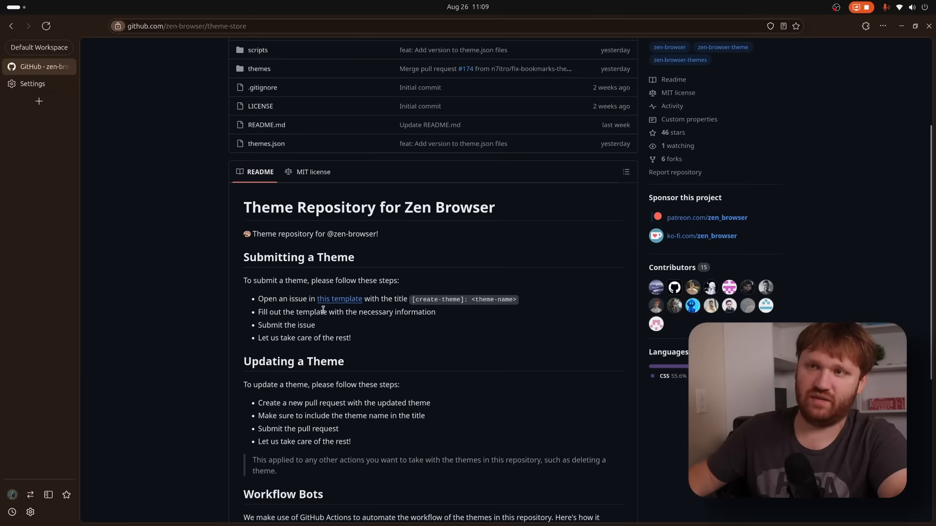
scroll("up", 3)
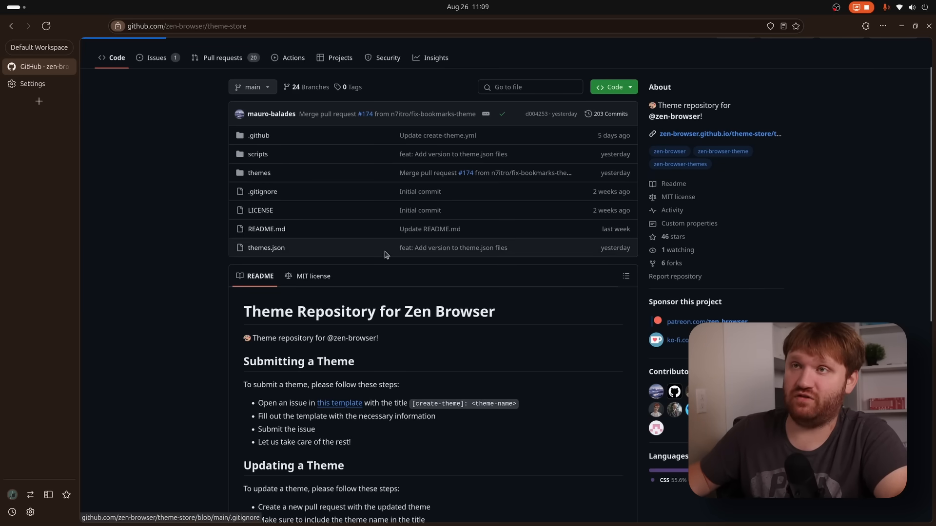
left_click(258, 173)
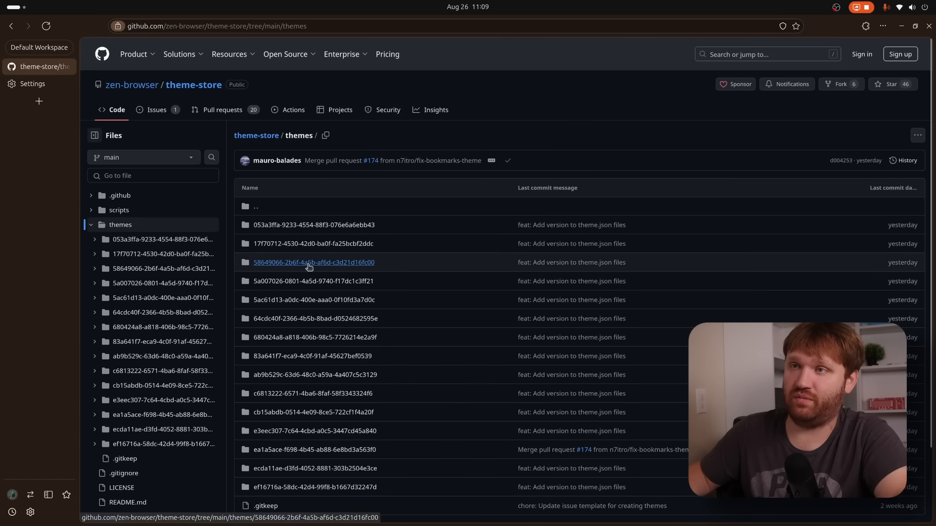
left_click(313, 262)
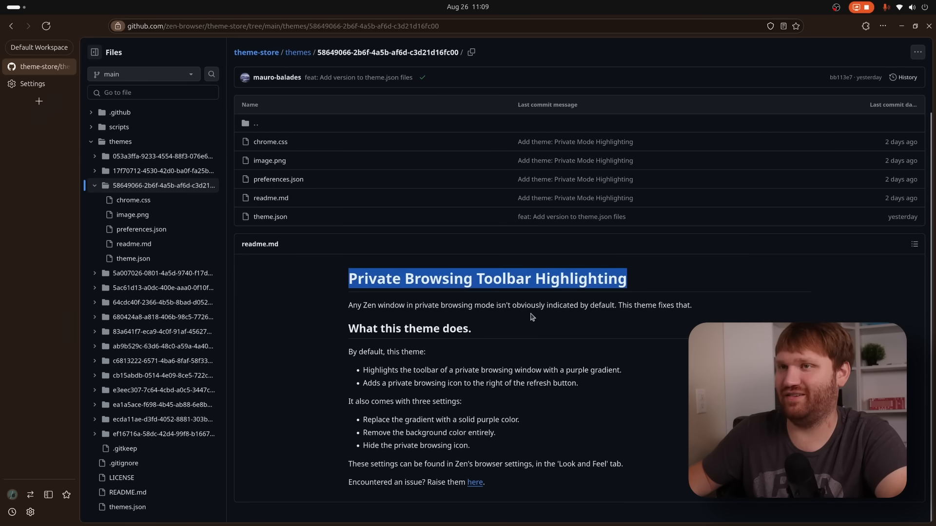
Step: View the theme's theme.json, then its chrome.css stylesheet
left_click(269, 216)
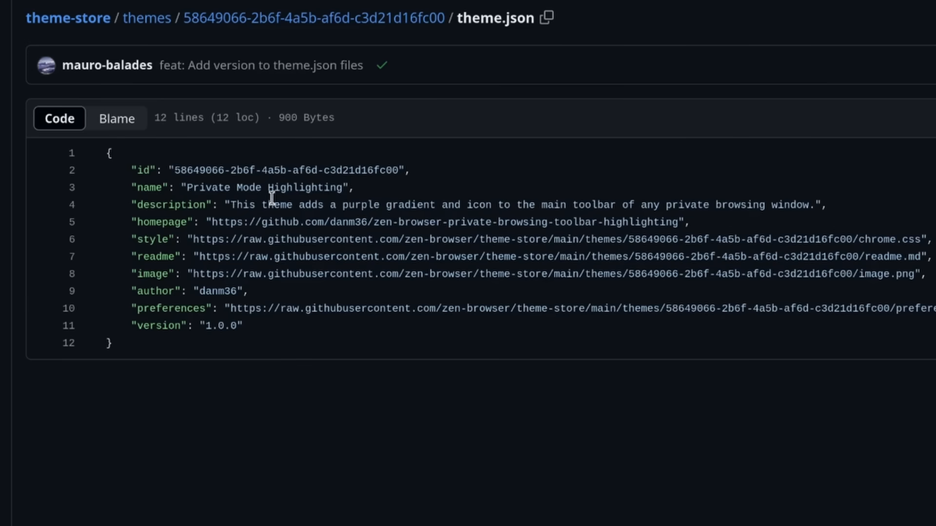
key("ctrl+a")
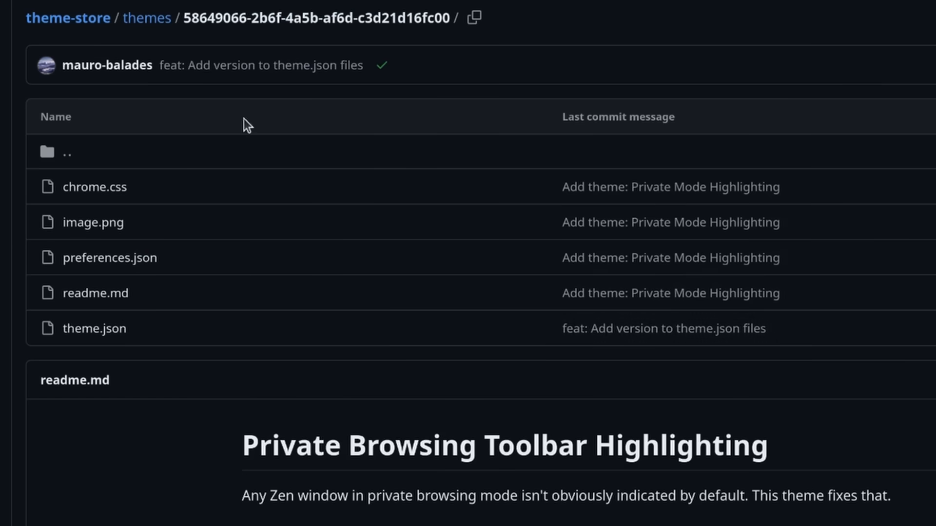
mouse_move(94, 187)
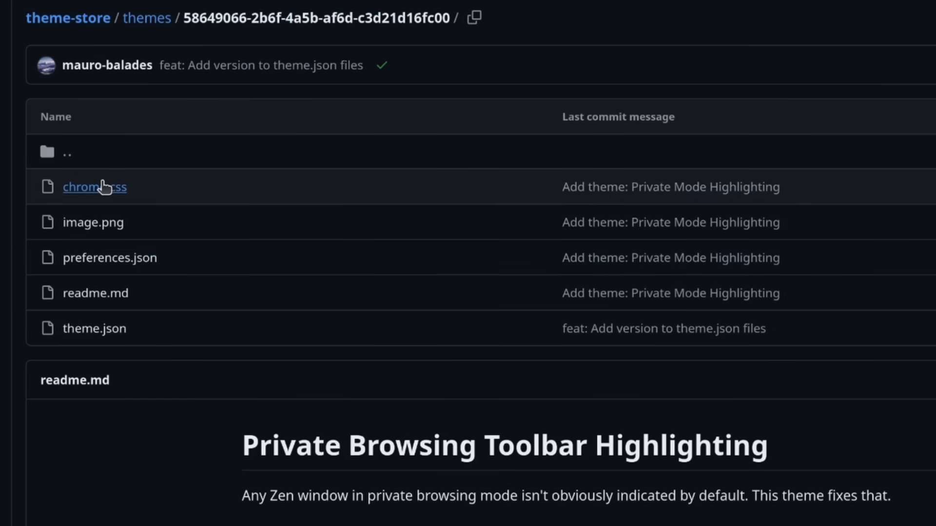
mouse_move(109, 194)
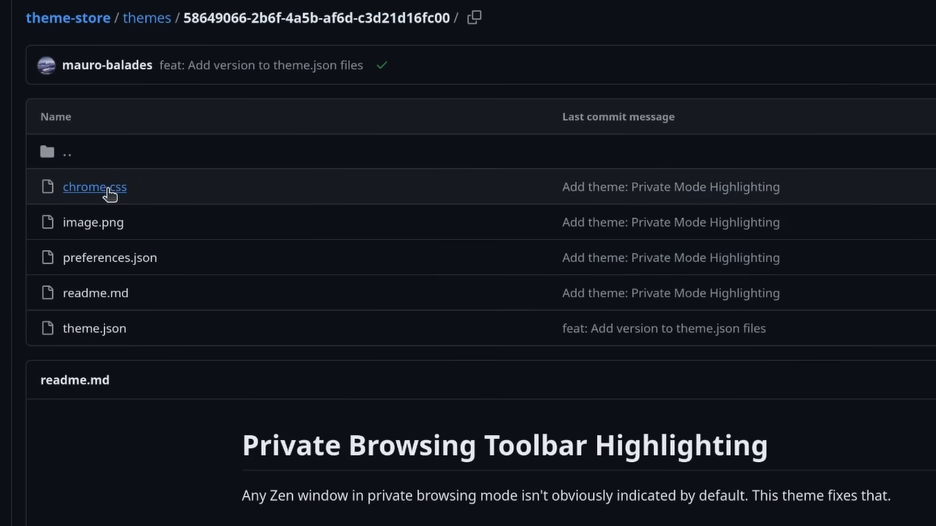
left_click(94, 187)
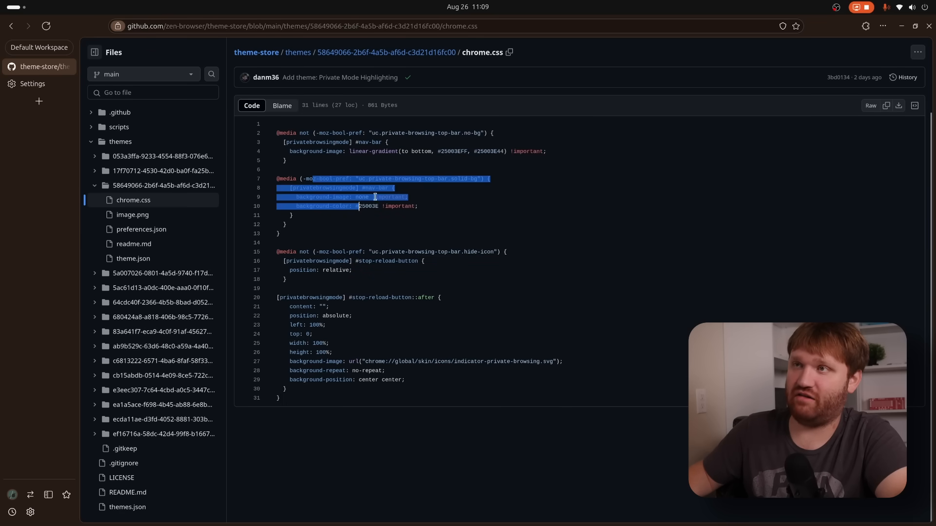
left_click(453, 132)
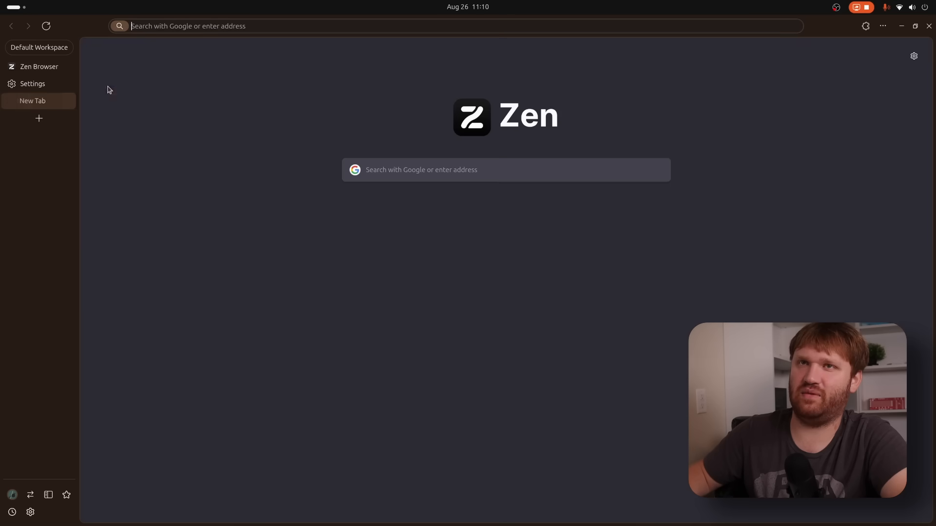
Step: Load techhut.tv in a new tab and split it side by side with the Zen site
type("techhut.tv/")
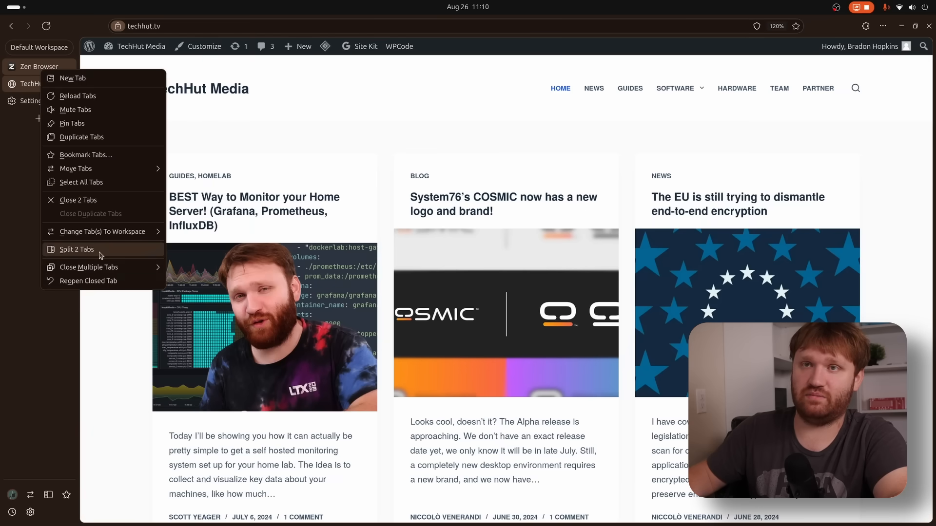
left_click(78, 249)
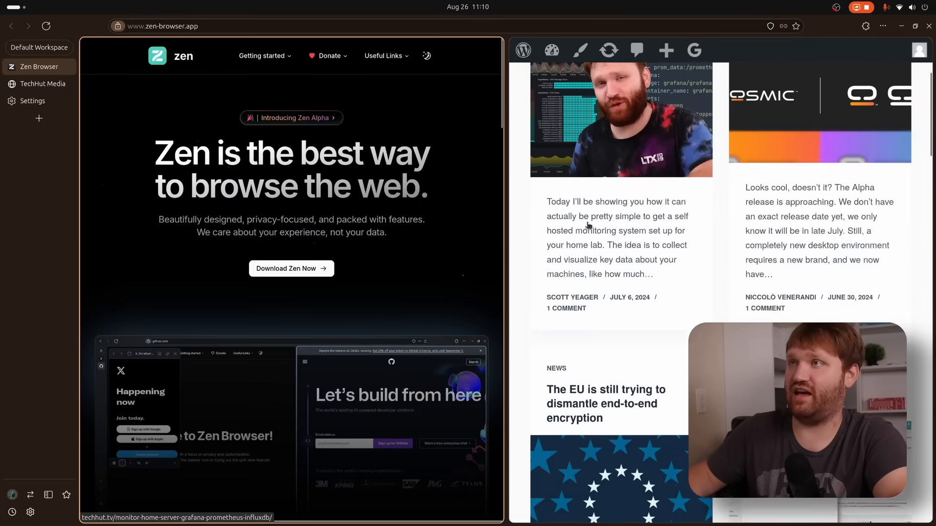
scroll("up", 3)
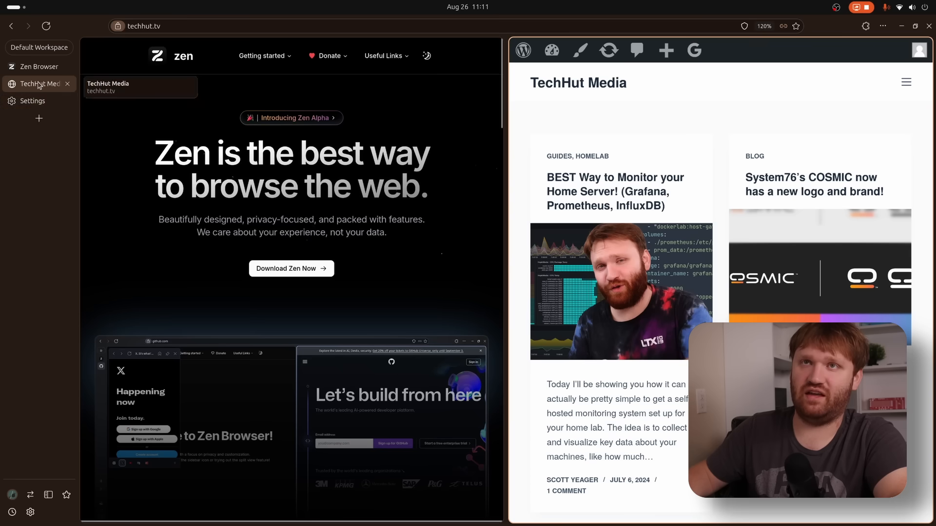
right_click(34, 66)
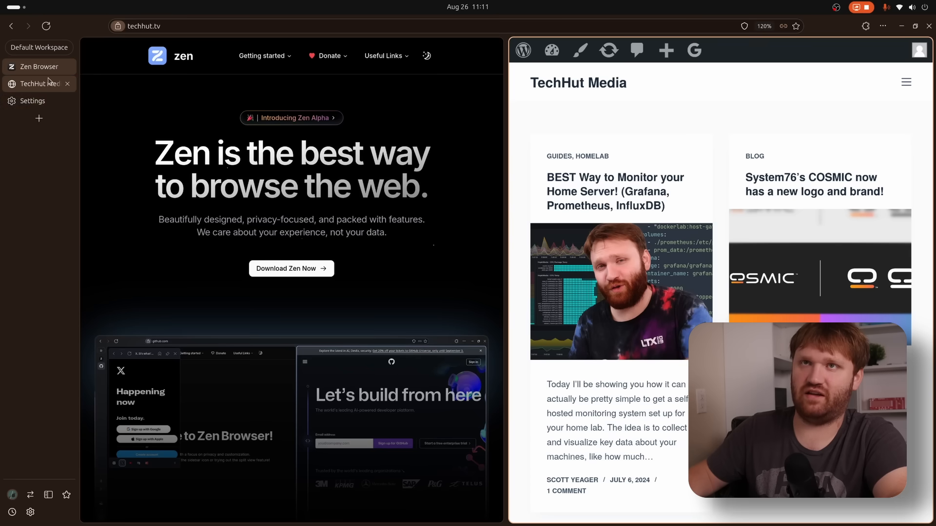
right_click(35, 83)
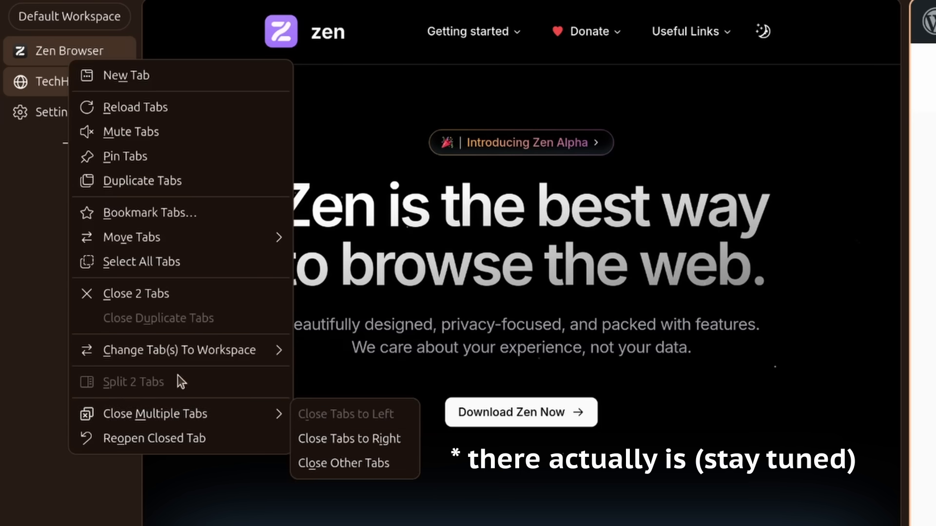
mouse_move(186, 350)
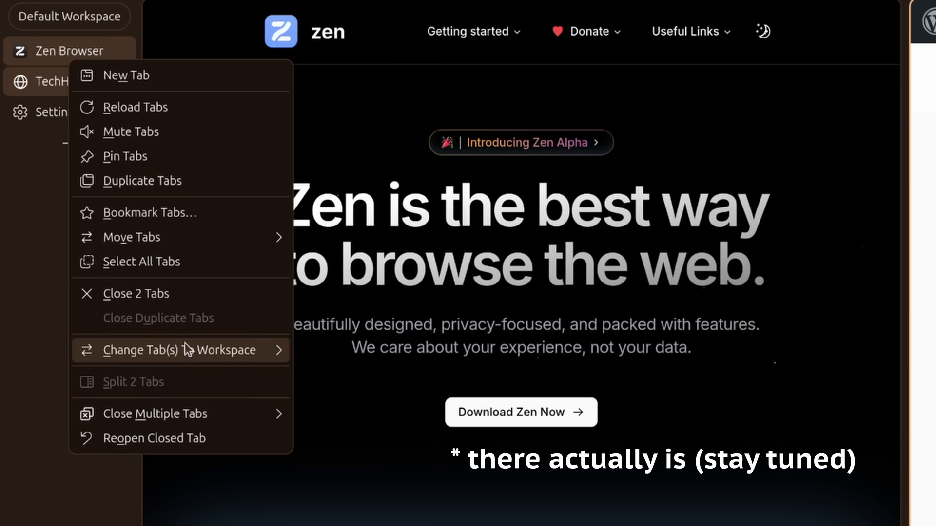
mouse_move(154, 298)
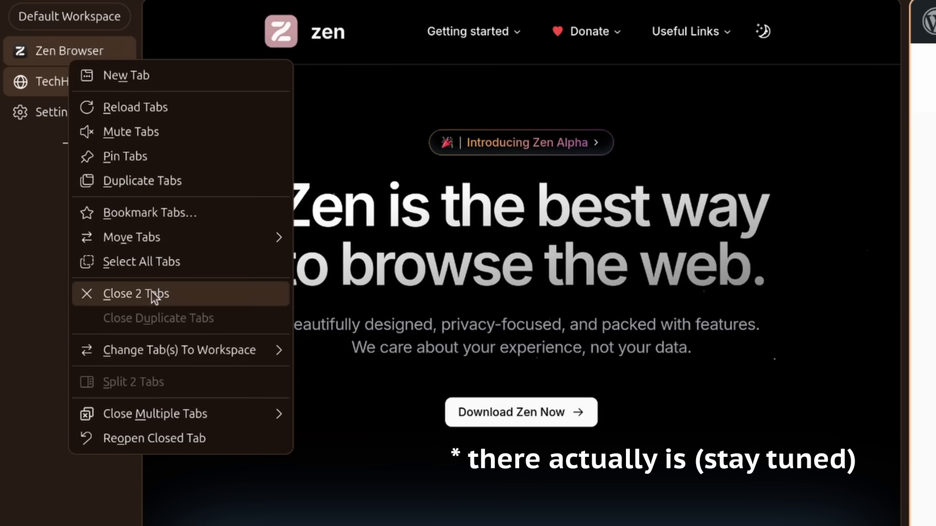
mouse_move(175, 438)
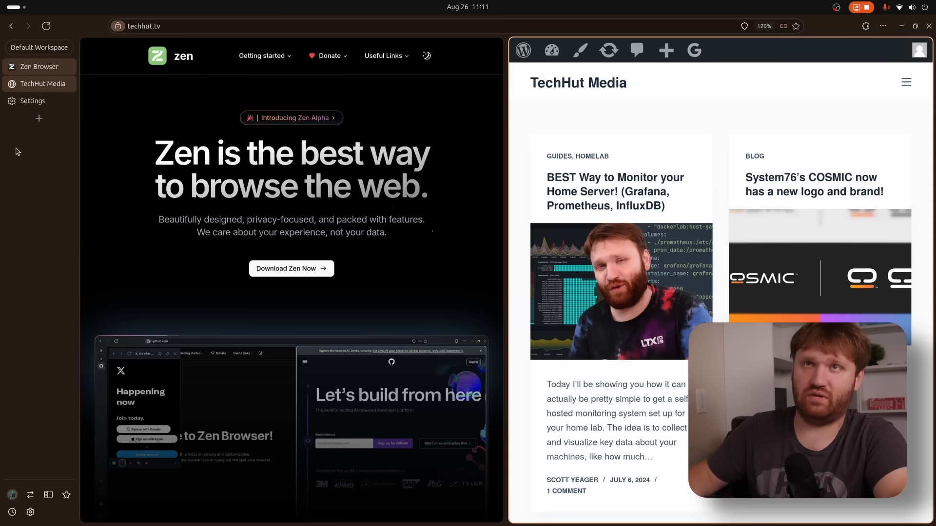
mouse_move(40, 84)
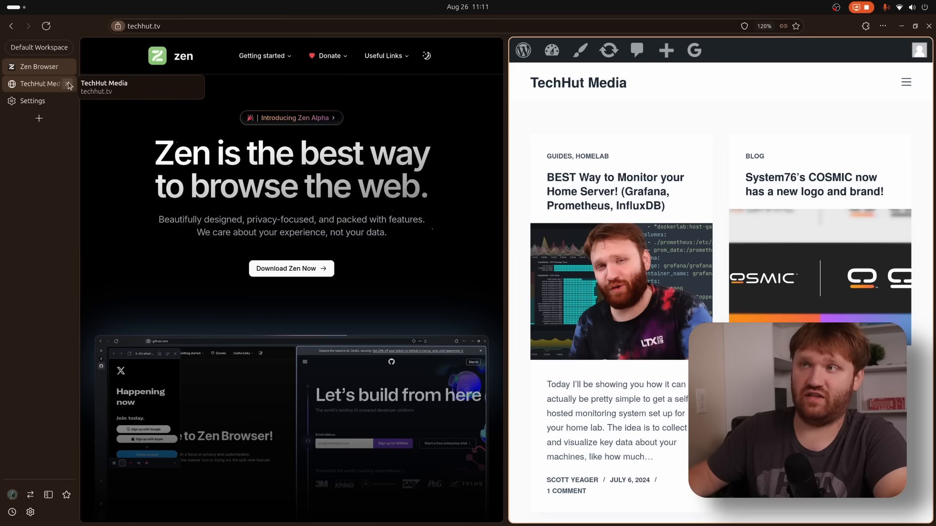
Step: Close the TechHut Media tab and start a fresh blank tab
left_click(32, 101)
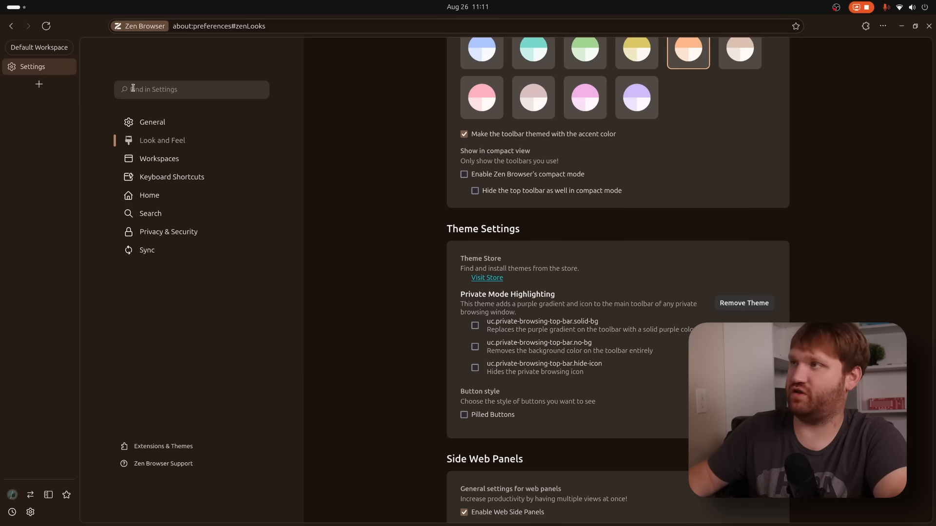
mouse_move(39, 84)
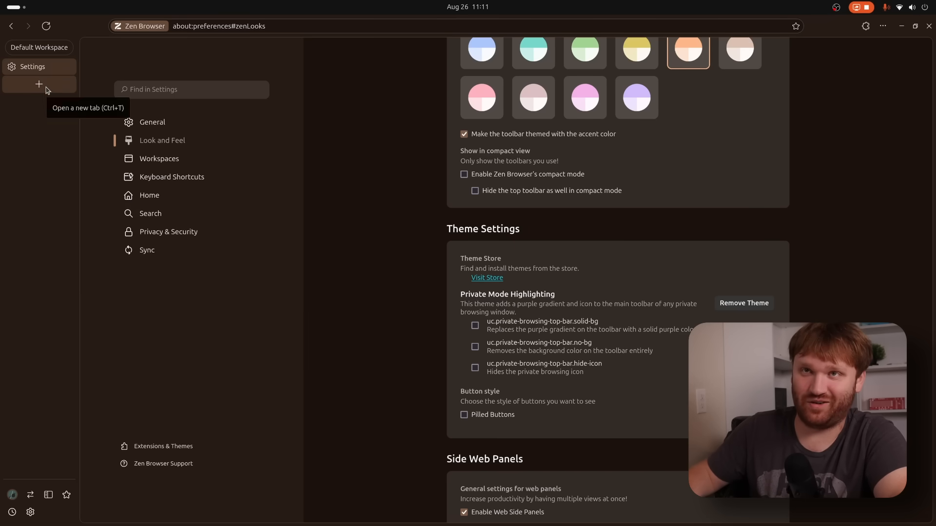
left_click(39, 84)
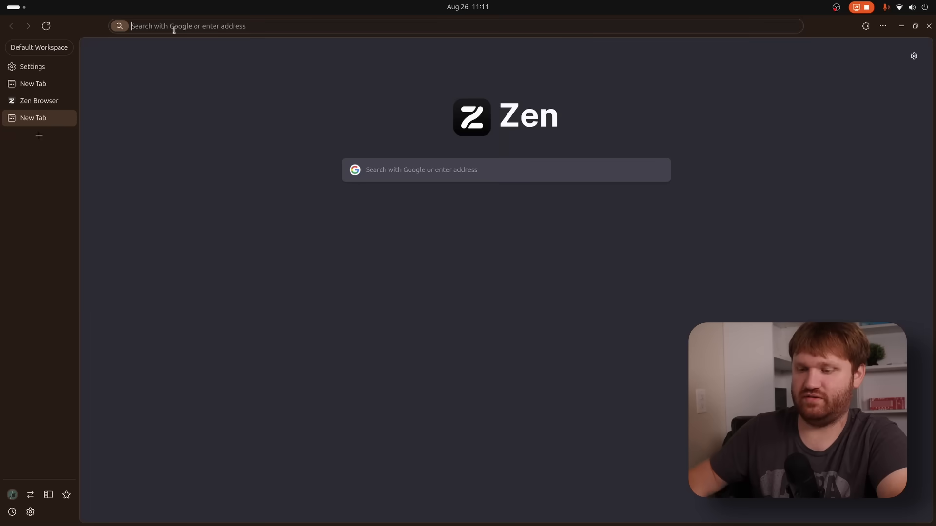
Step: Load techhut.tv again and split the new tab, Zen site and TechHut Media into three panes
type("techhut.tv")
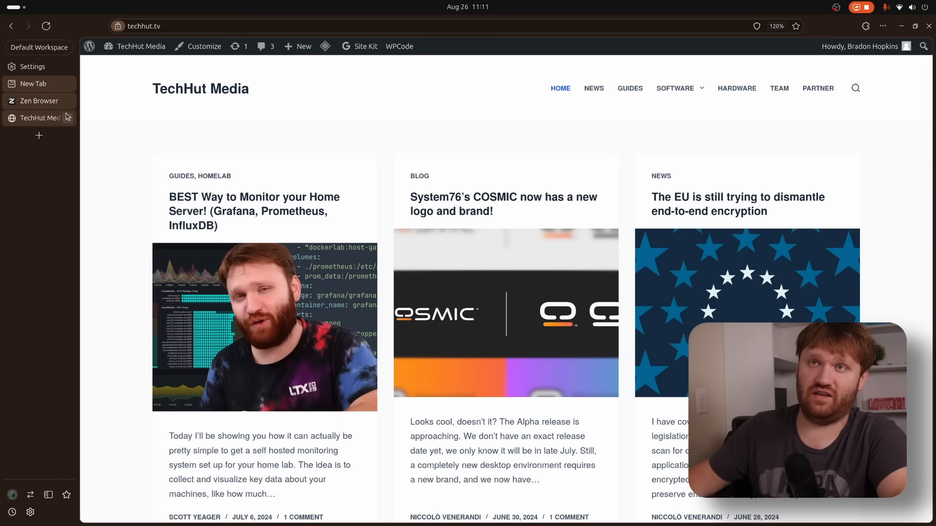
right_click(39, 118)
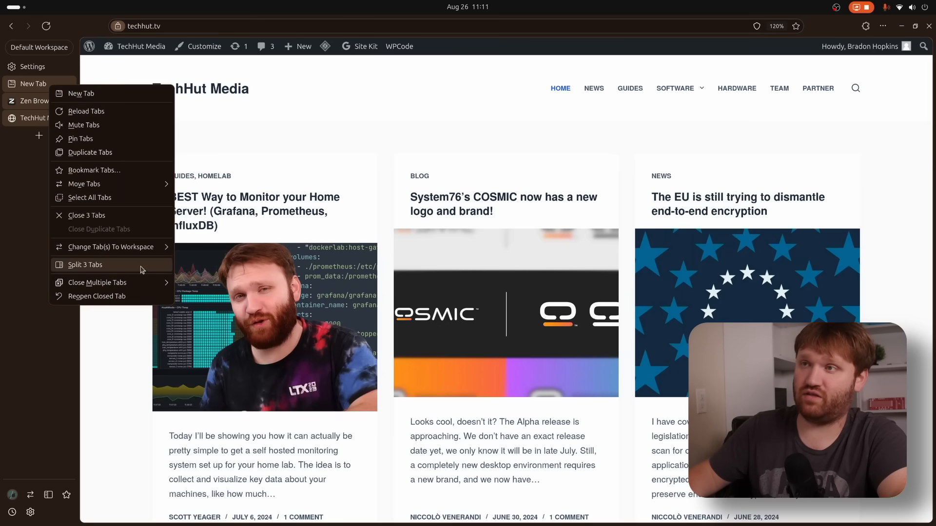
left_click(85, 264)
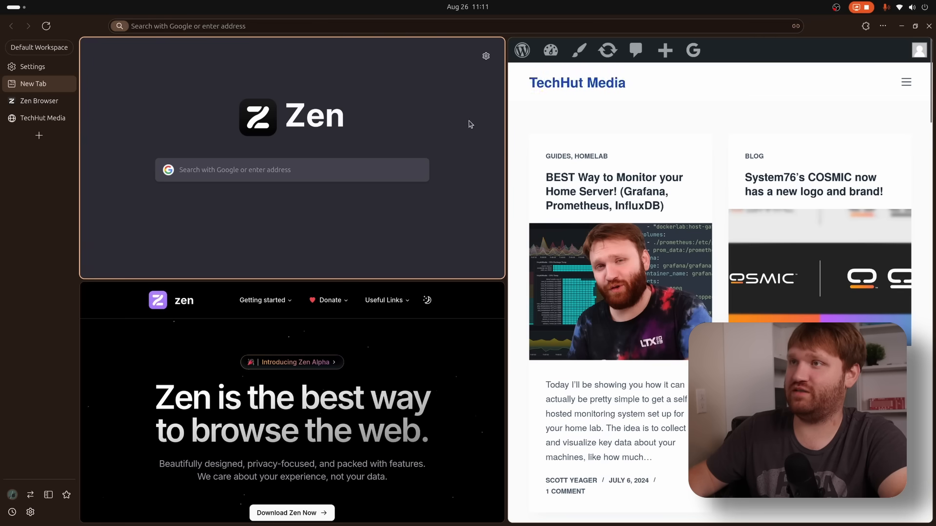
mouse_move(510, 235)
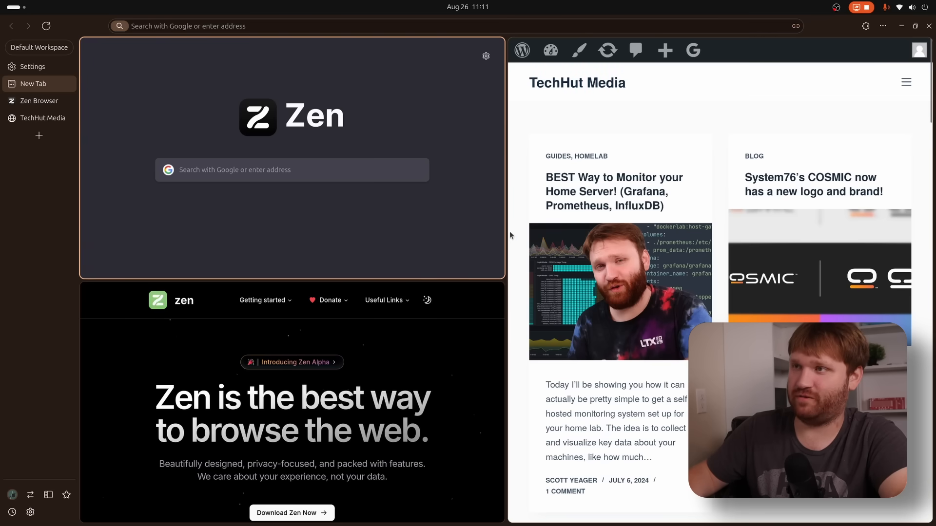
mouse_move(309, 219)
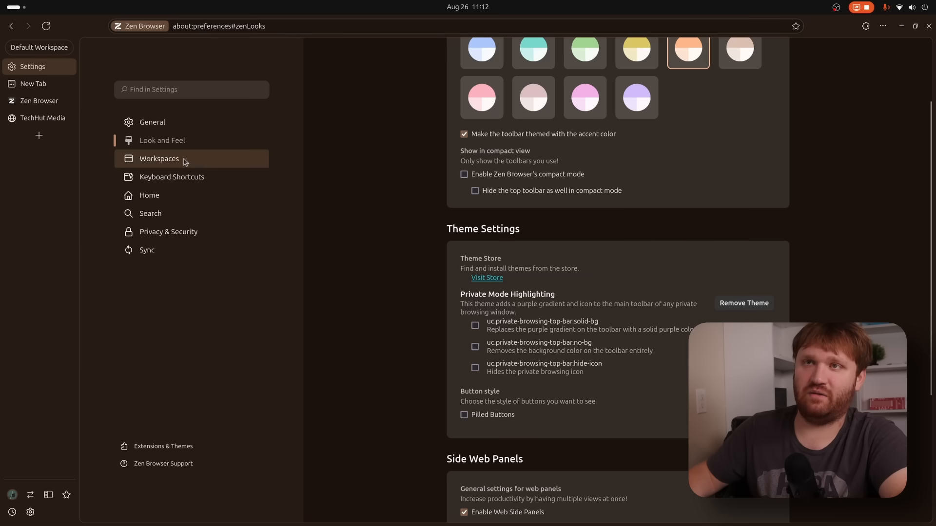
left_click(172, 176)
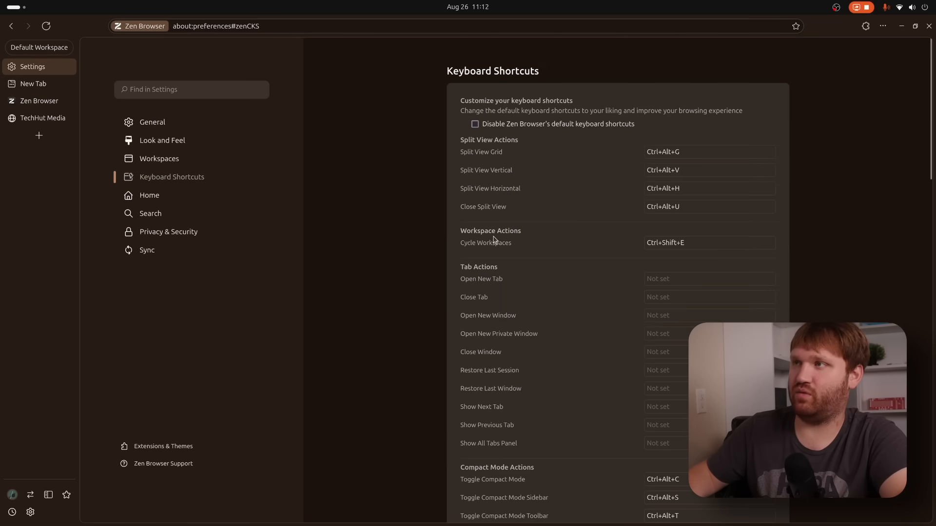
mouse_move(491, 174)
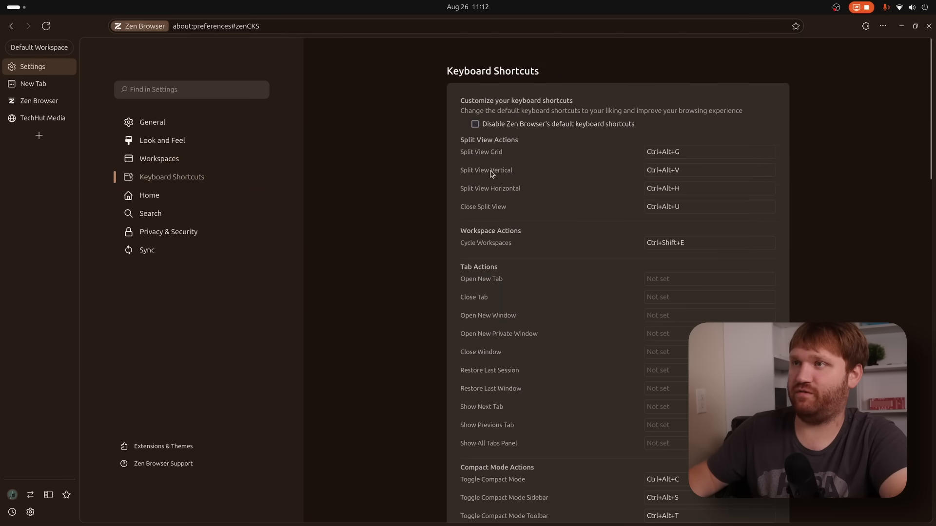
mouse_move(492, 214)
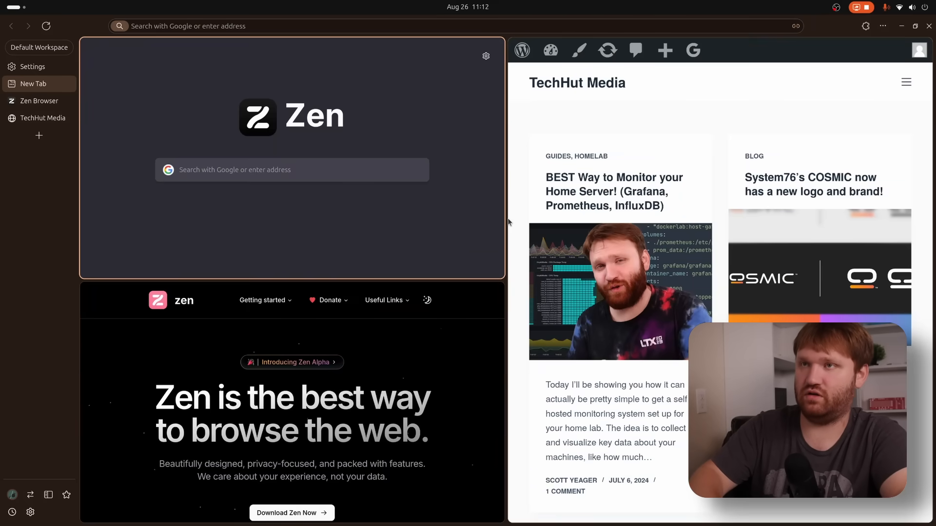
Step: Unsplit the tabs, then recombine New Tab, Zen Browser and TechHut Media into a three-way split
left_click(39, 101)
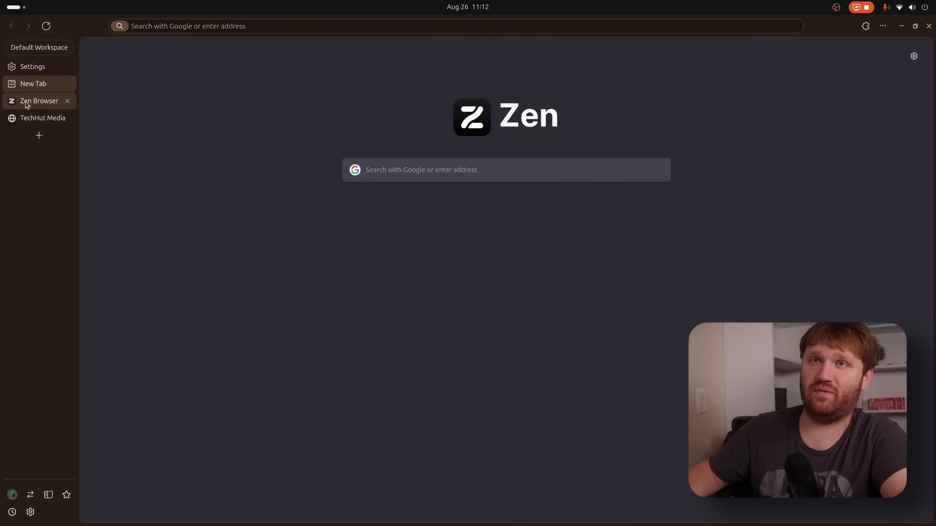
left_click(42, 118)
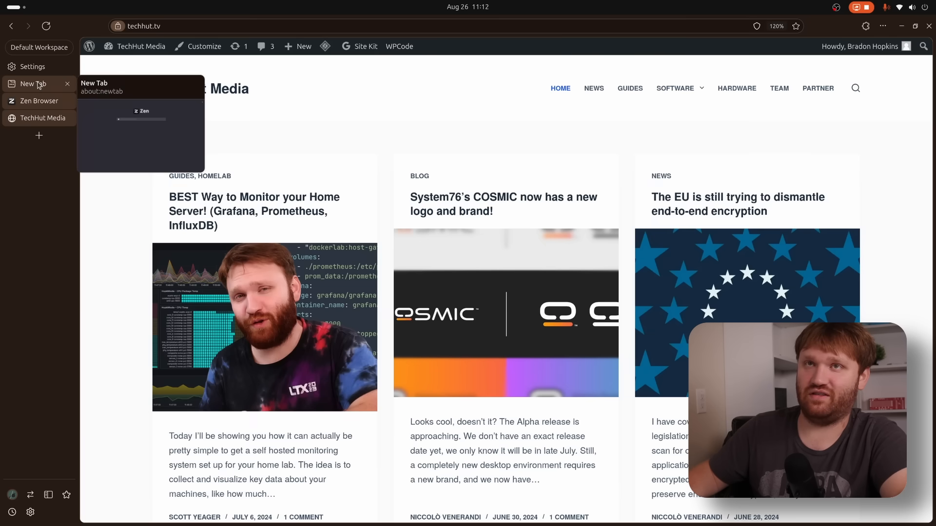
right_click(30, 84)
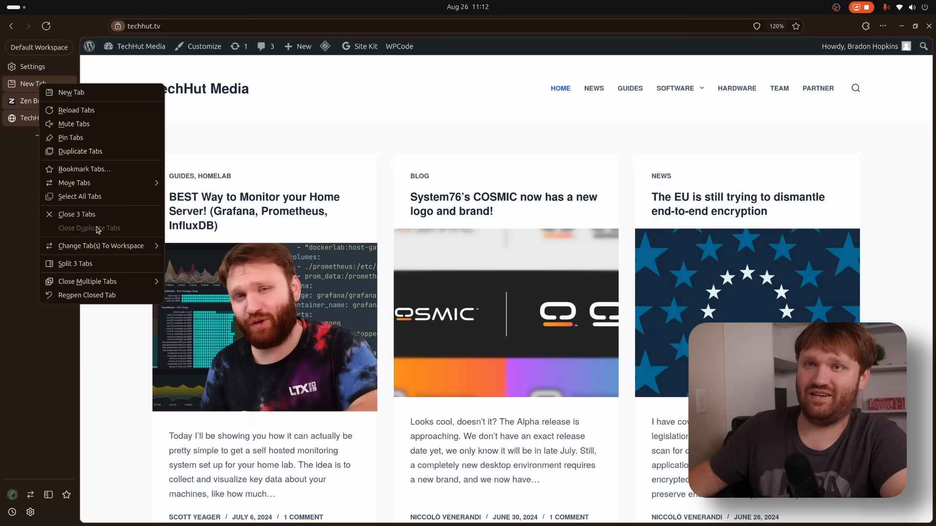
left_click(76, 263)
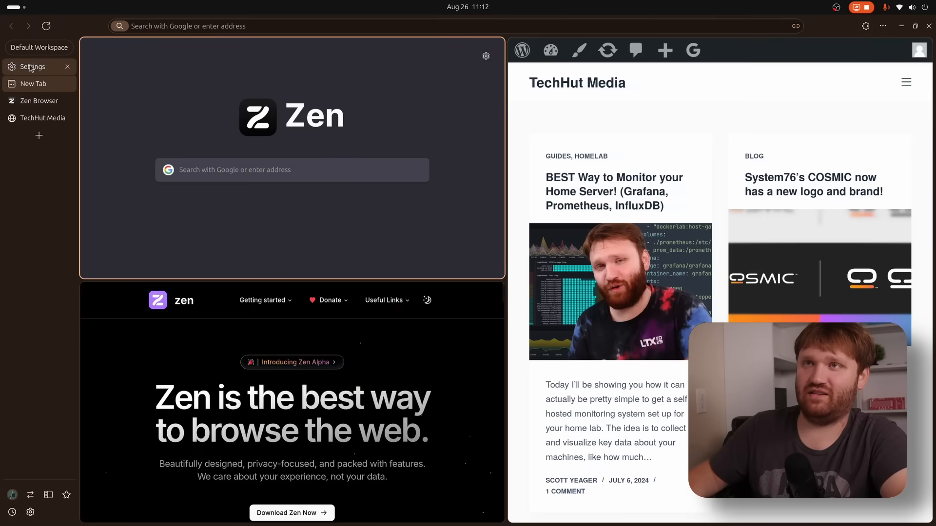
left_click(32, 67)
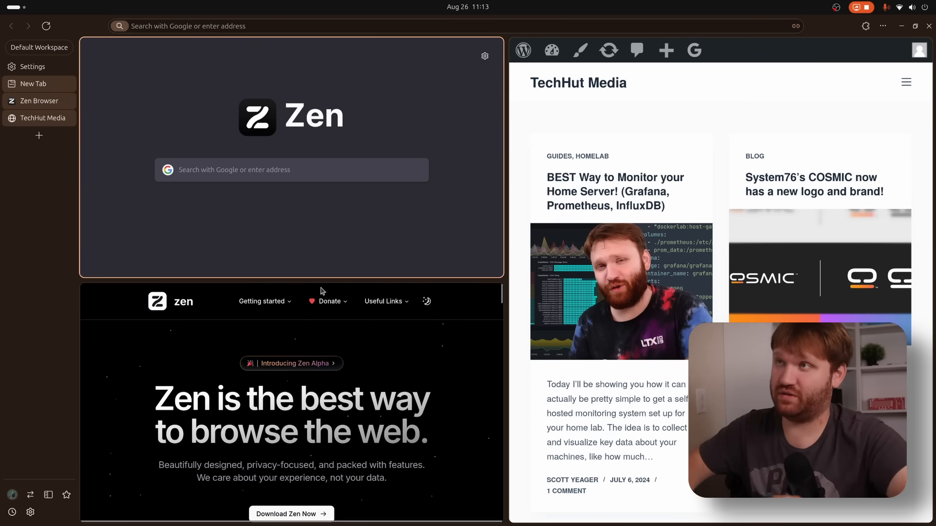
mouse_move(527, 319)
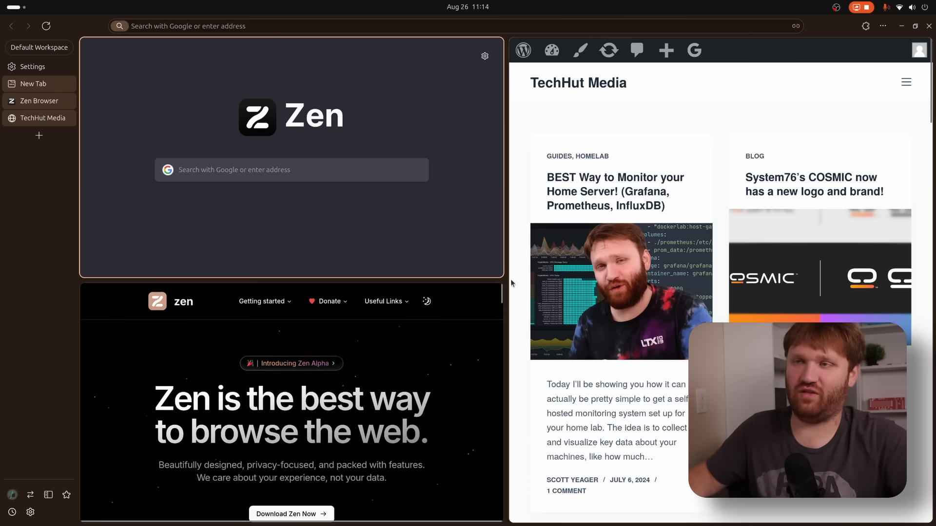
mouse_move(521, 250)
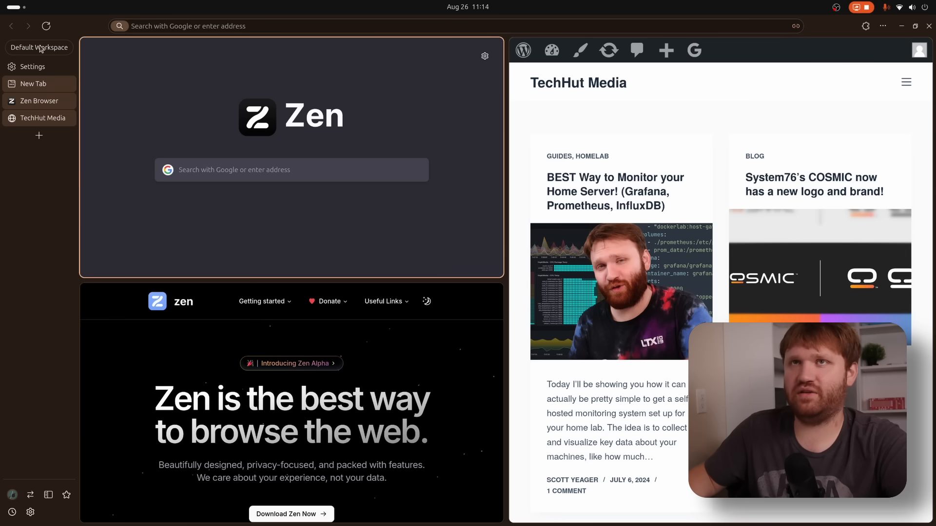
Step: From the Default Workspace button, start creating a new workspace
left_click(40, 47)
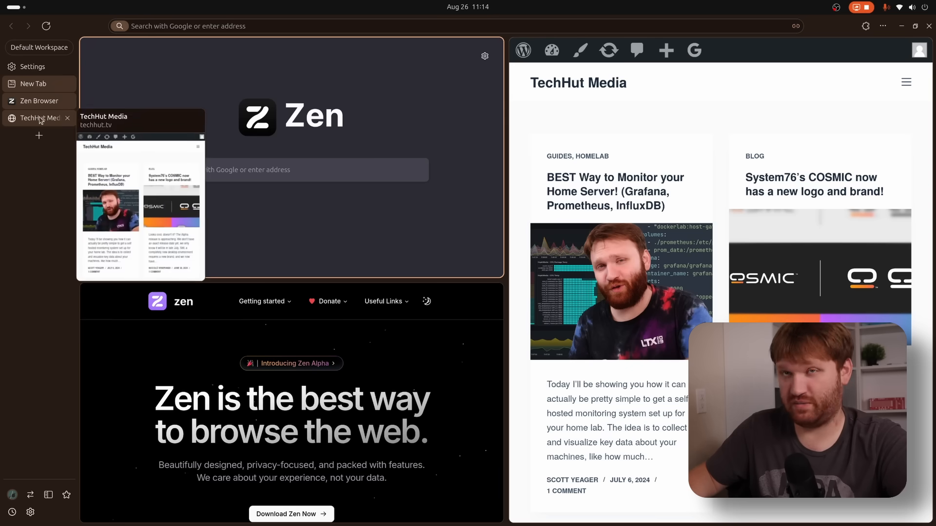
mouse_move(39, 100)
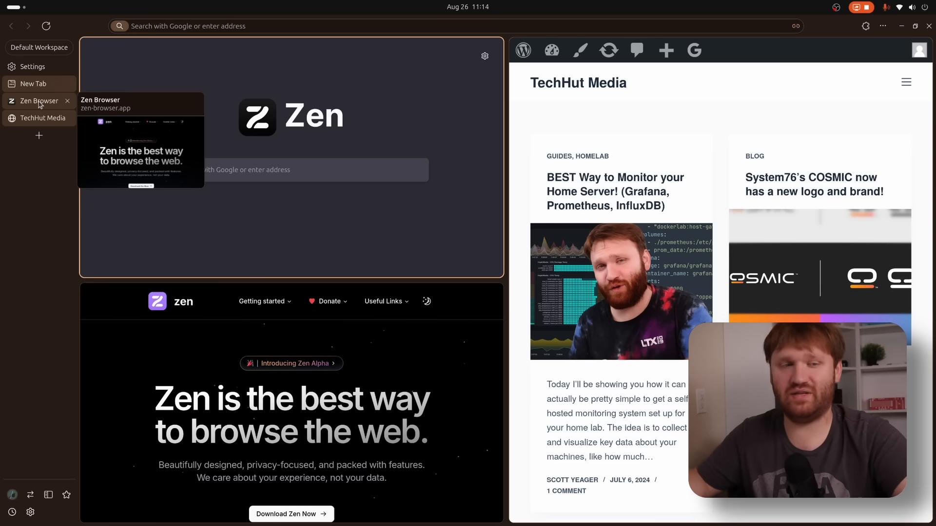
right_click(35, 83)
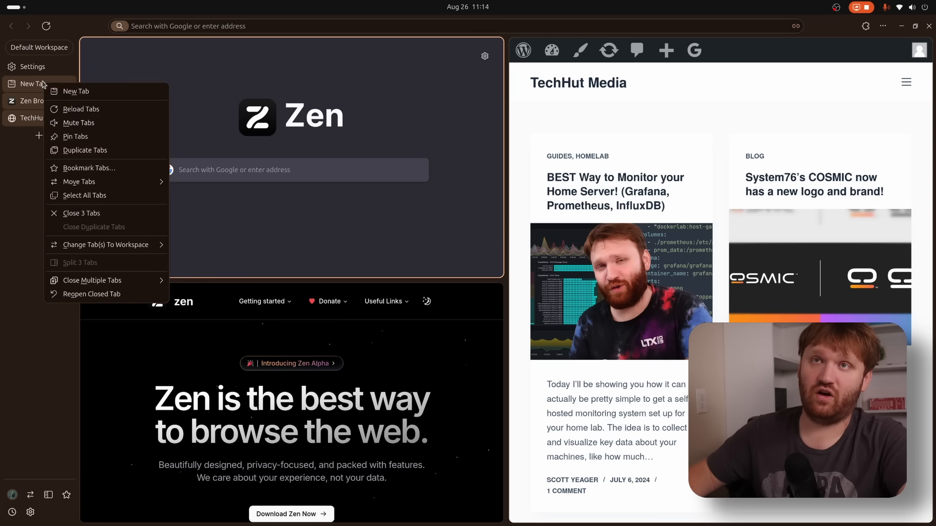
mouse_move(106, 245)
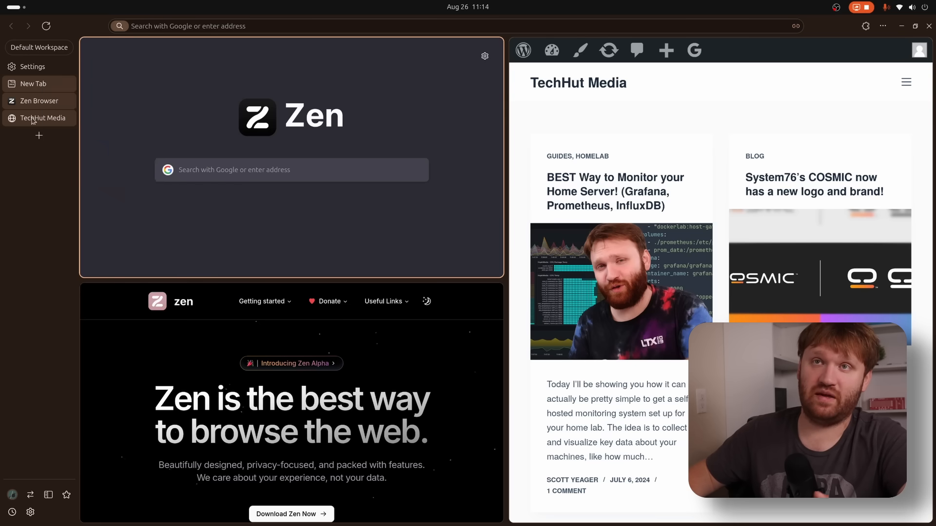
left_click(39, 47)
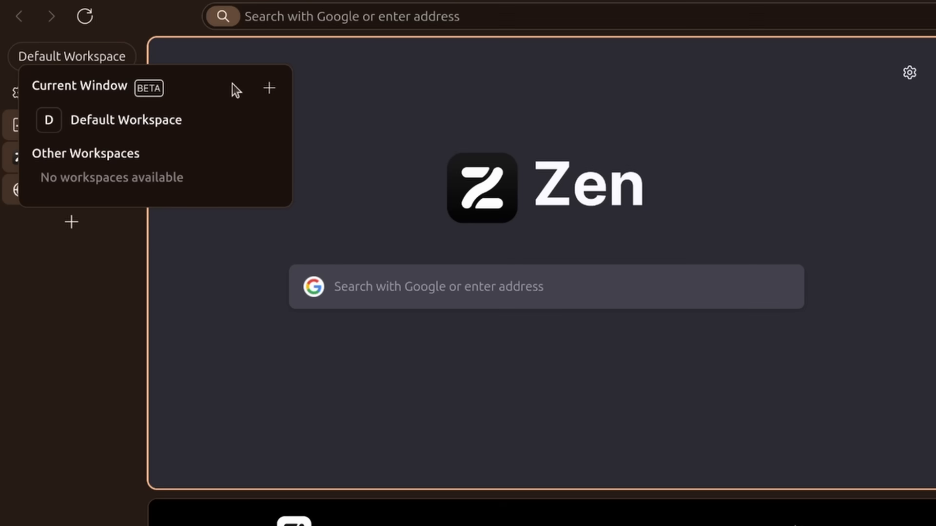
left_click(268, 88)
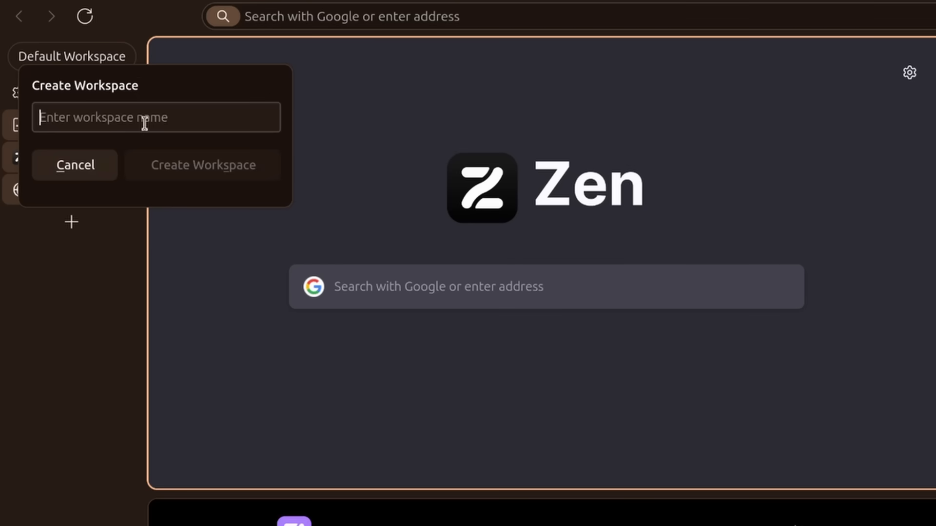
Step: Name the workspace 'Work', give it a briefcase icon and create it
type("Work")
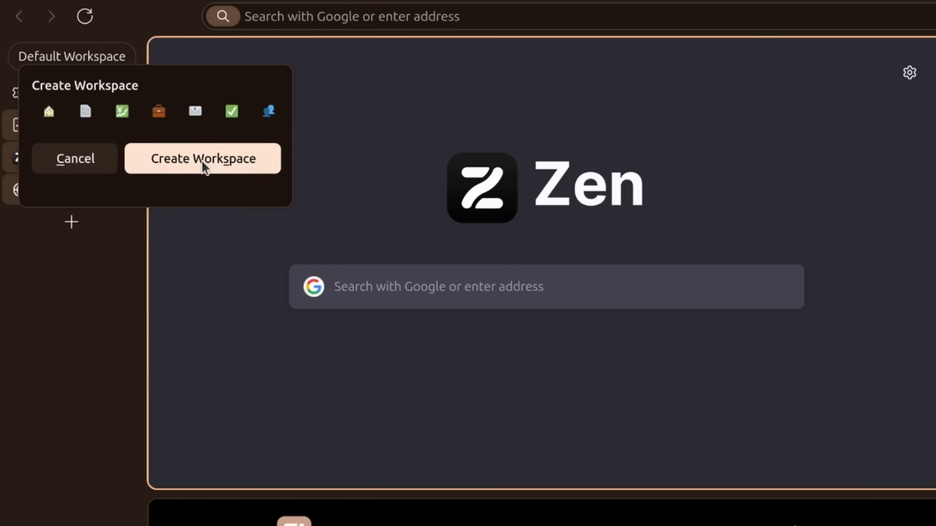
left_click(158, 111)
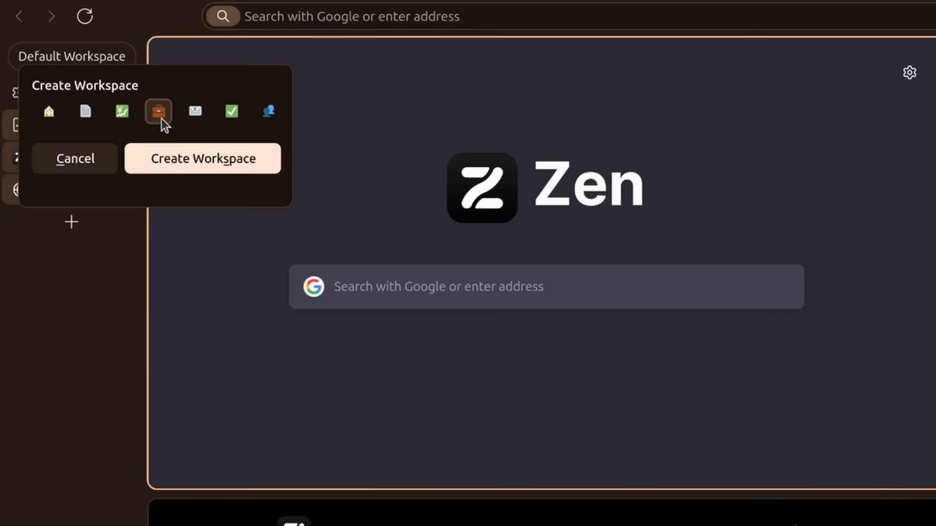
left_click(202, 158)
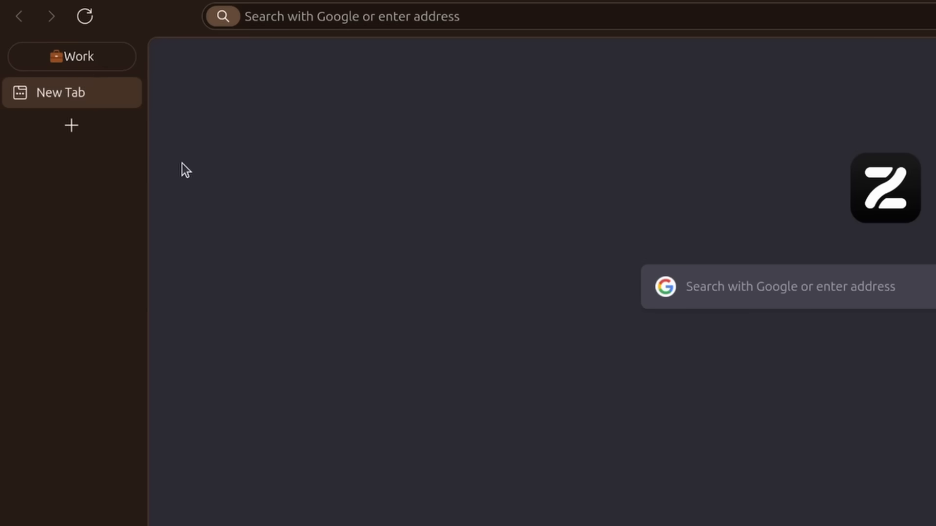
mouse_move(43, 55)
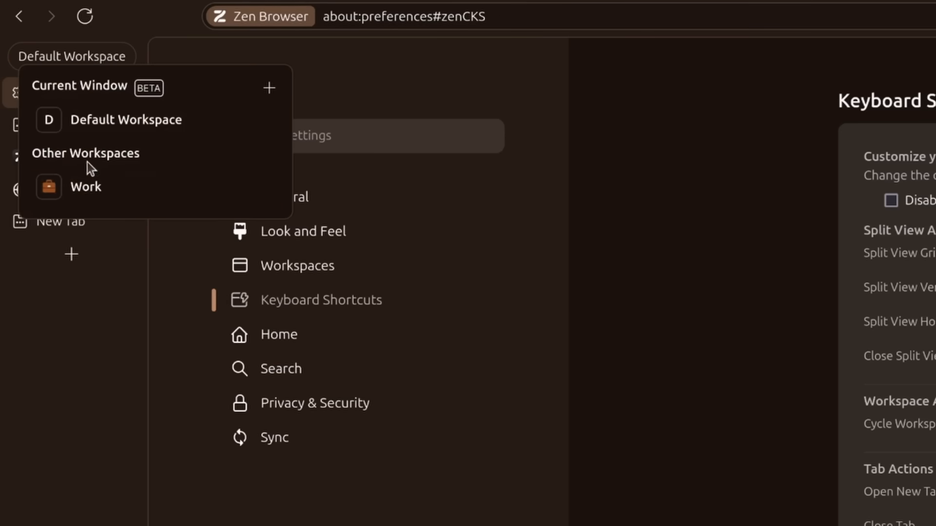
Step: Move the split New Tab, Zen Browser and TechHut Media tabs from Default into the Work workspace
left_click(85, 187)
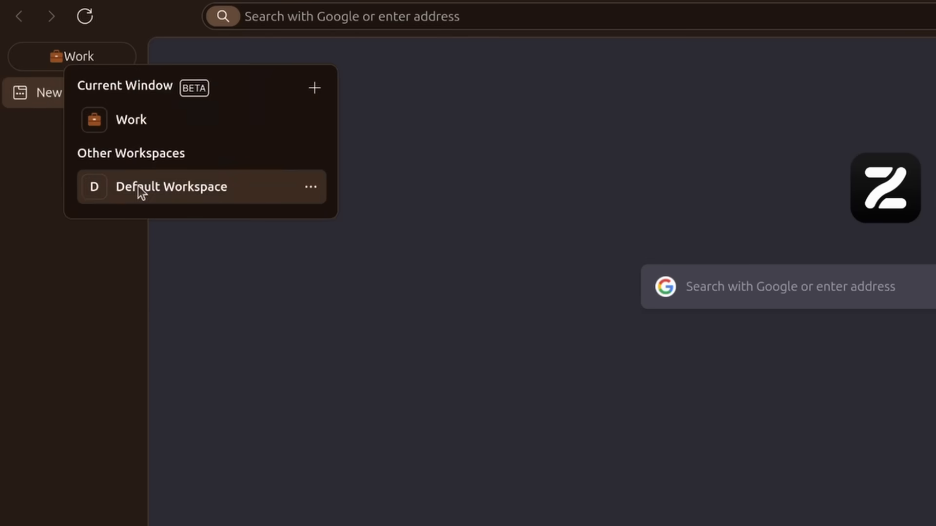
left_click(171, 187)
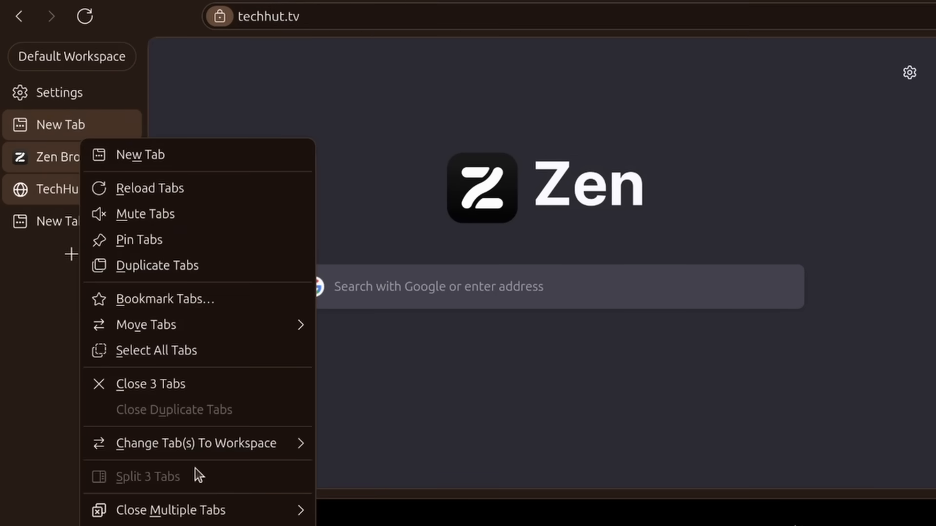
mouse_move(209, 443)
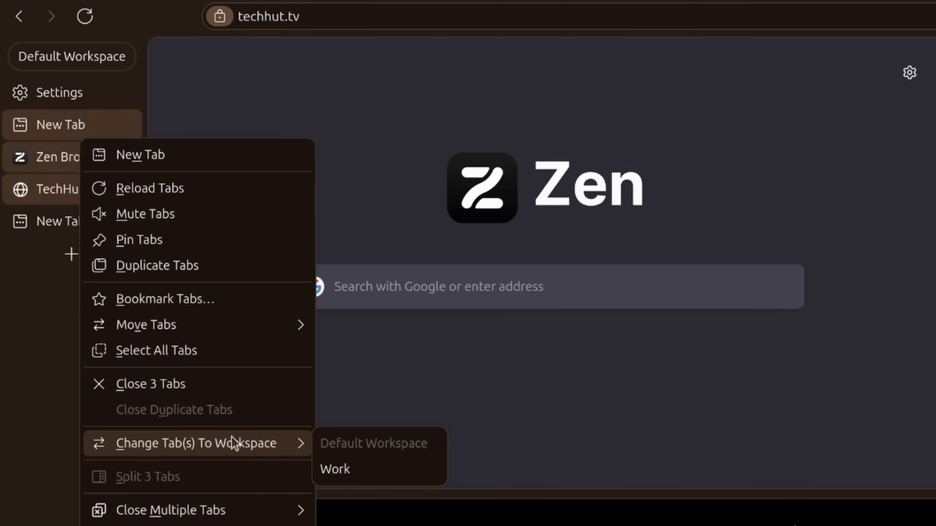
left_click(335, 469)
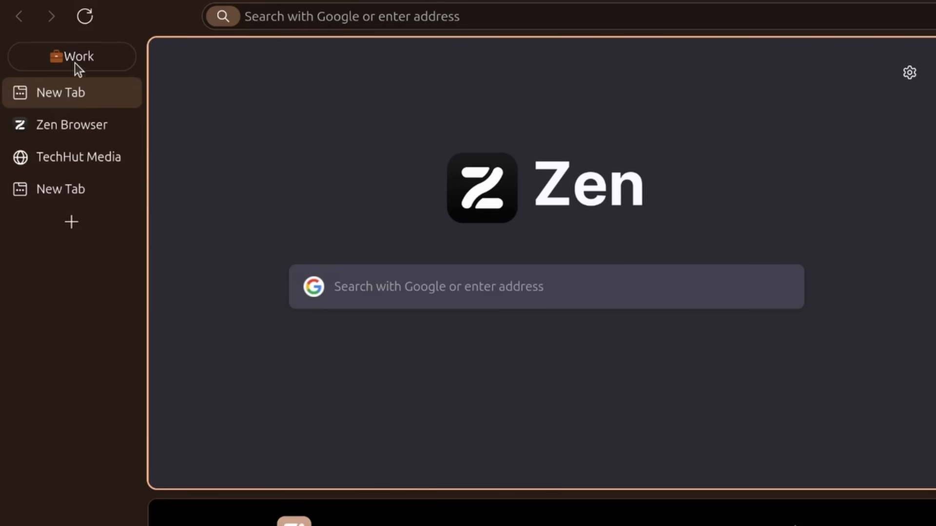
mouse_move(193, 151)
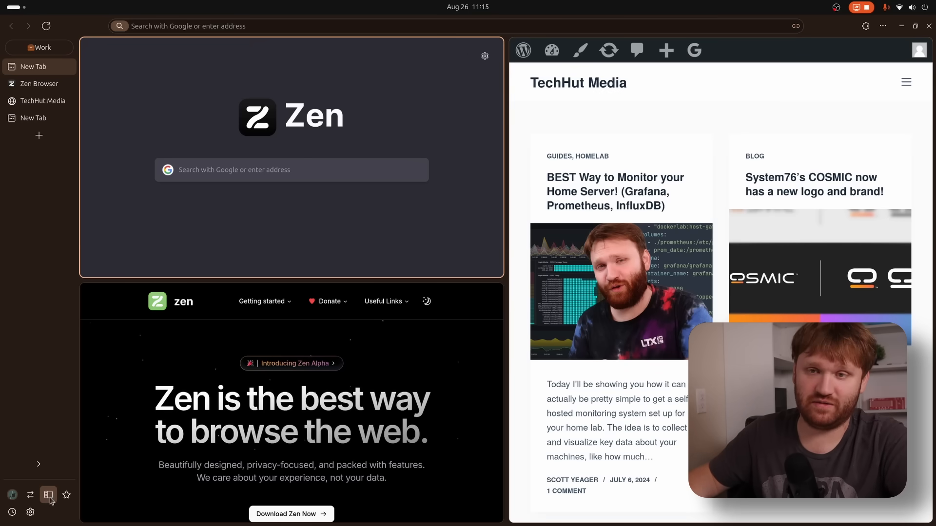
Step: Show the YouTube web panel and add gmail.com as a new sidebar web panel
left_click(48, 495)
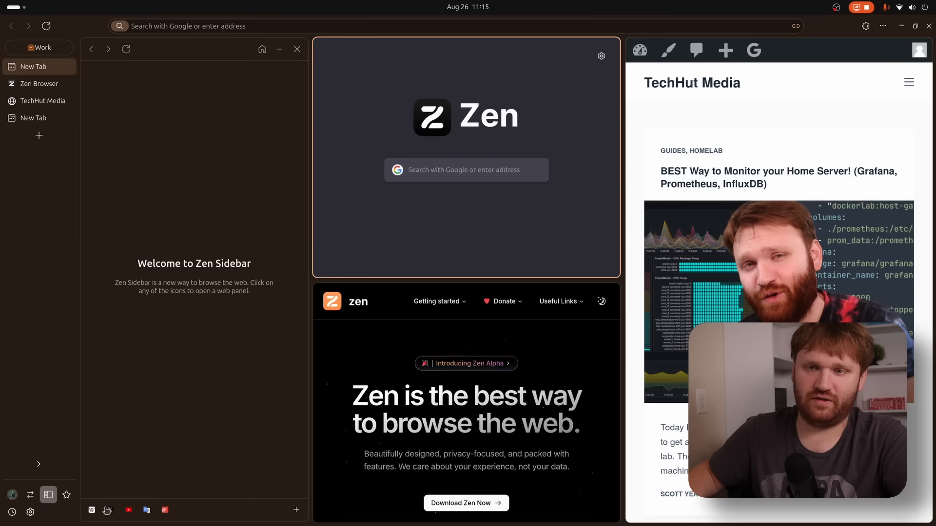
left_click(128, 510)
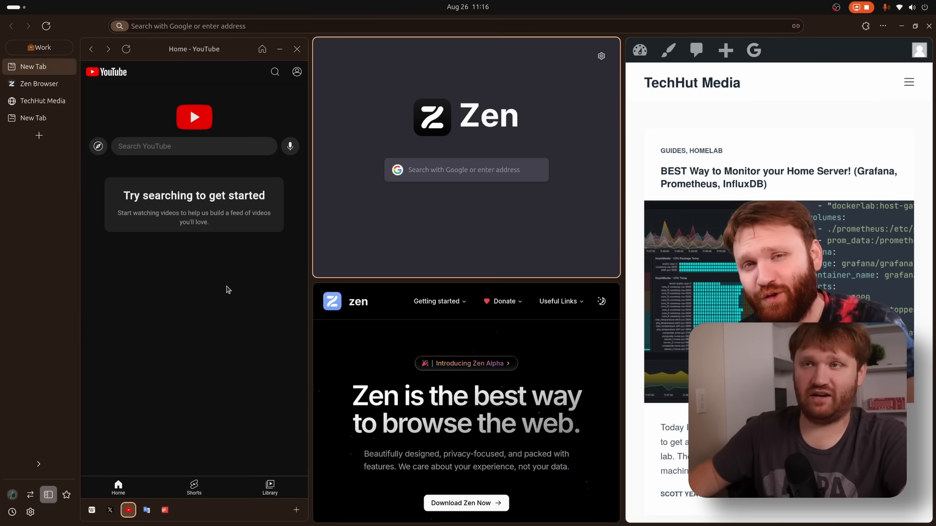
mouse_move(197, 327)
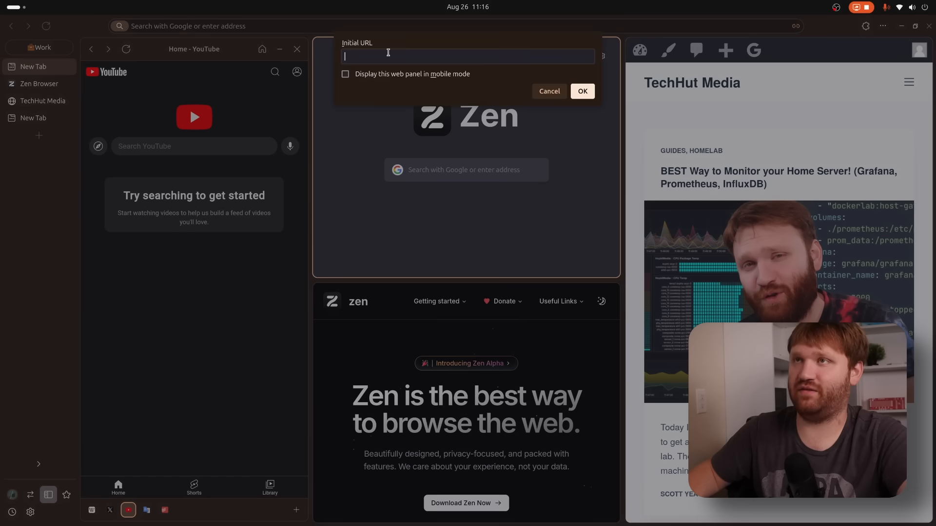
type("GMAIL.C")
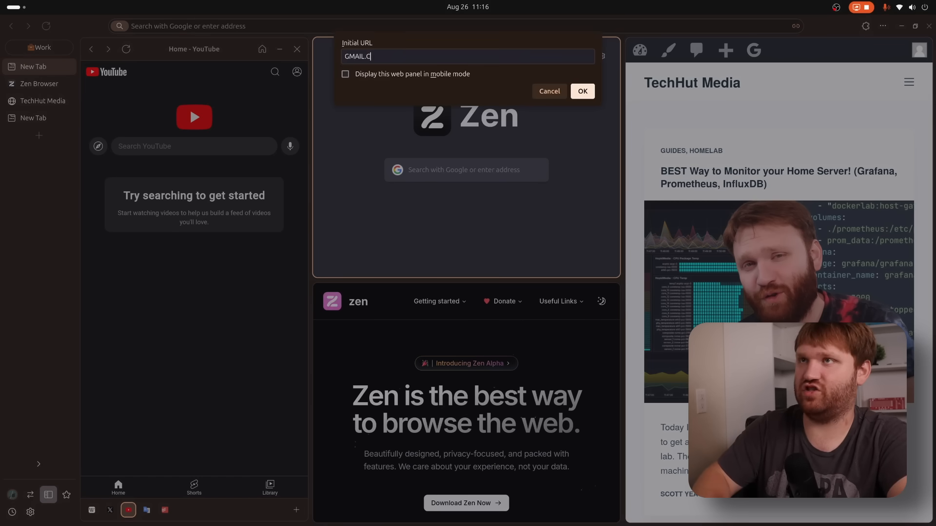
type("gmai")
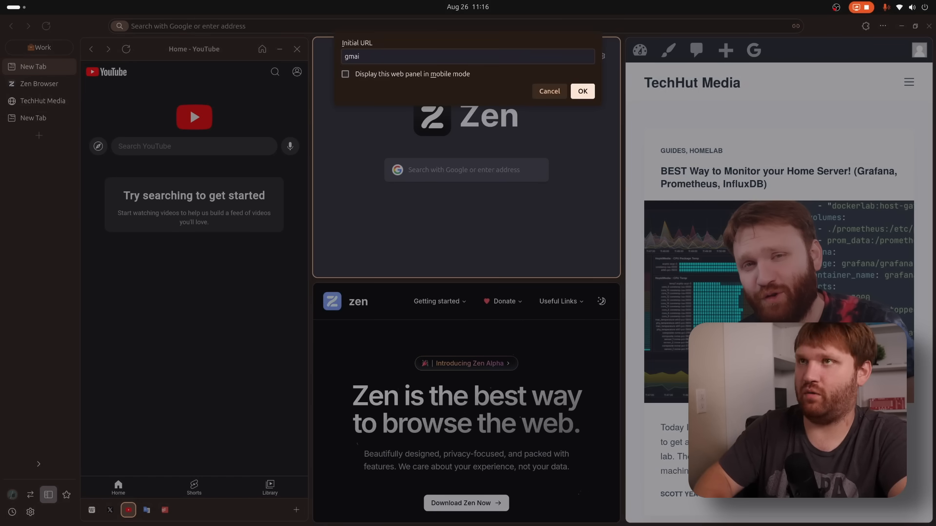
left_click(582, 92)
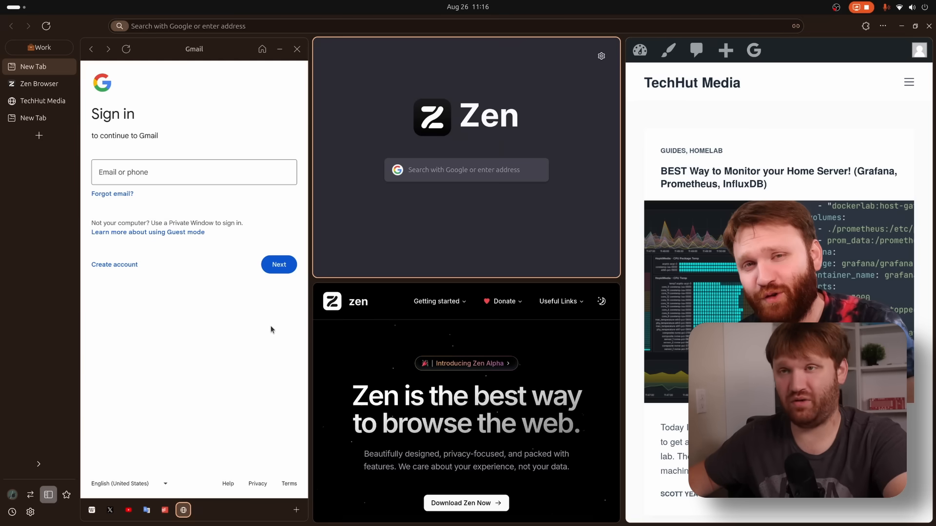
Step: Switch the panel back to YouTube and make it float over the split-view pages
left_click(297, 49)
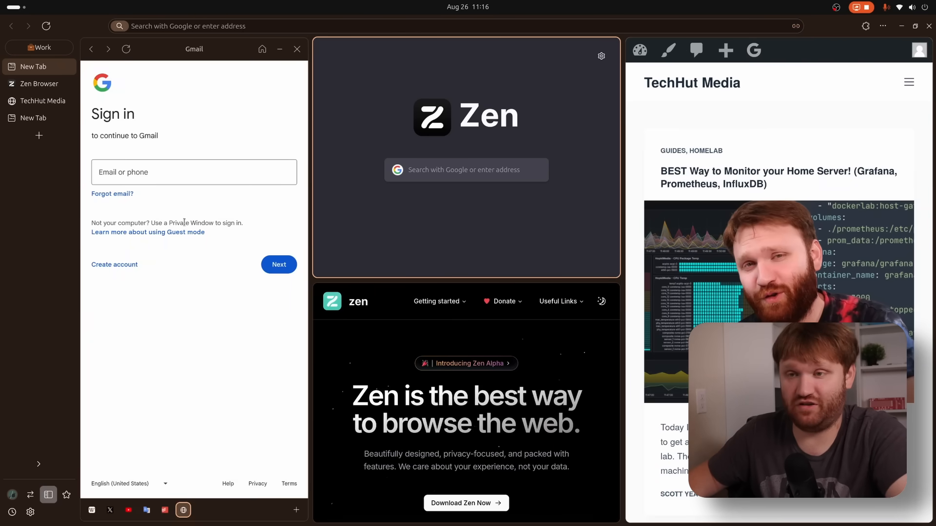
left_click(128, 510)
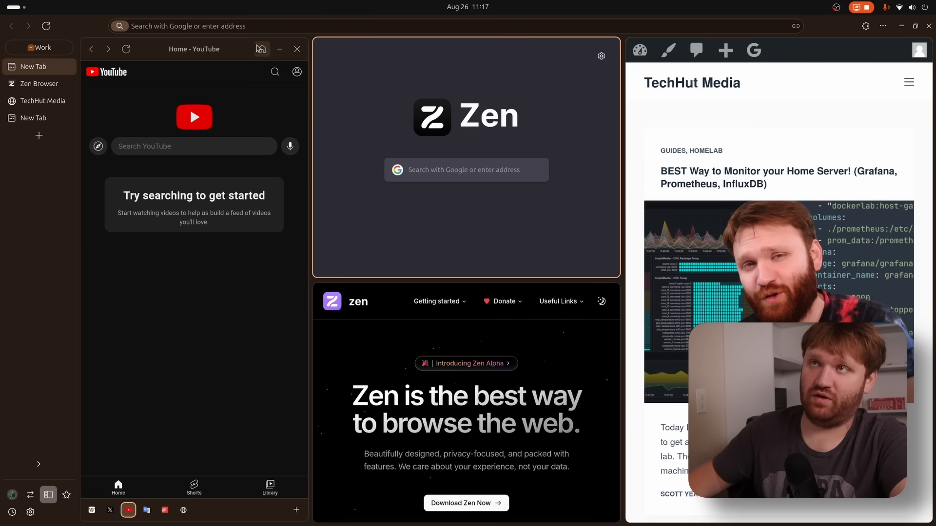
left_click(296, 49)
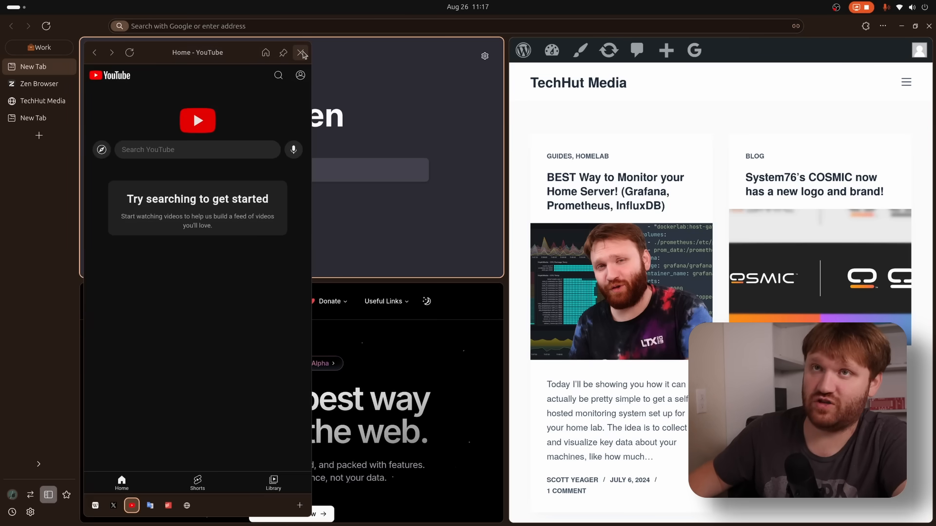
Step: Close the floating panel and scroll zen-browser.app to the Compact mode feature
left_click(301, 53)
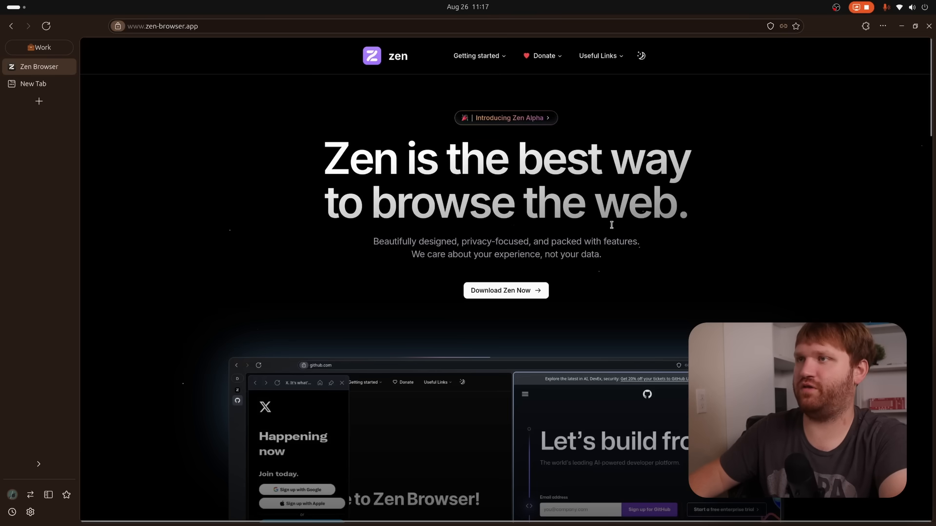
scroll("down", 3)
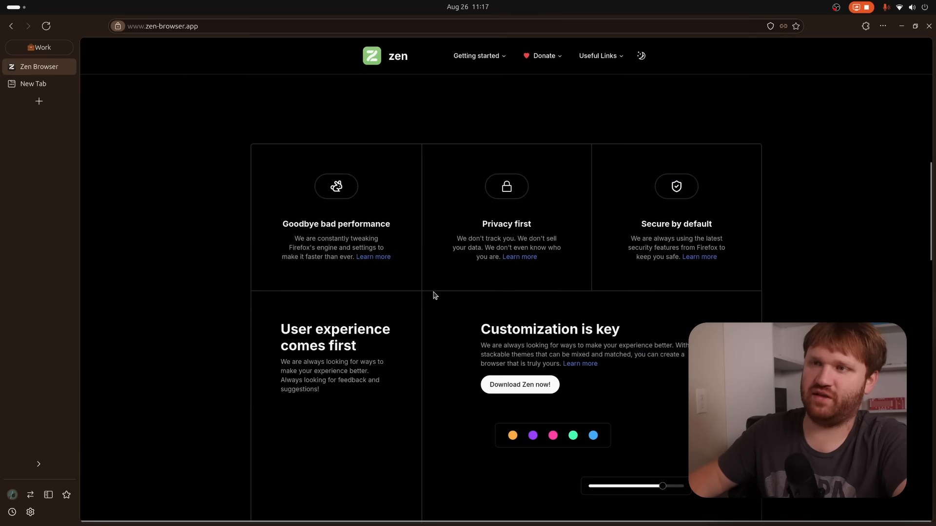
scroll("down", 3)
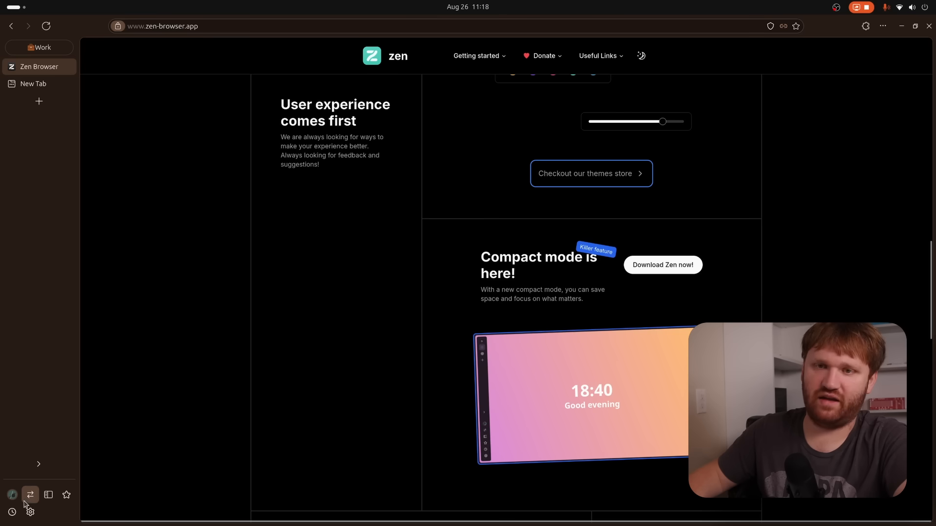
left_click(30, 494)
type("compa")
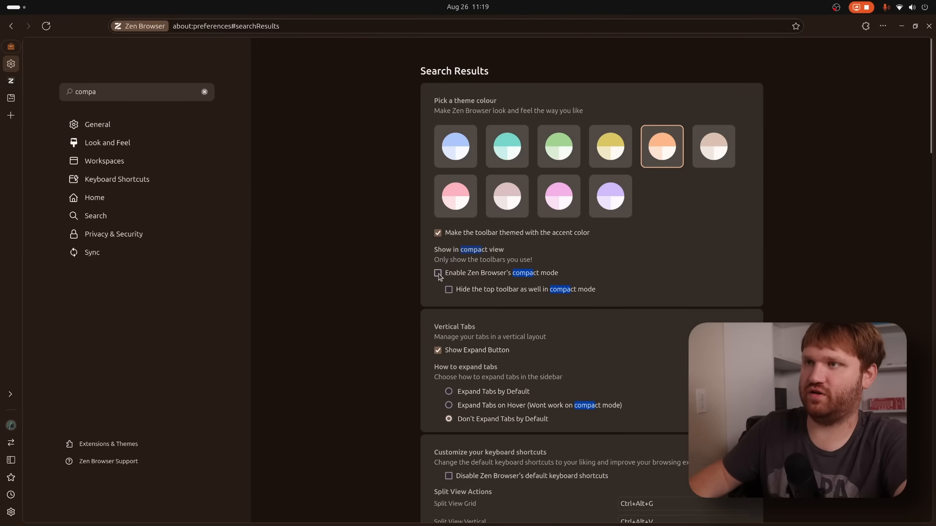
left_click(438, 273)
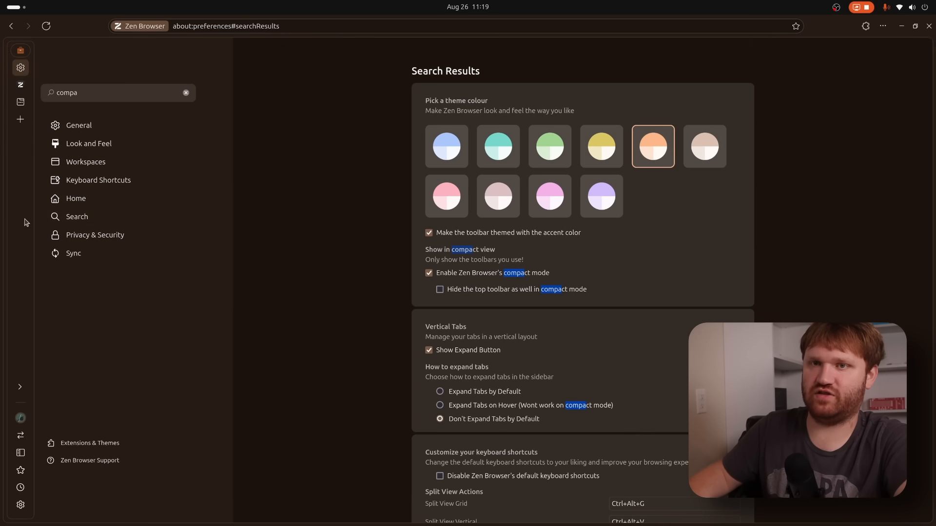
mouse_move(3, 84)
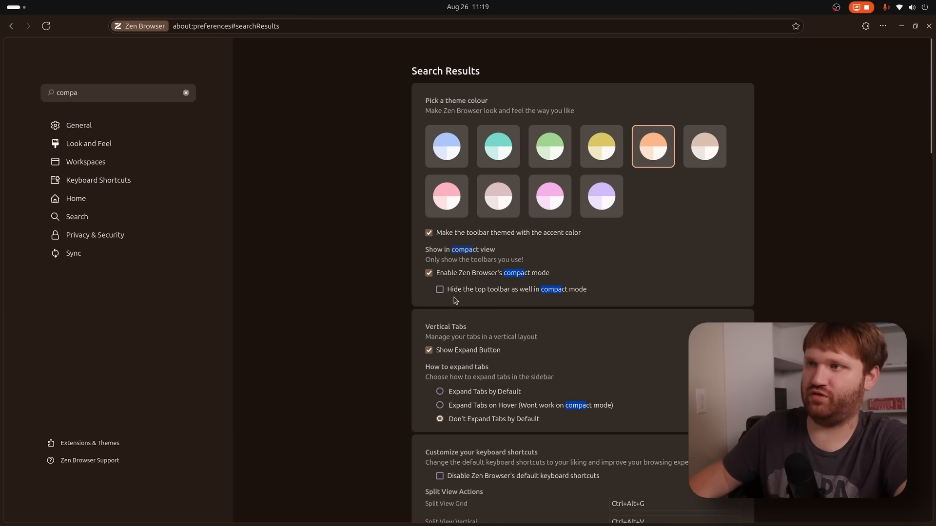
left_click(440, 289)
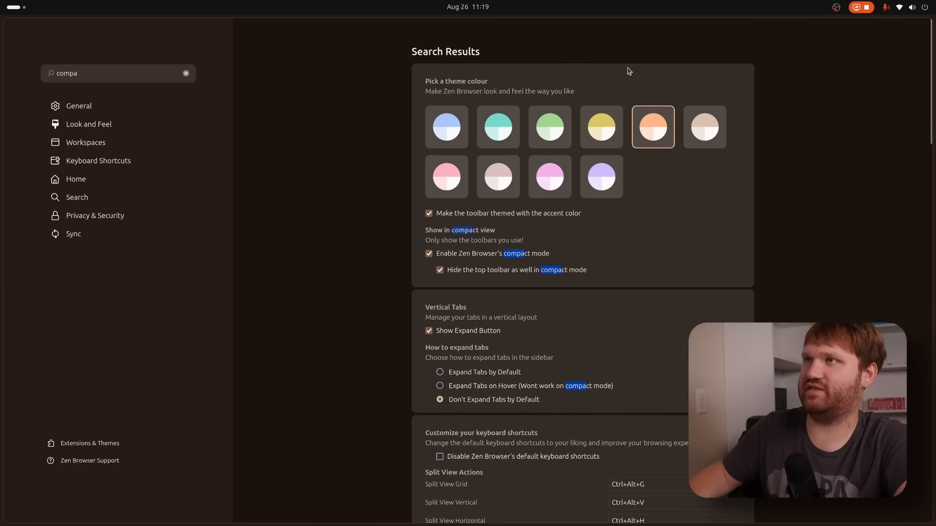
mouse_move(623, 26)
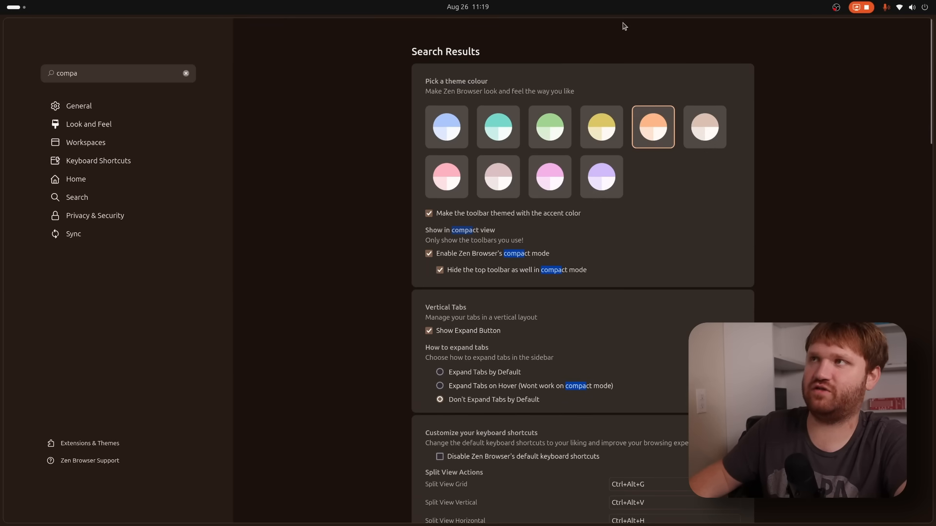
mouse_move(352, 22)
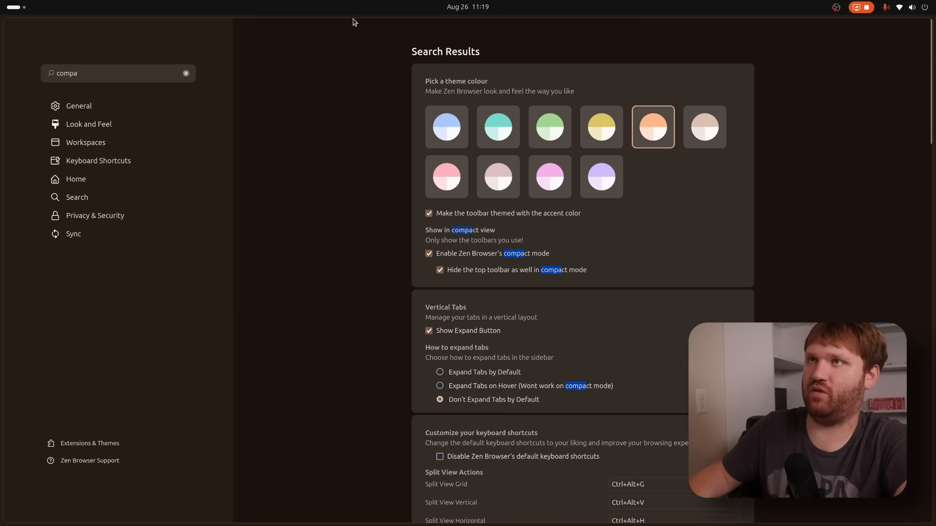
mouse_move(300, 138)
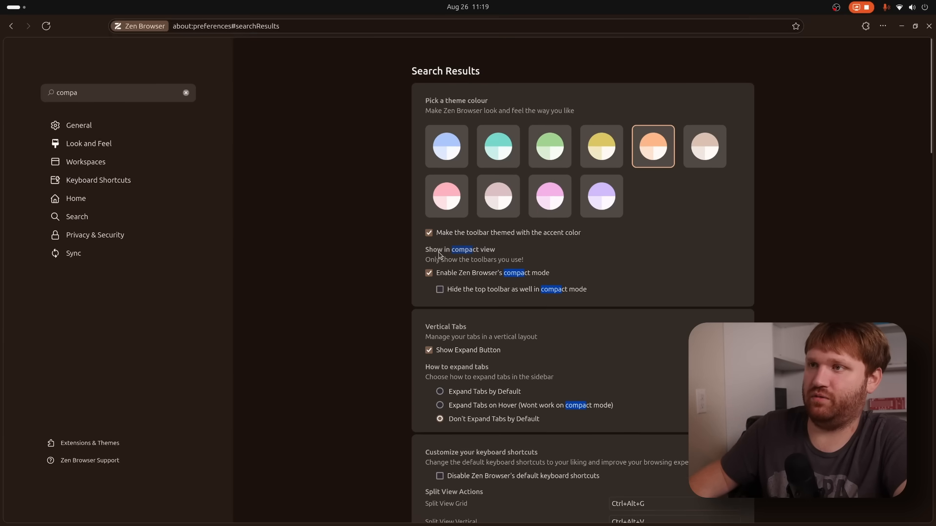
left_click(428, 273)
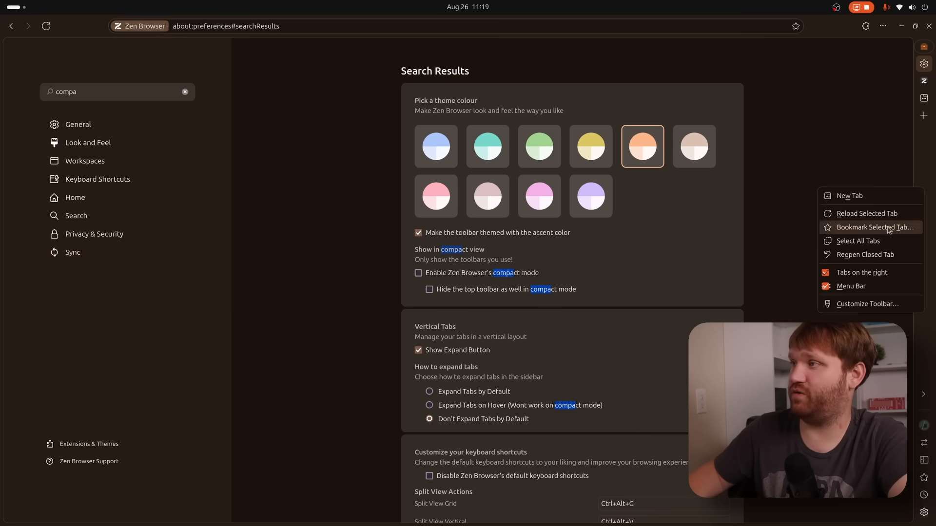
Step: Move the vertical tab sidebar to the right side of the window
left_click(903, 122)
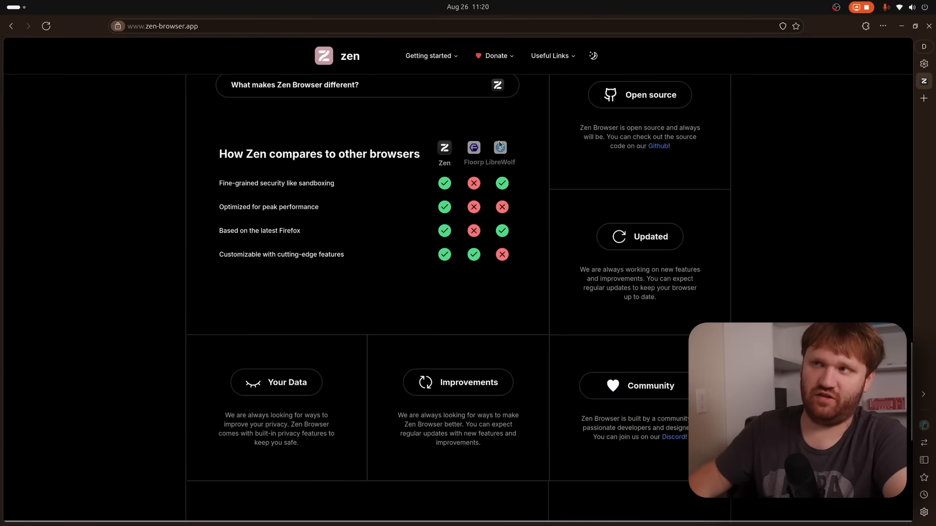
mouse_move(476, 152)
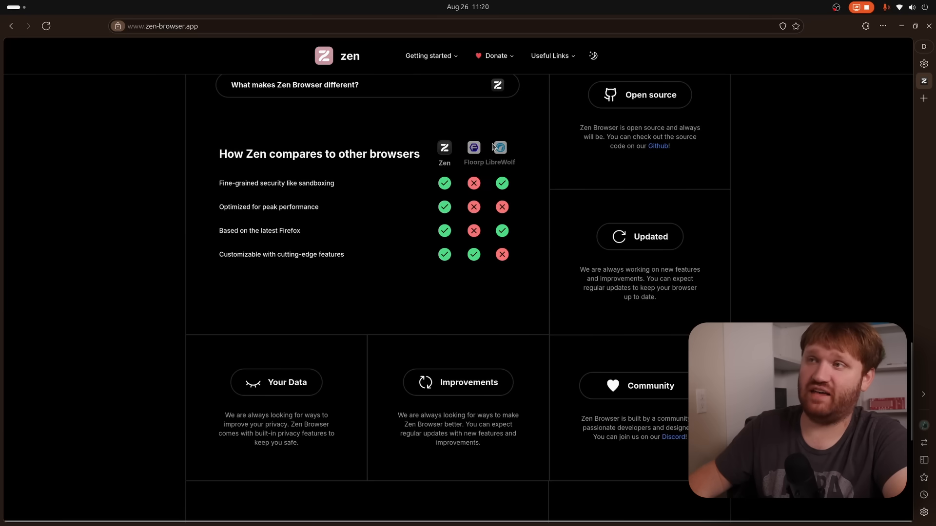
mouse_move(479, 161)
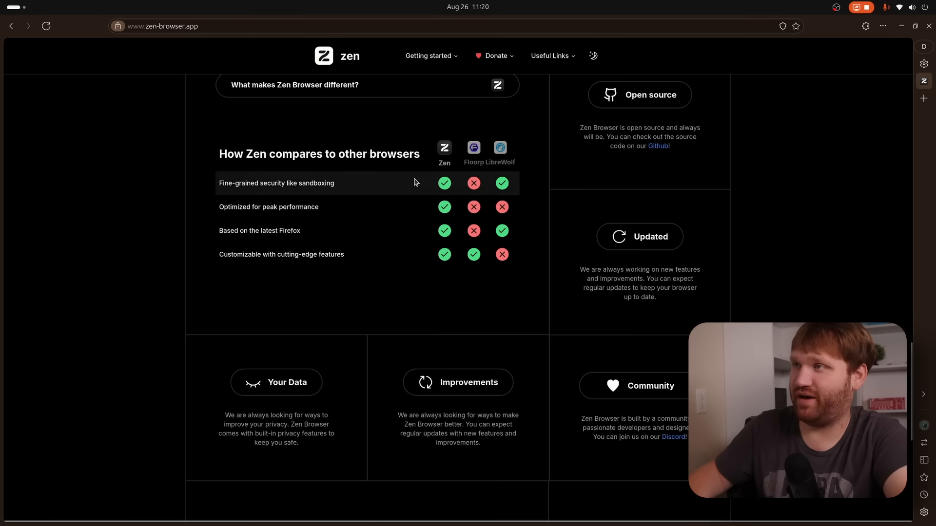
Step: Scroll through the browser comparison table down to the GitHub organization link
scroll("down", 3)
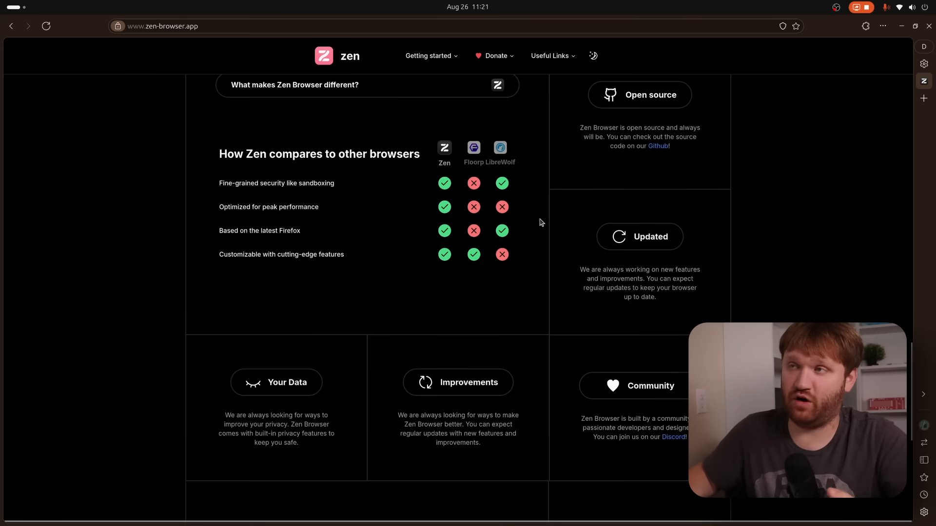
mouse_move(487, 167)
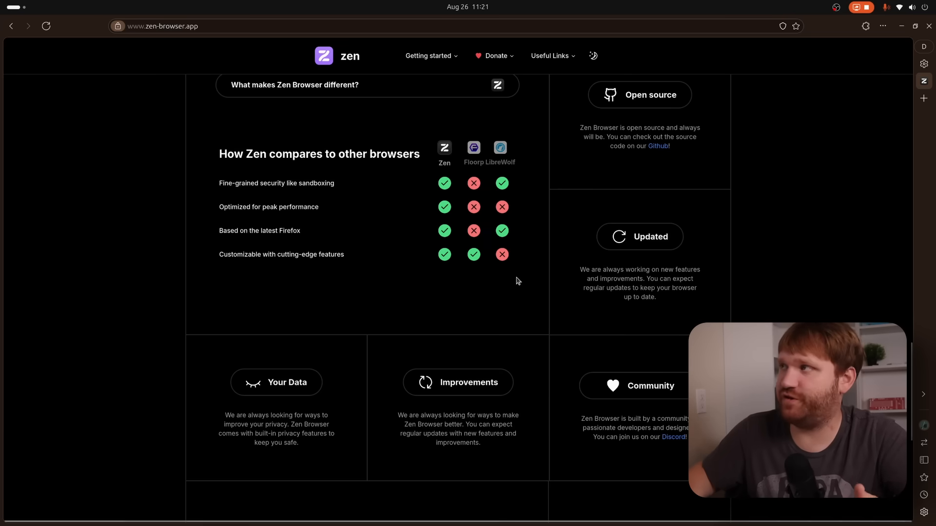
mouse_move(534, 274)
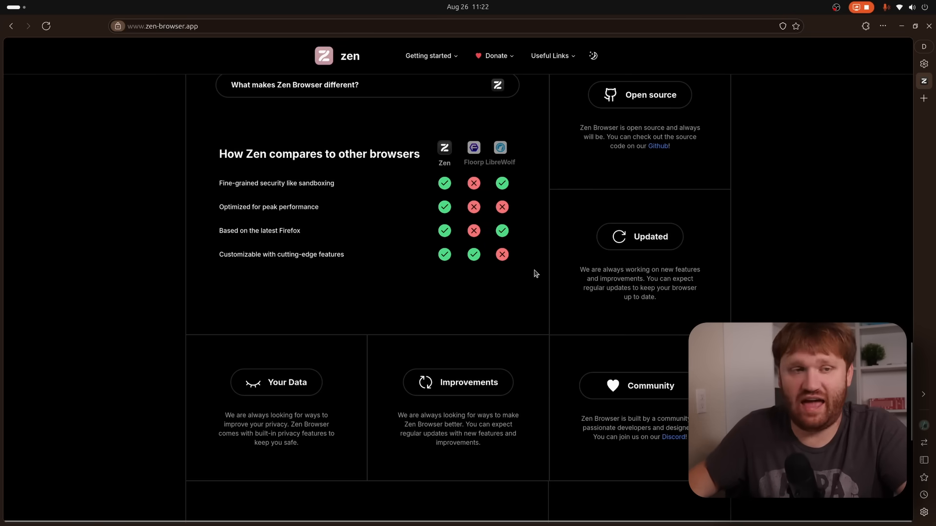
scroll("down", 3)
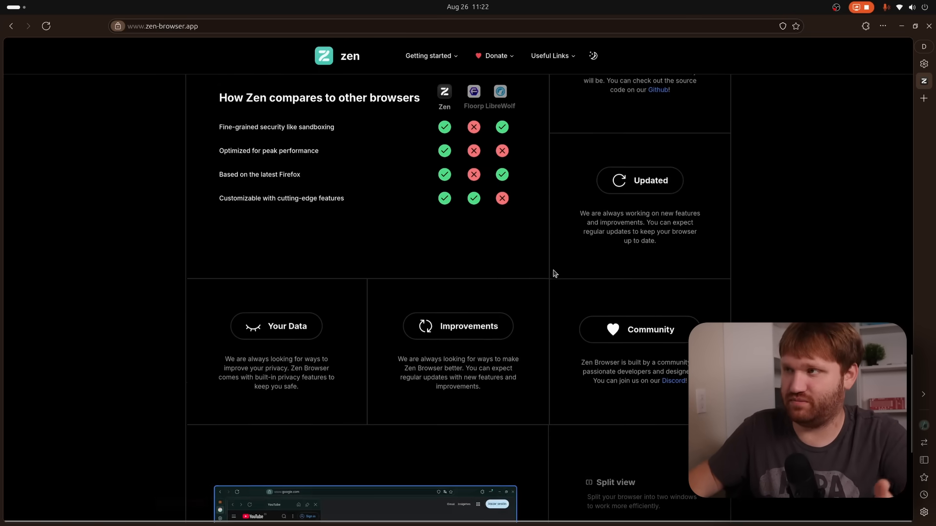
scroll("down", 3)
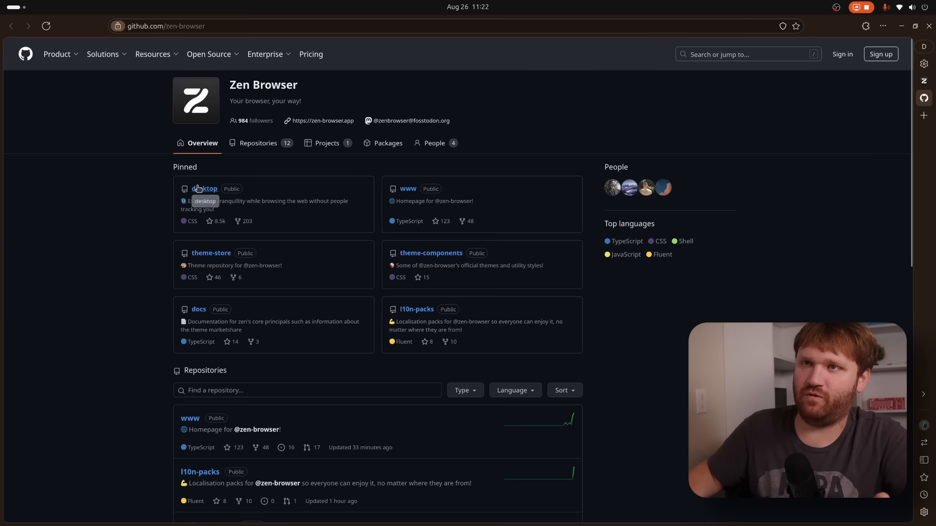
Step: View the desktop repository and scroll its README to the Third Party Code section
left_click(208, 189)
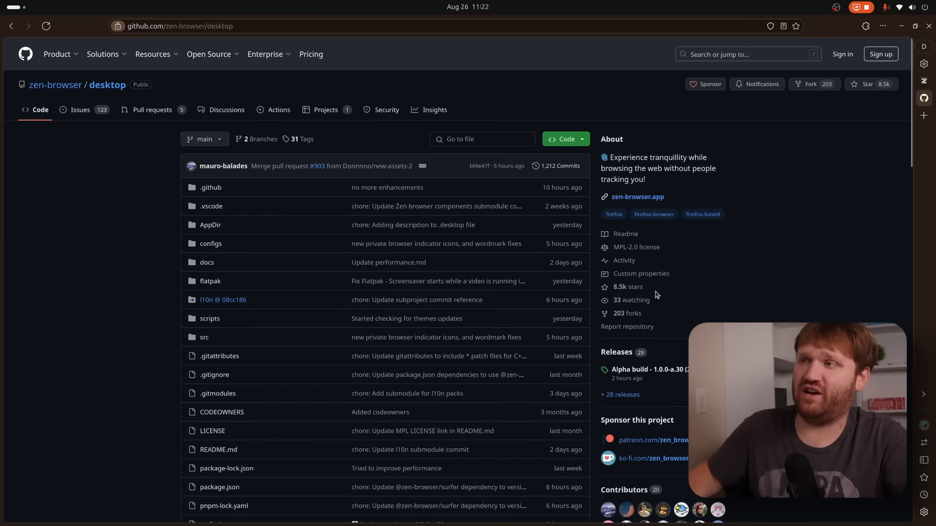
scroll("down", 3)
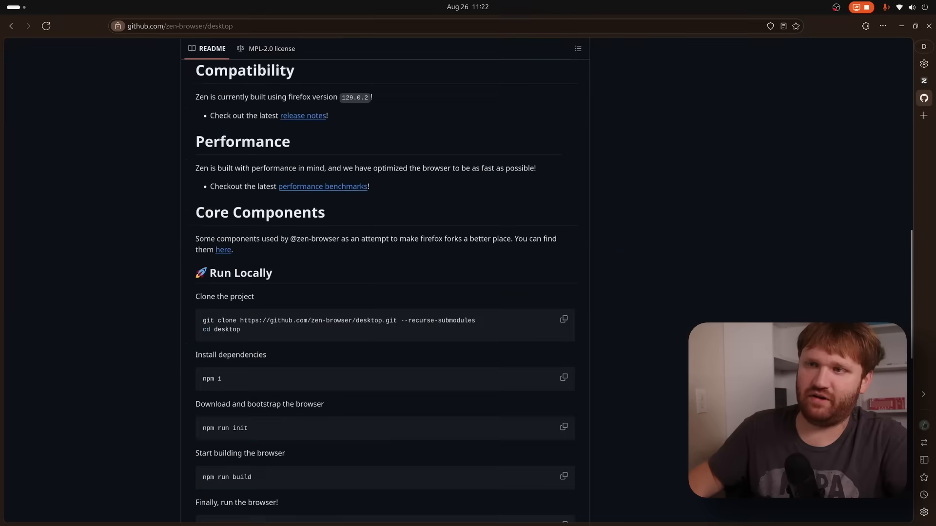
scroll("down", 3)
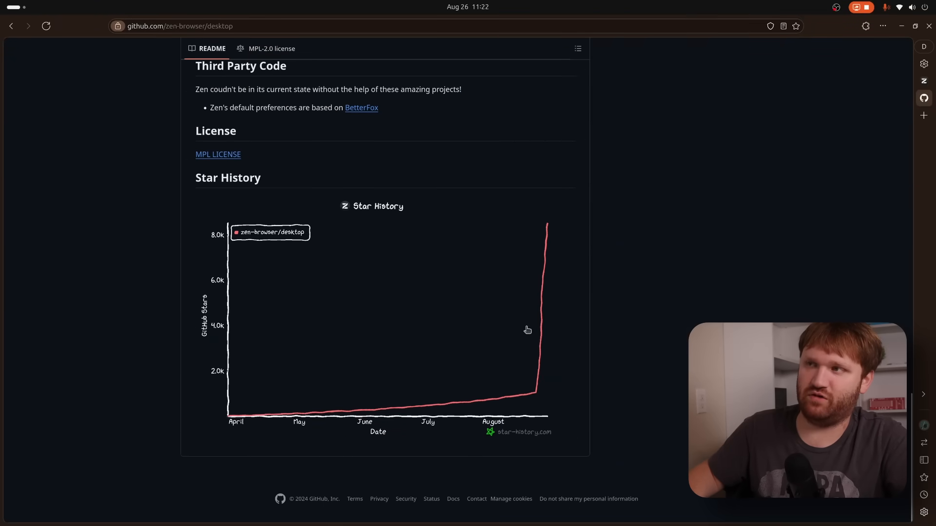
scroll("up", 3)
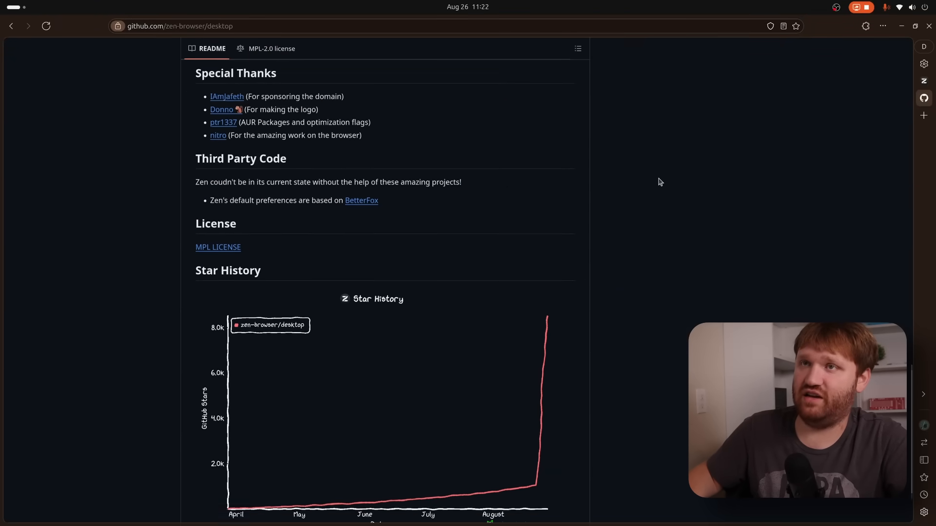
scroll("down", 3)
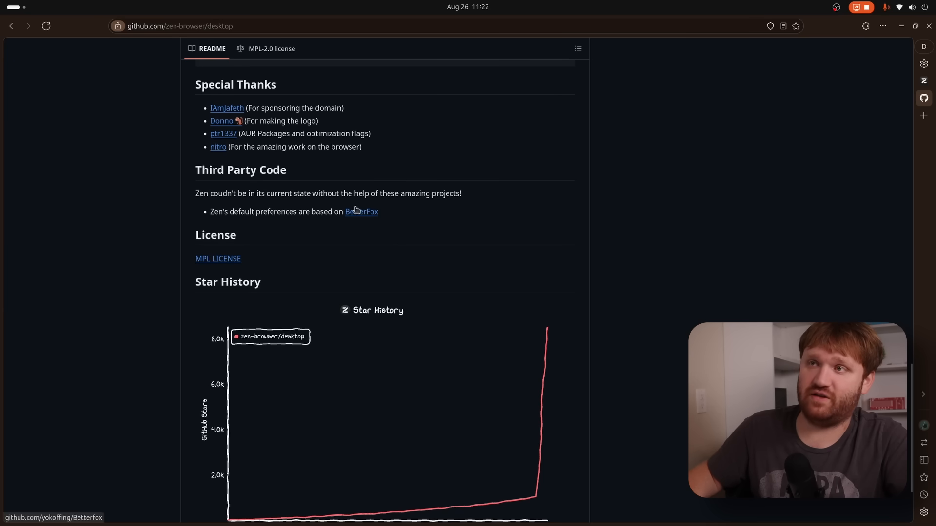
Step: Follow the BetterFox credit link and scroll through the Betterfox repository page
left_click(361, 211)
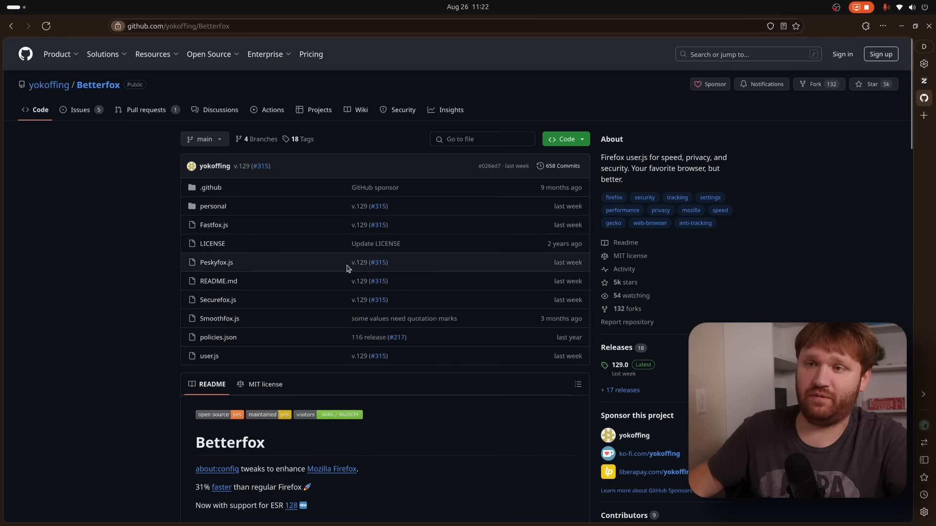
scroll("down", 3)
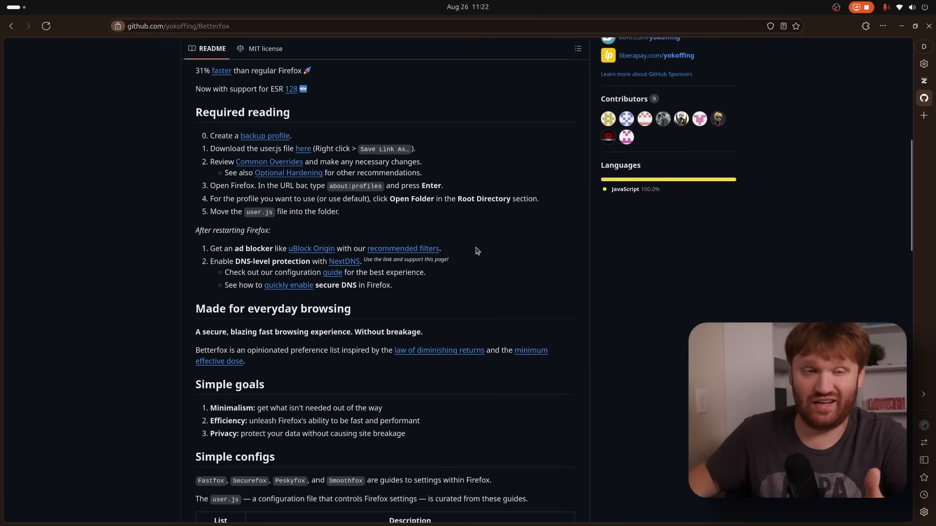
scroll("up", 3)
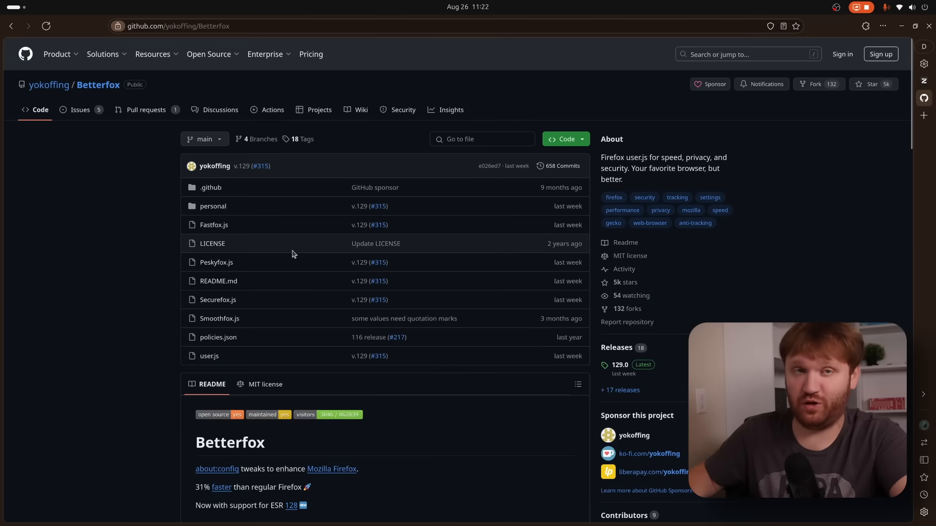
scroll("down", 3)
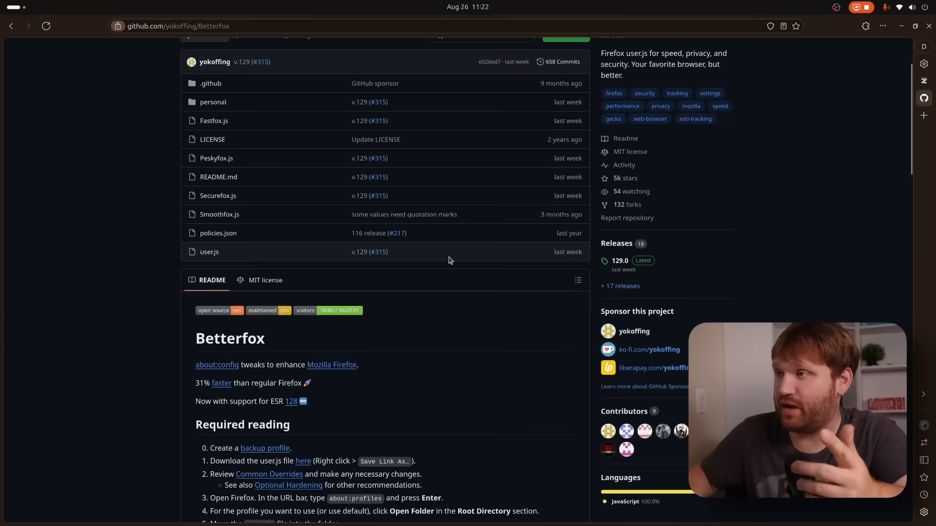
scroll("down", 3)
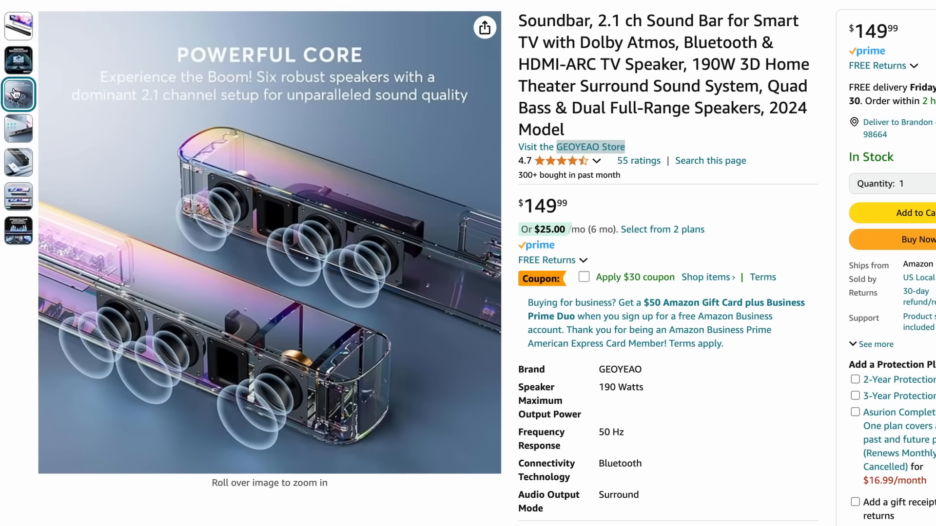
Step: View the speaker cutaway image and apply the $30 coupon on the $149.99 soundbar
left_click(19, 157)
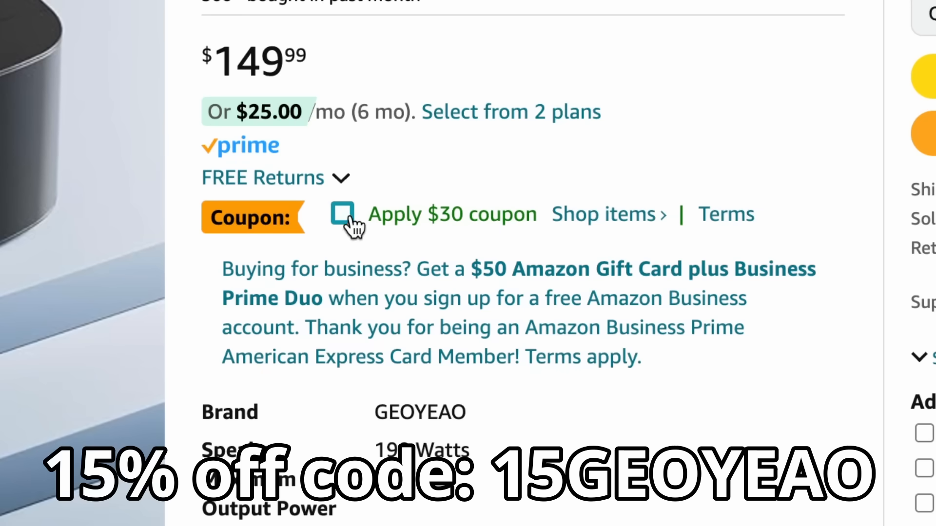
left_click(341, 214)
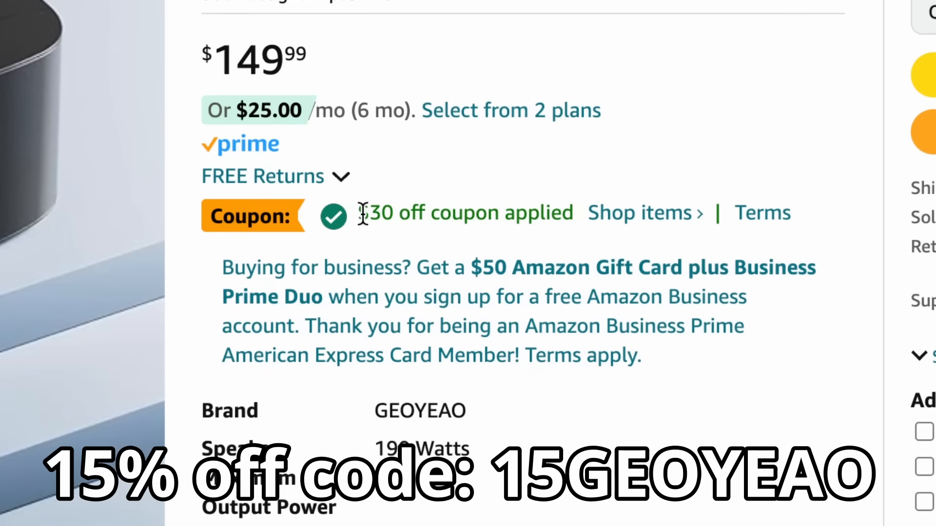
mouse_move(799, 203)
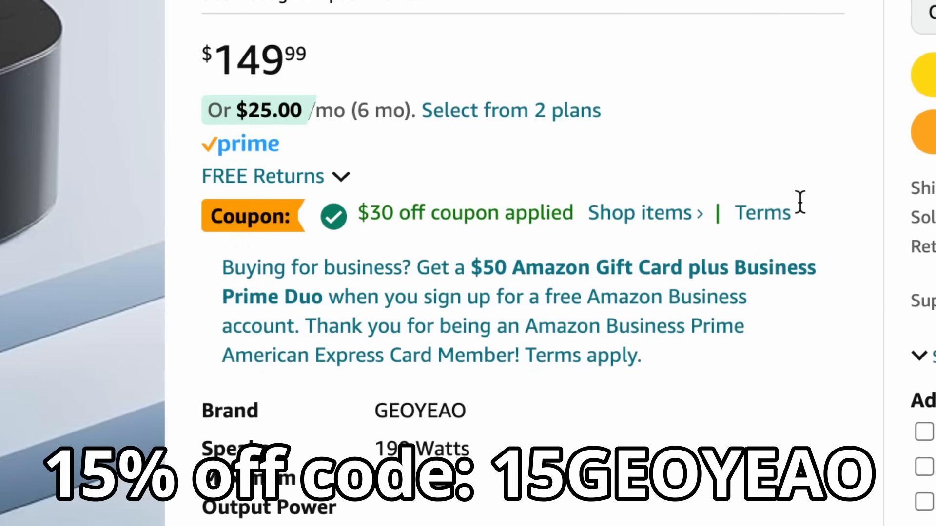